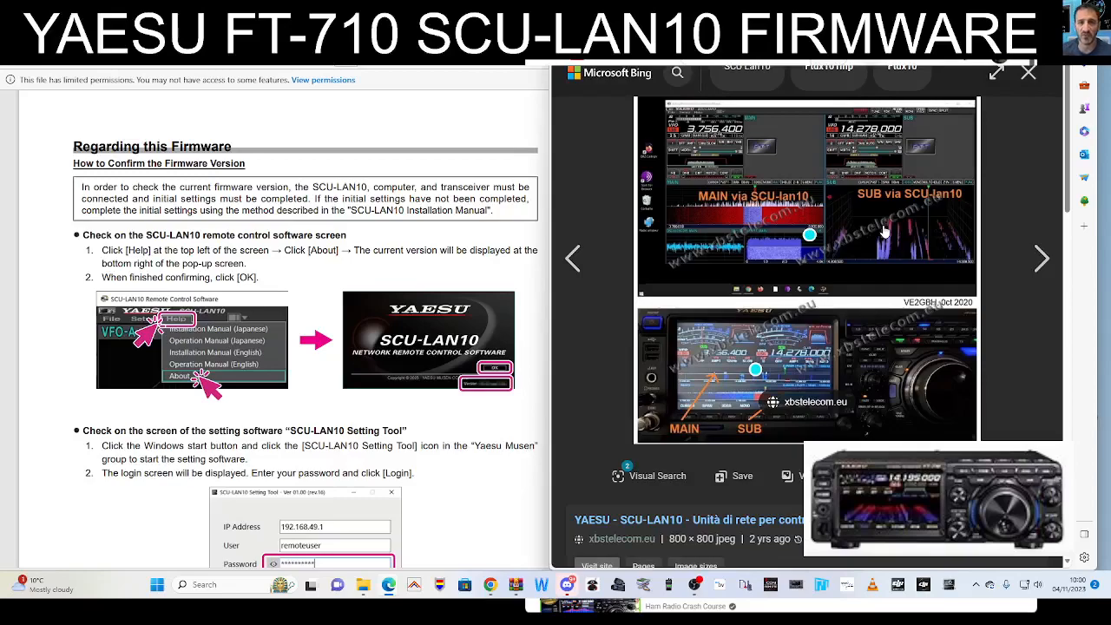
mouse_move(797, 212)
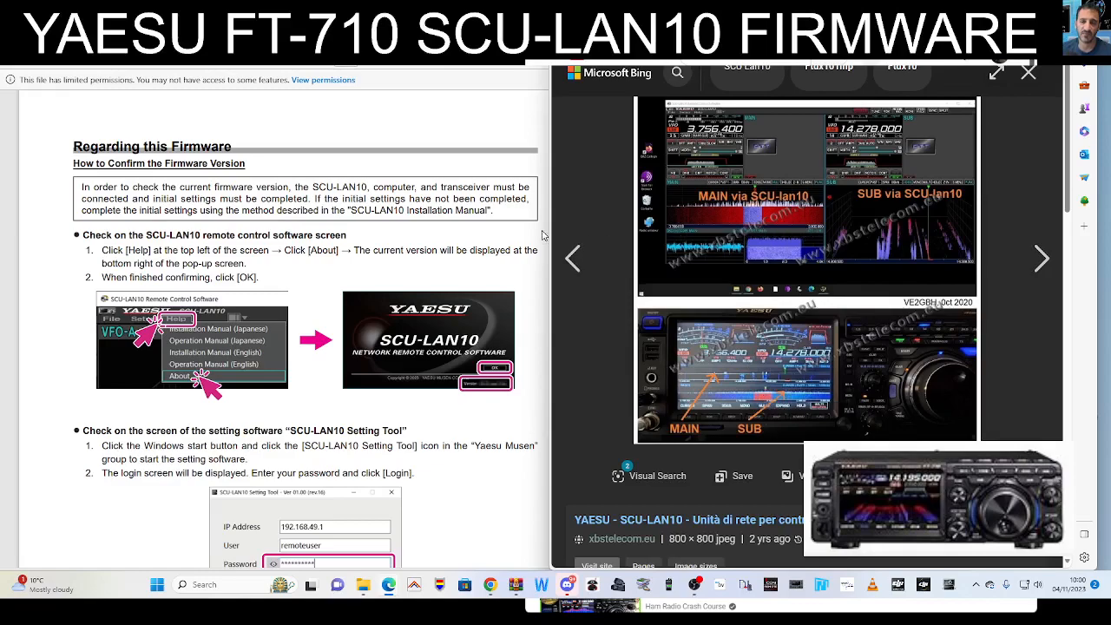
mouse_move(546, 232)
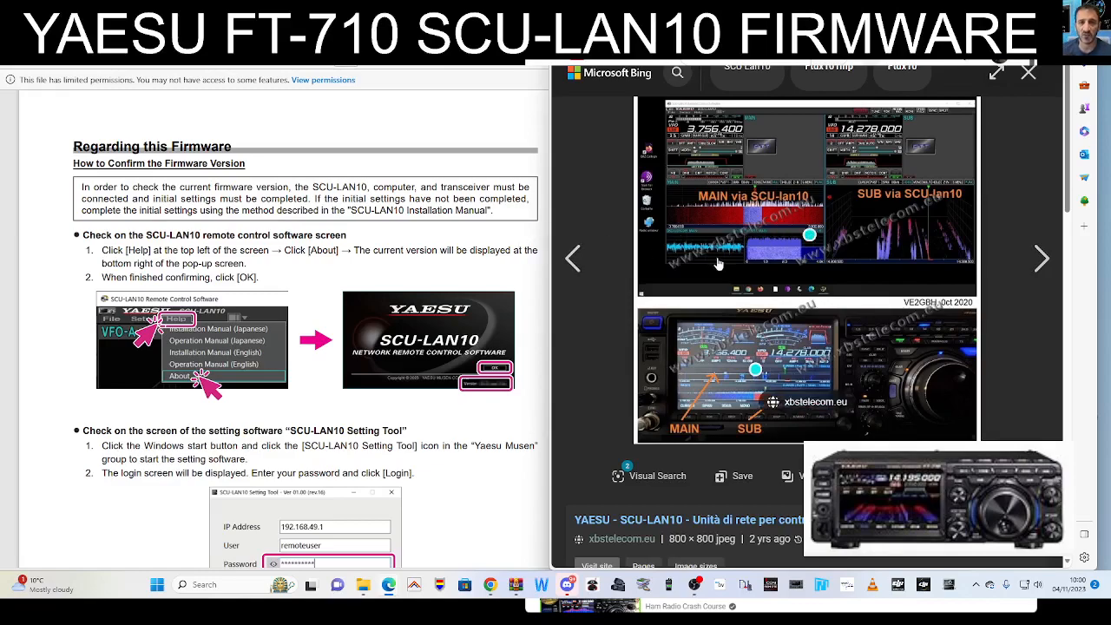
mouse_move(796, 270)
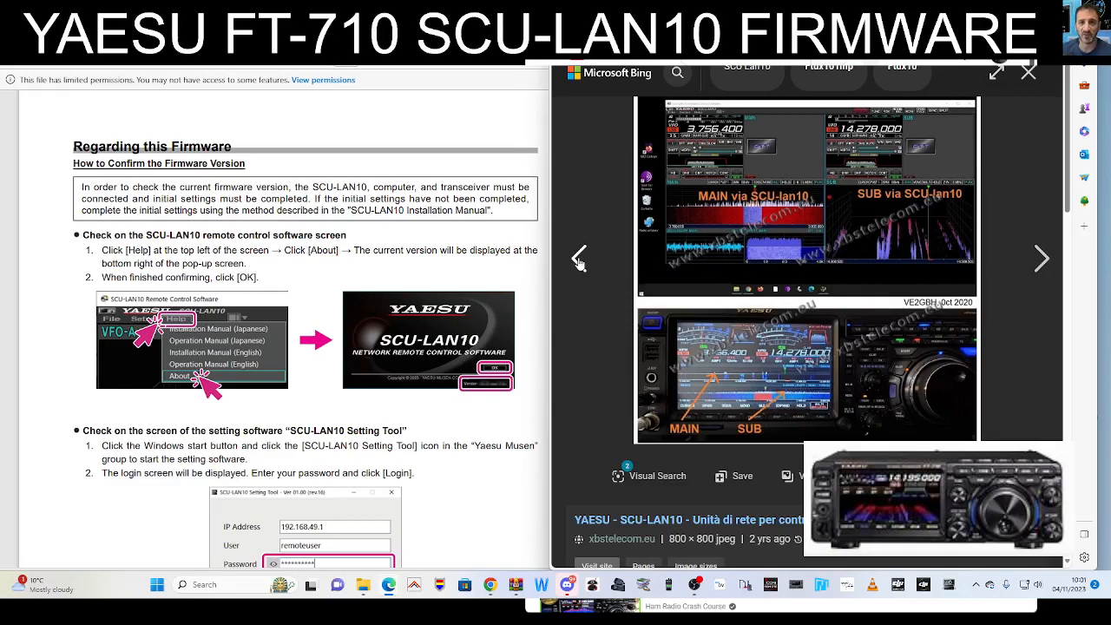
Show the previous Bing result, the PC Remote Control Software promo from gianora-hsu.ch
click(580, 258)
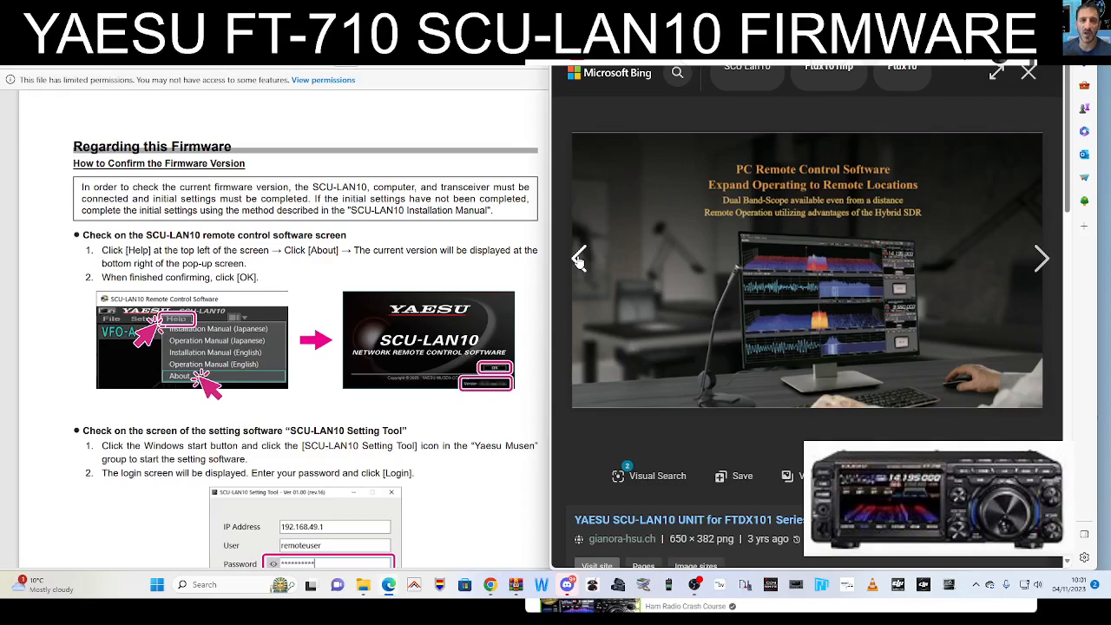
mouse_move(910, 253)
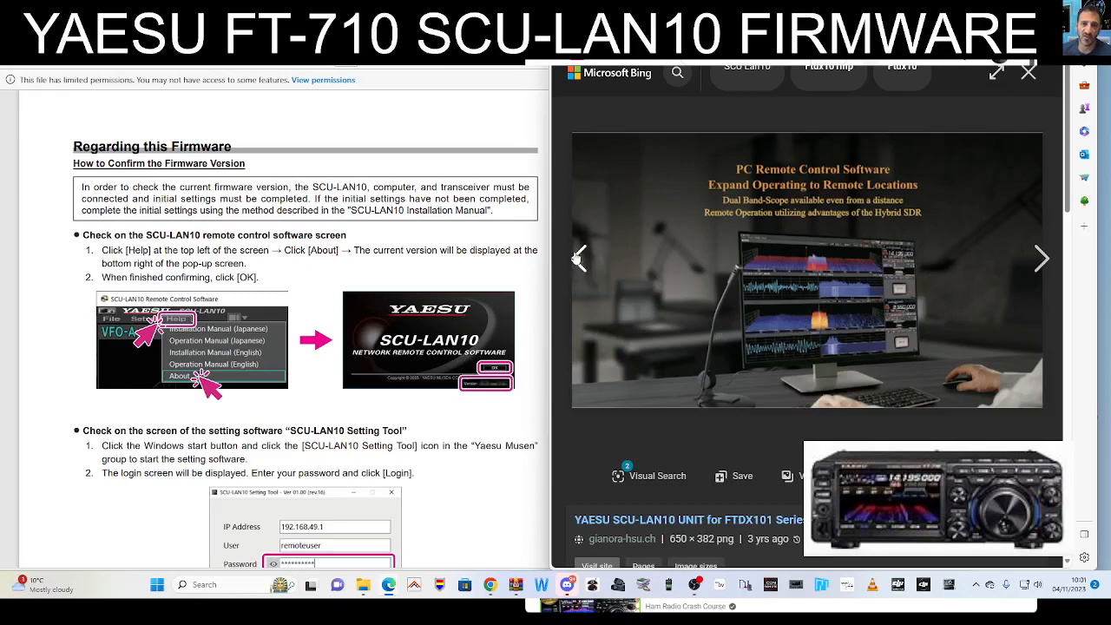
Step back two results to the SCU-LAN10 rear-panel photo with AUDIO, ACC, LAN and DC-IN ports
click(1041, 258)
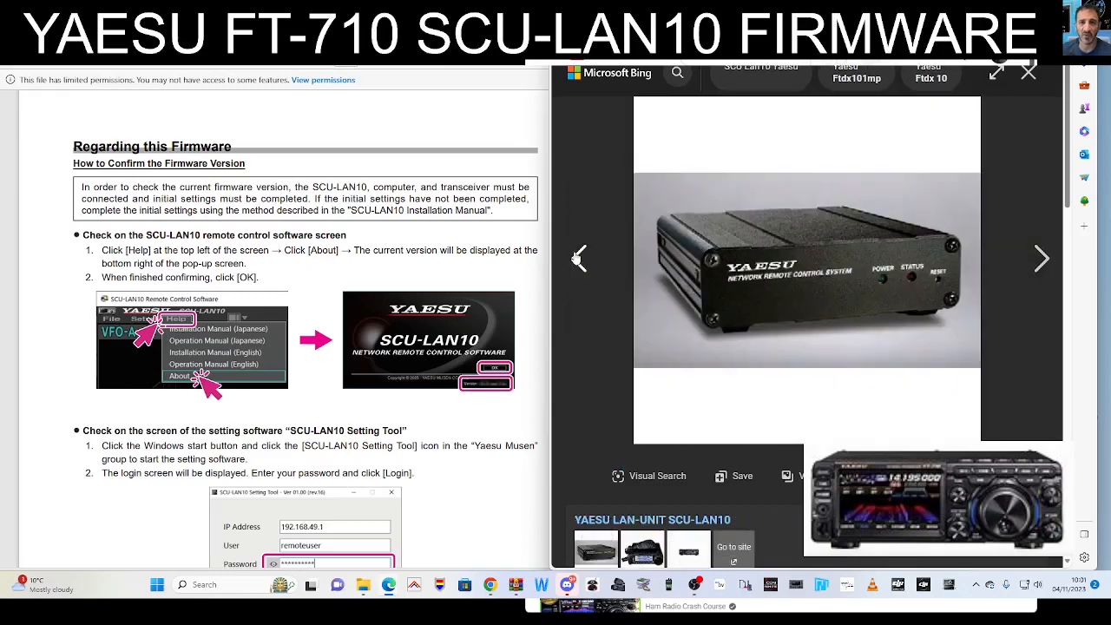
click(1041, 259)
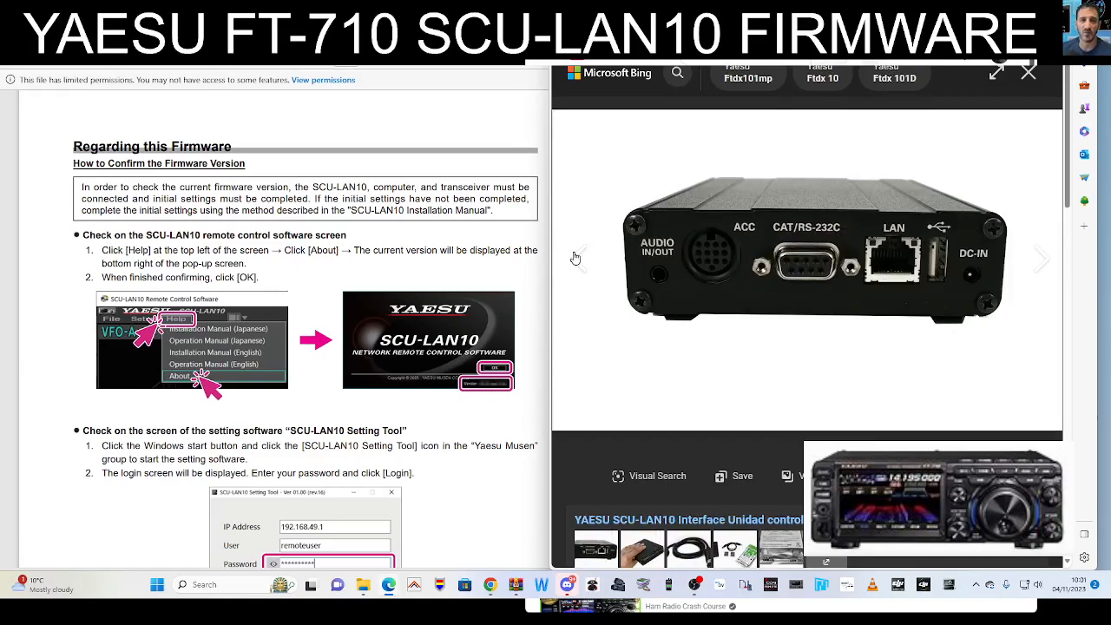
mouse_move(684, 274)
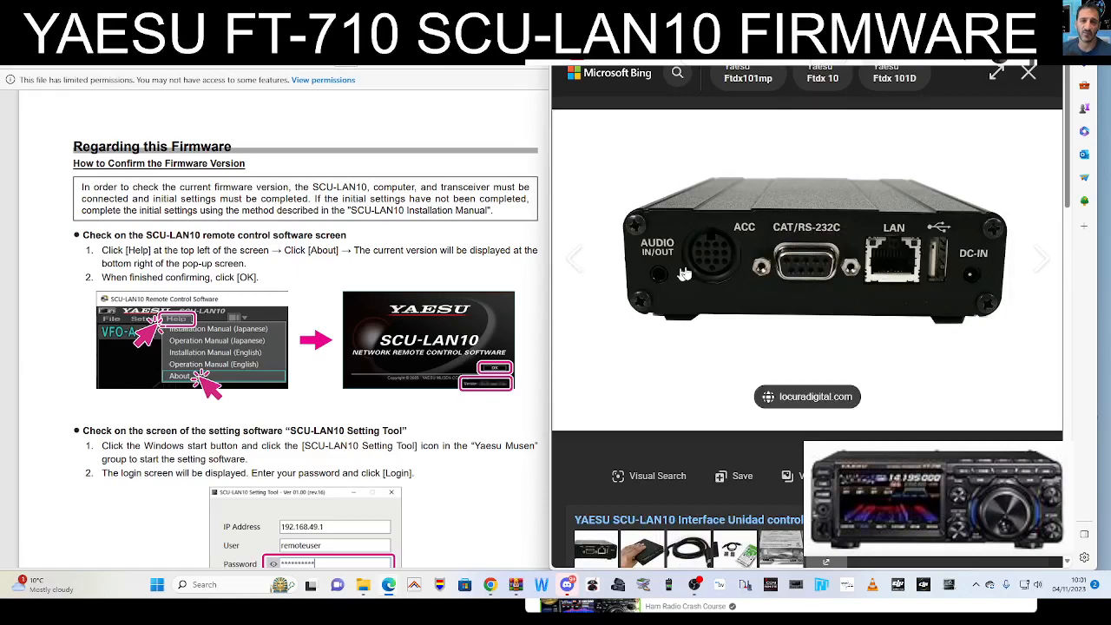
mouse_move(814, 271)
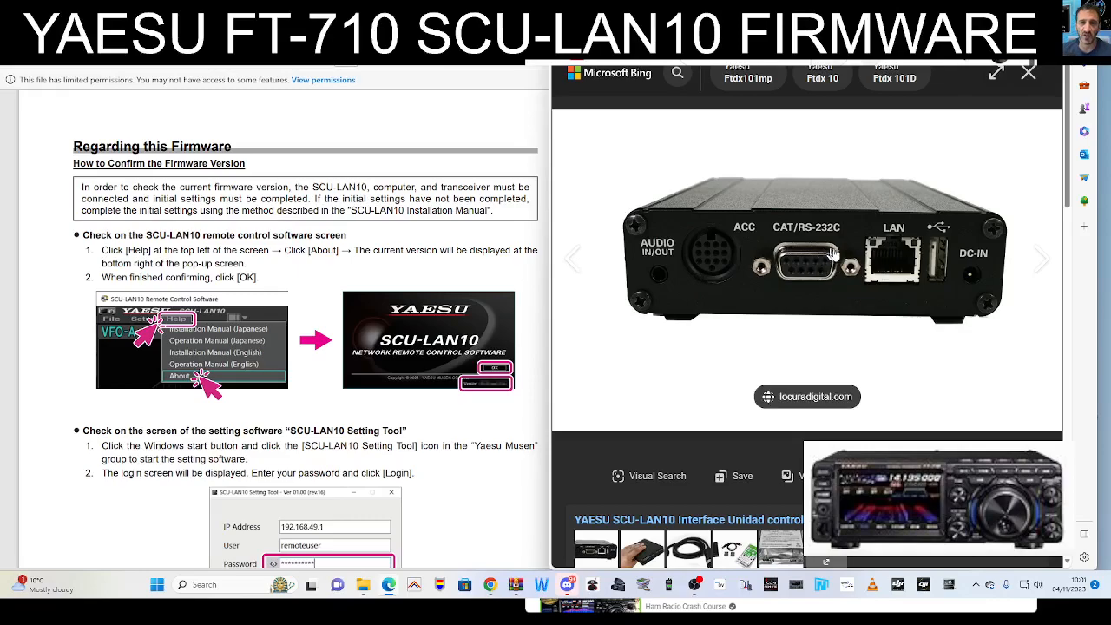
mouse_move(885, 257)
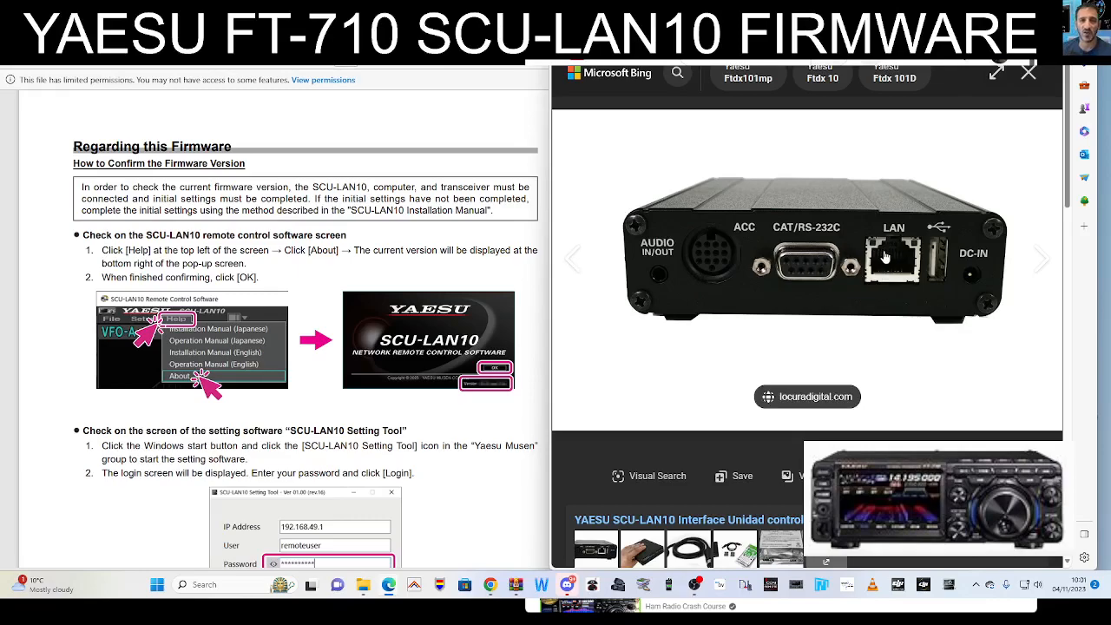
mouse_move(916, 259)
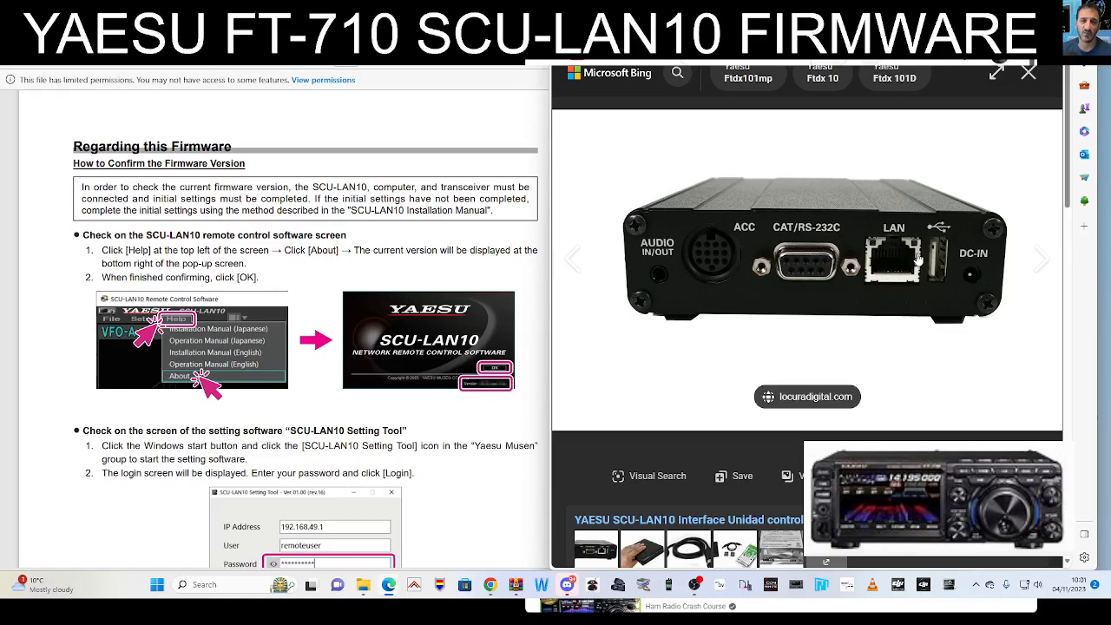
mouse_move(799, 258)
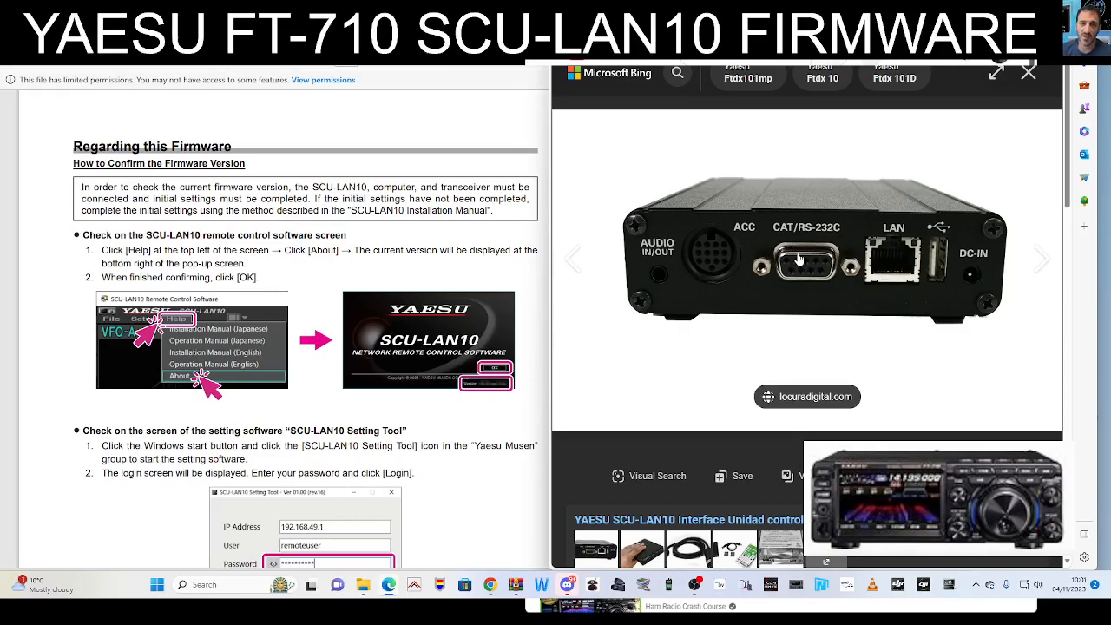
mouse_move(774, 278)
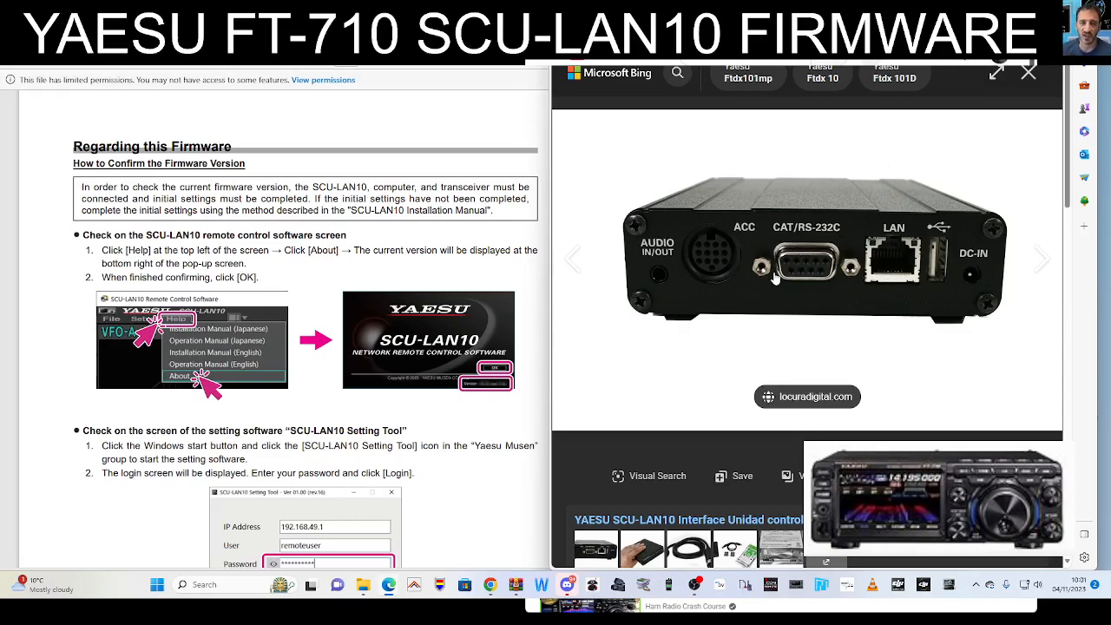
mouse_move(744, 262)
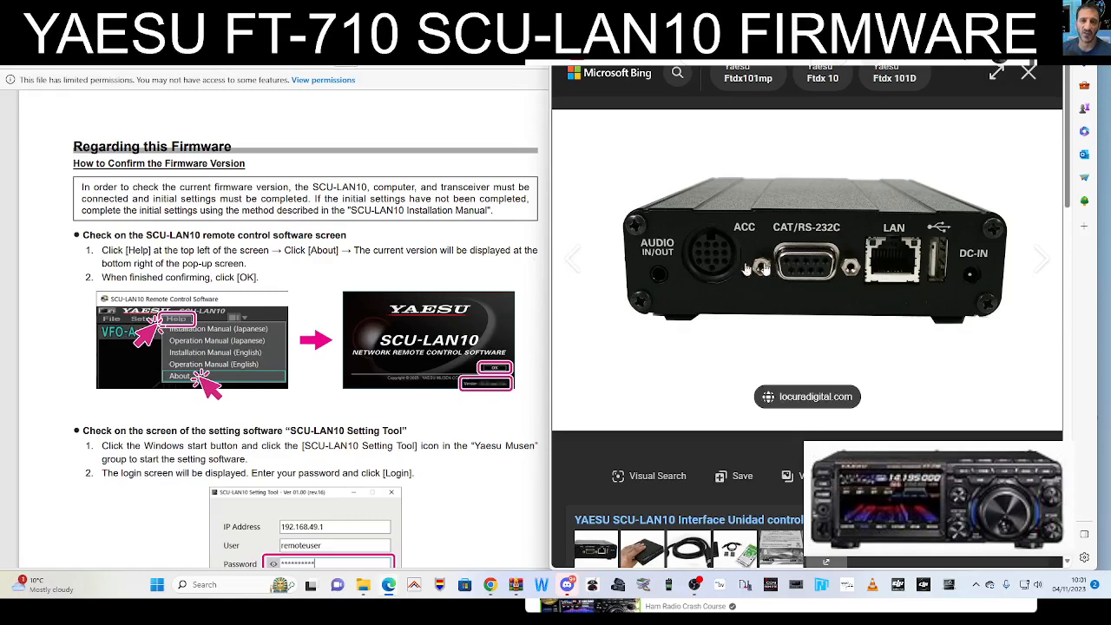
mouse_move(382, 275)
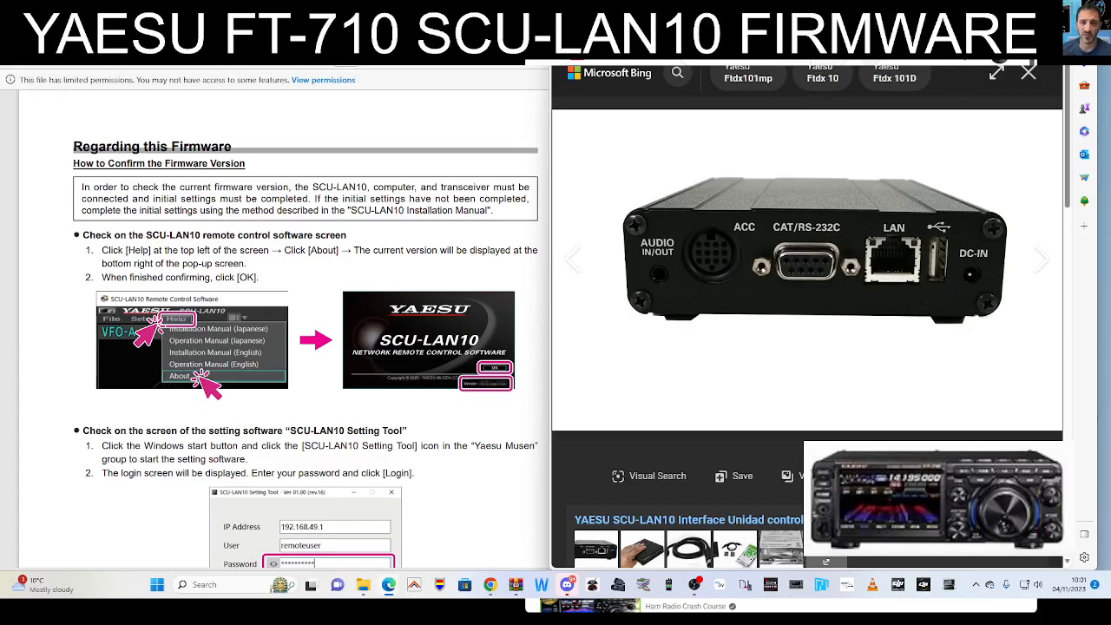
Scroll the PDF guide down to the firmware version check, login and Close steps
scroll(down, 3)
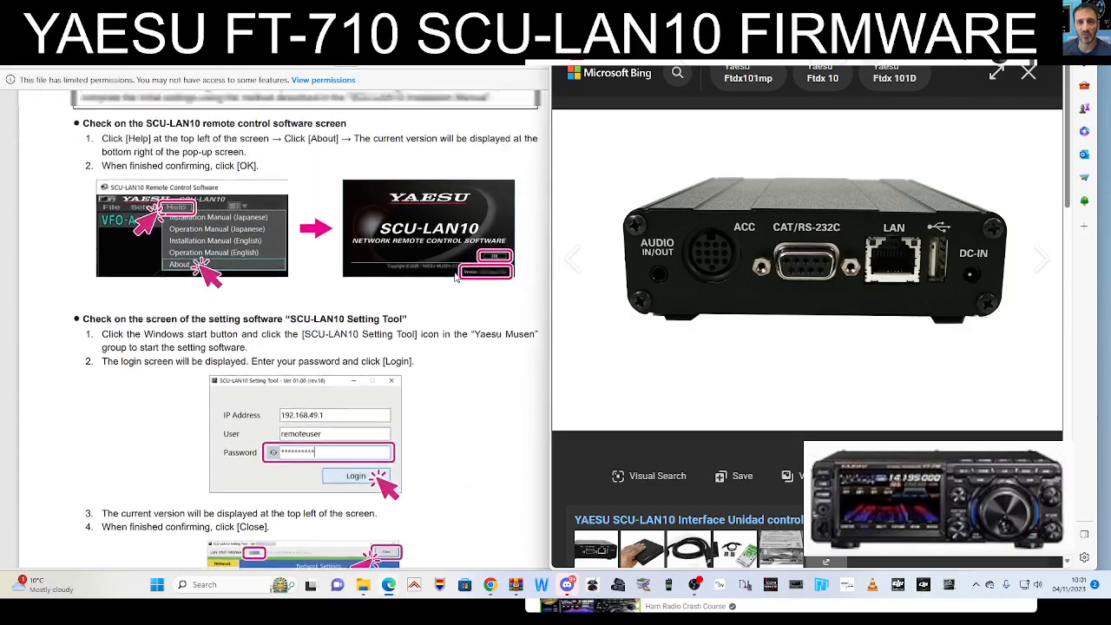
scroll(down, 3)
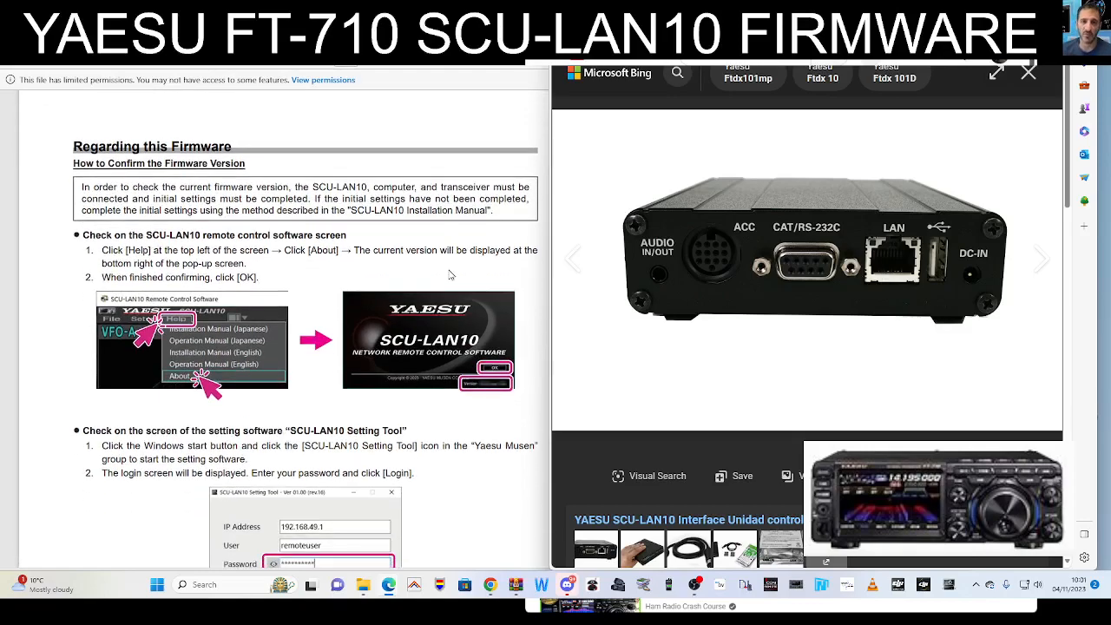
scroll(down, 3)
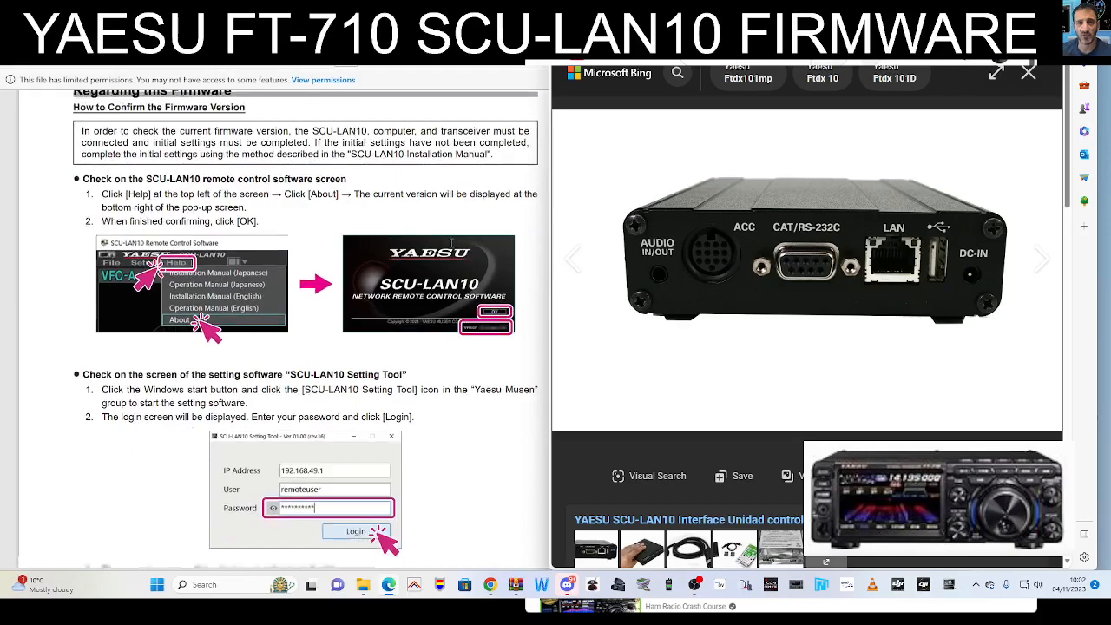
scroll(down, 3)
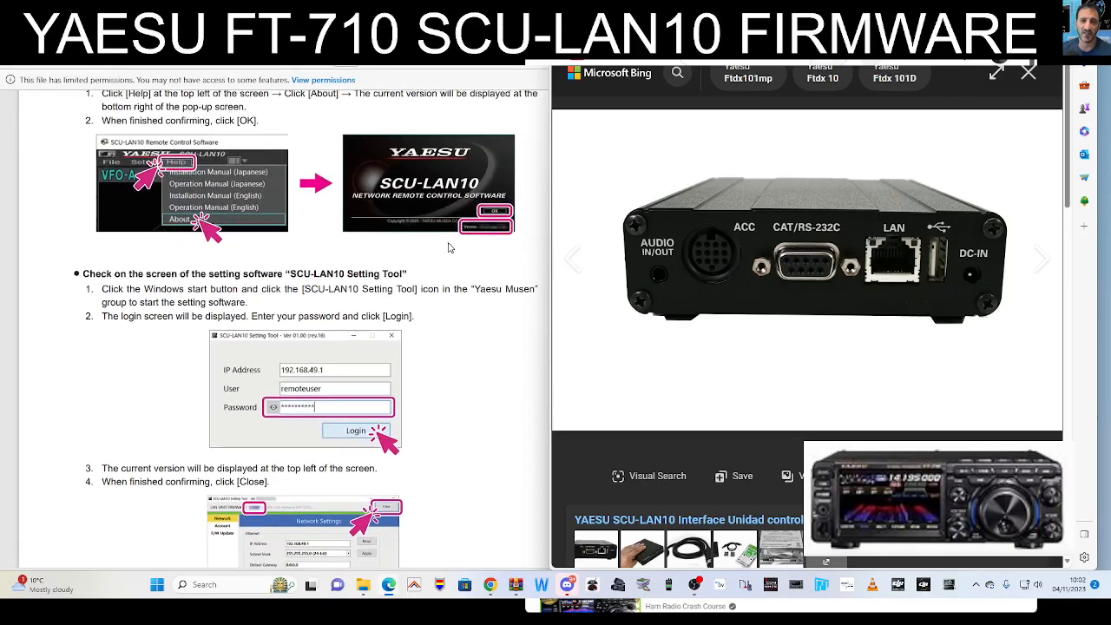
scroll(down, 3)
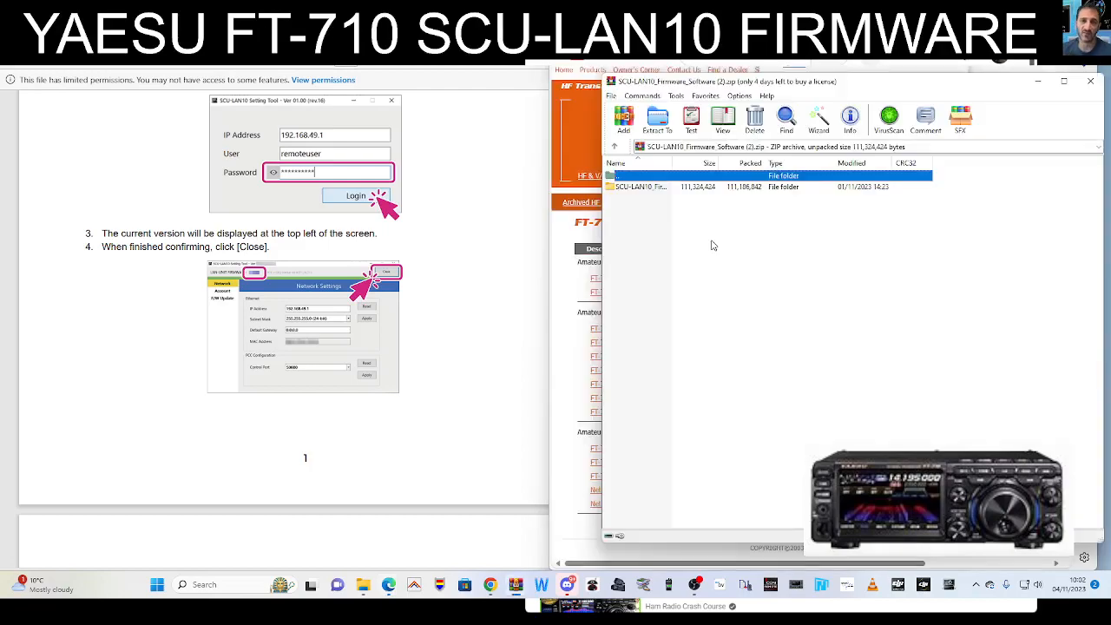
Open the firmware folder, the nested SCU-LAN10_Firmware_update_202310.zip, and its upgrade manual PDF
double_click(643, 187)
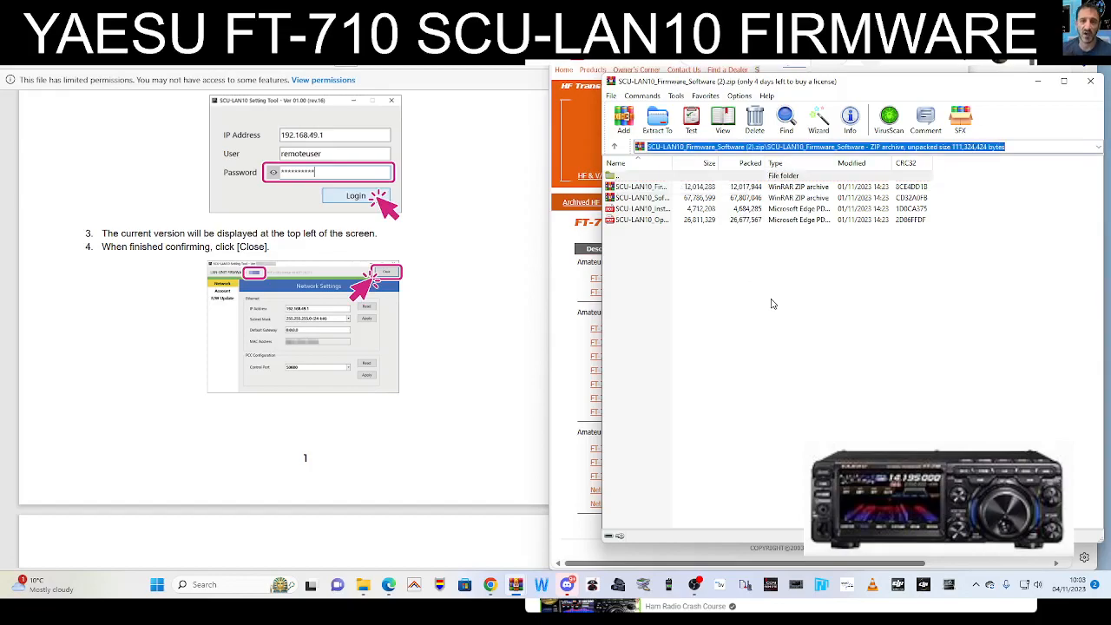
mouse_move(695, 228)
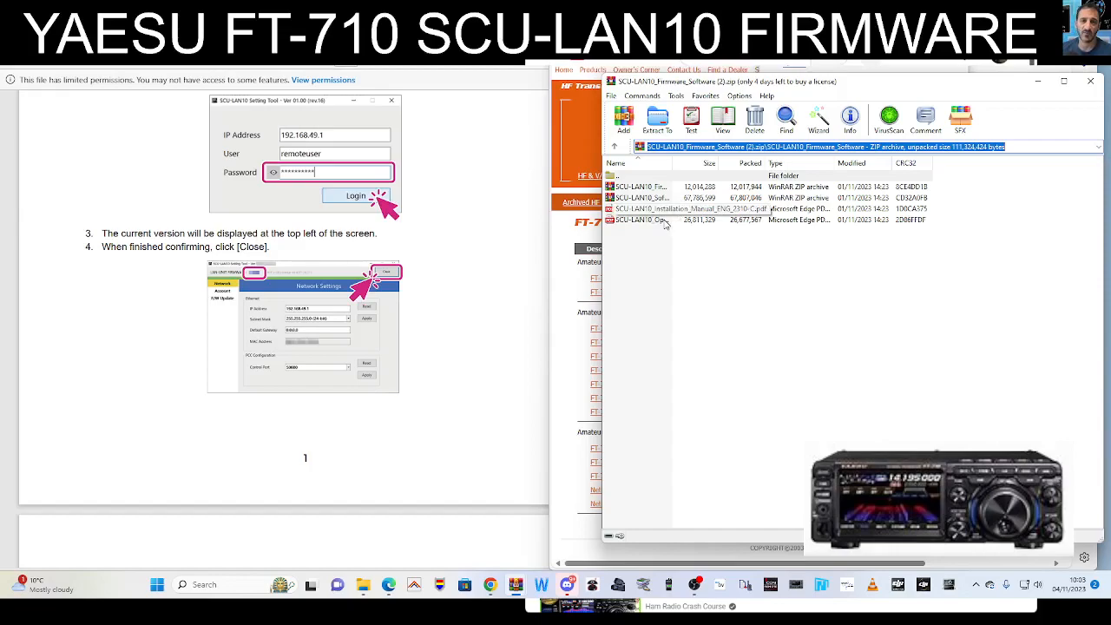
click(641, 186)
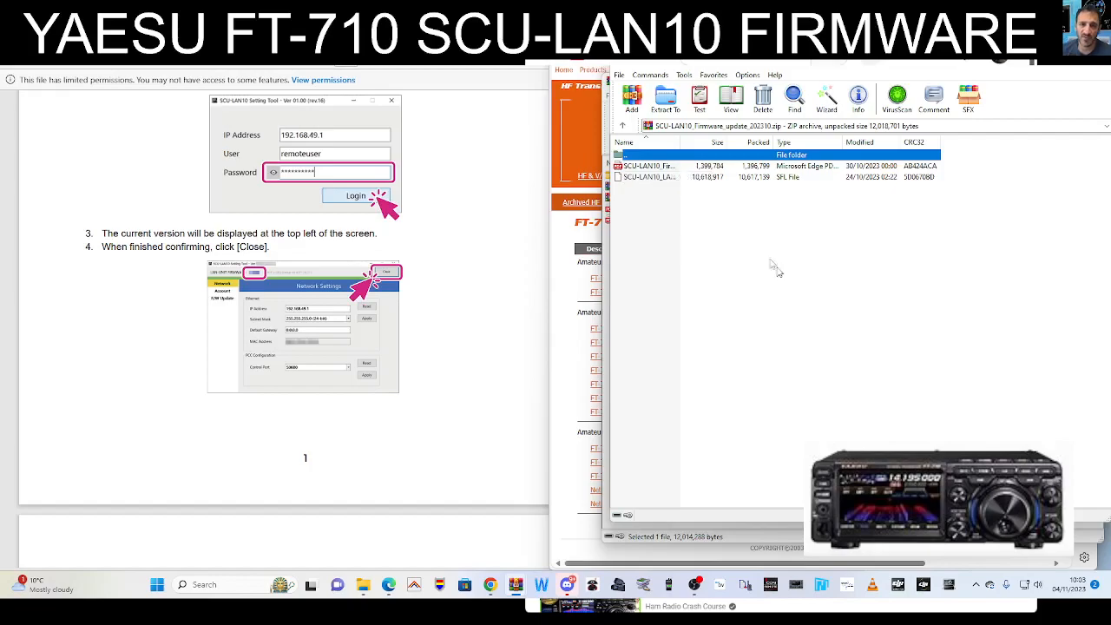
right_click(649, 177)
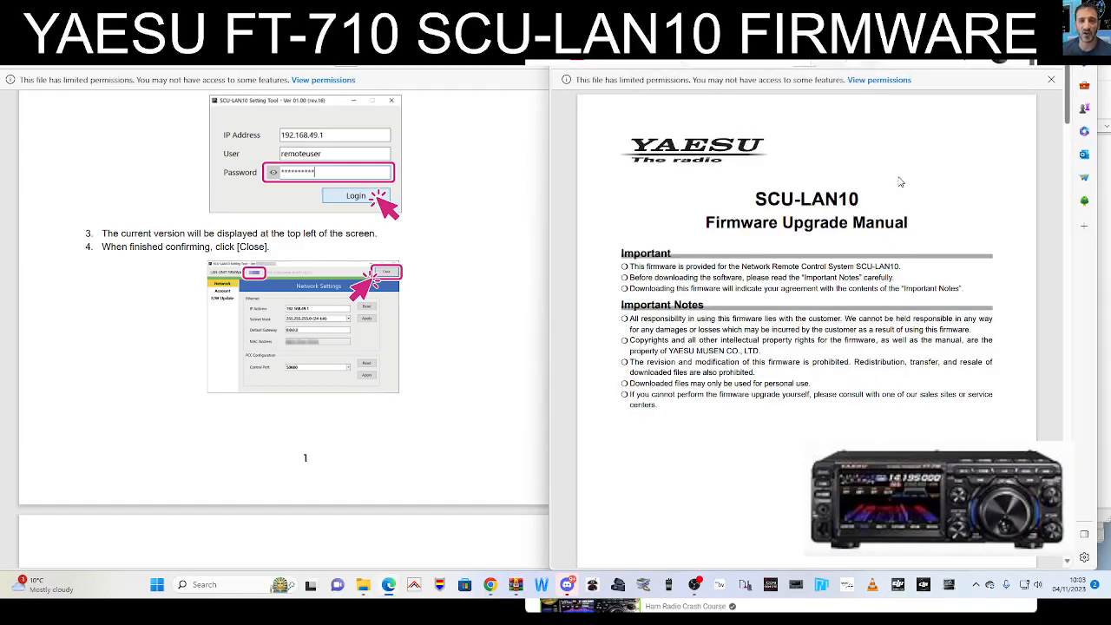
Read through 'Preparing for firmware update' and 'How to Update the Firmware' steps 1–7
scroll(down, 3)
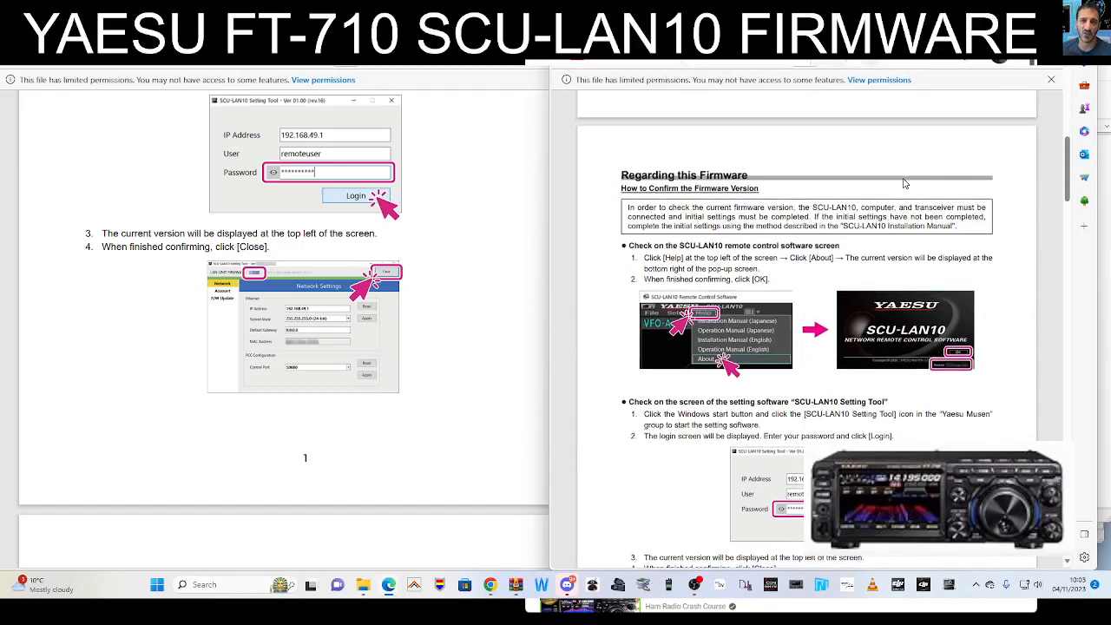
scroll(down, 3)
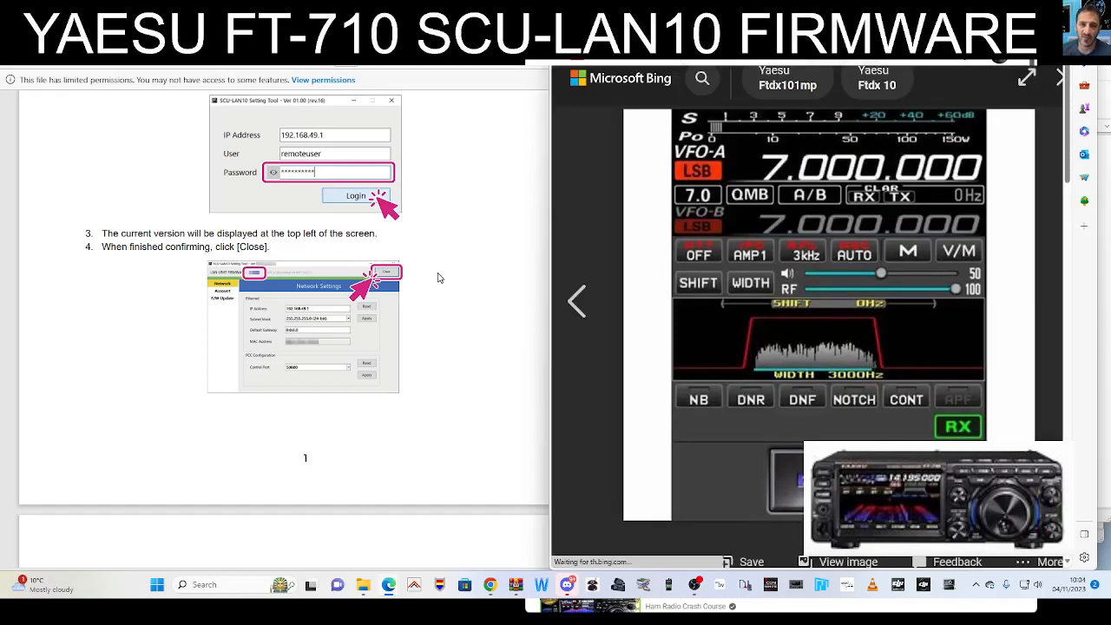
mouse_move(467, 284)
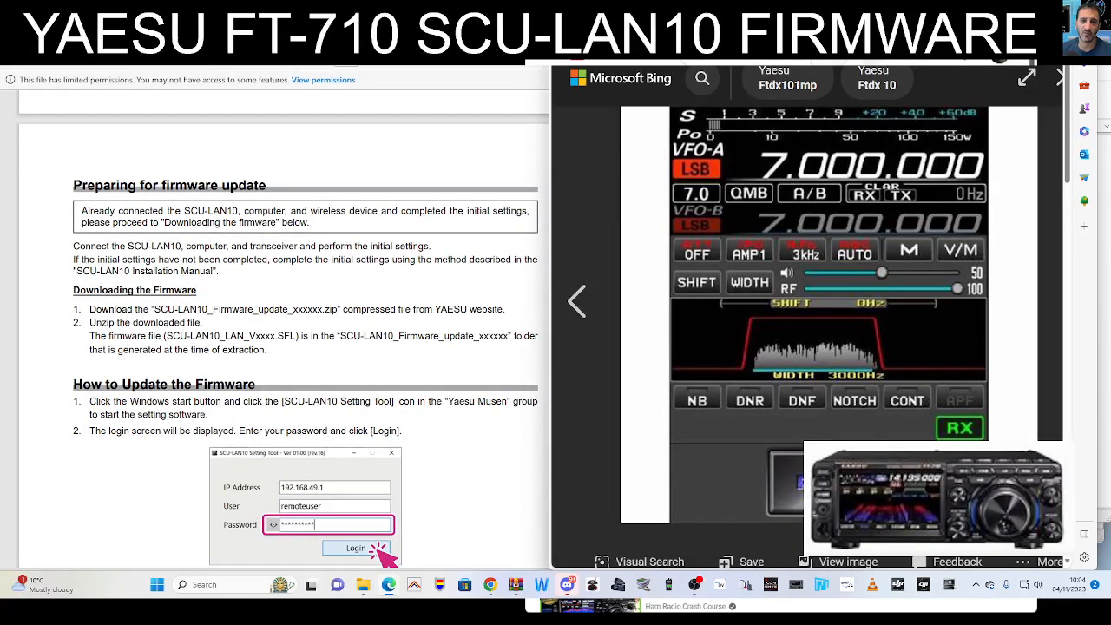
scroll(down, 3)
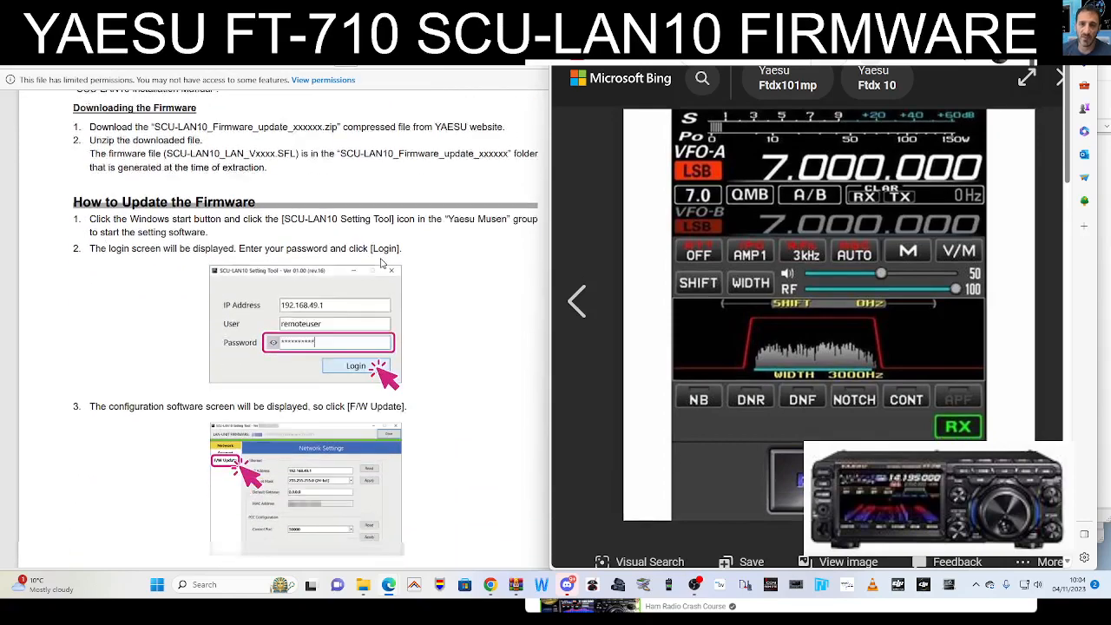
scroll(down, 3)
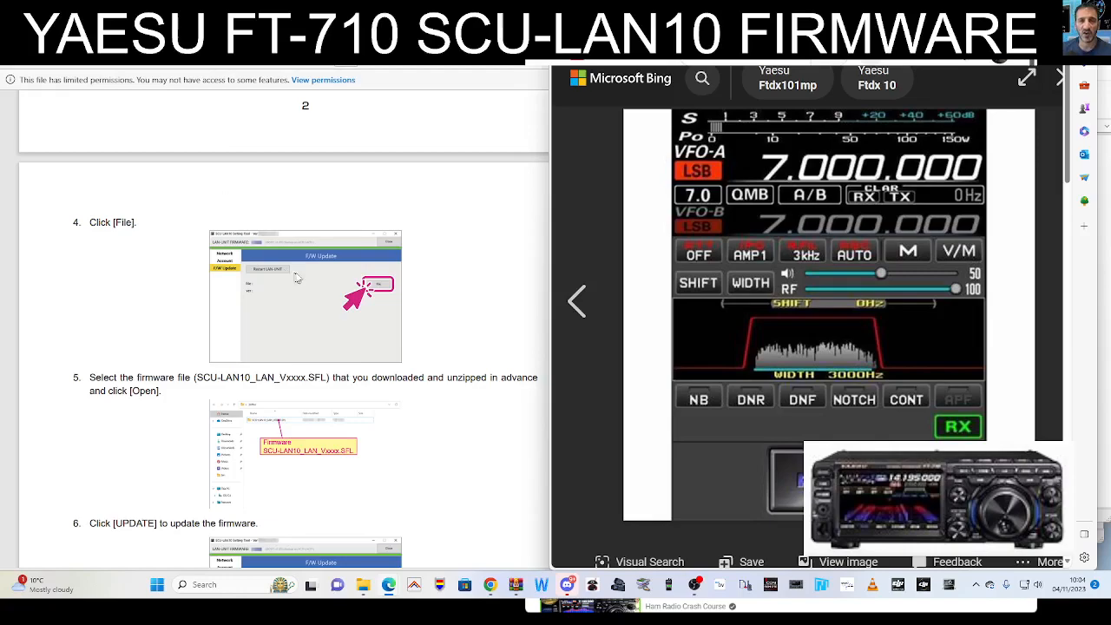
scroll(down, 3)
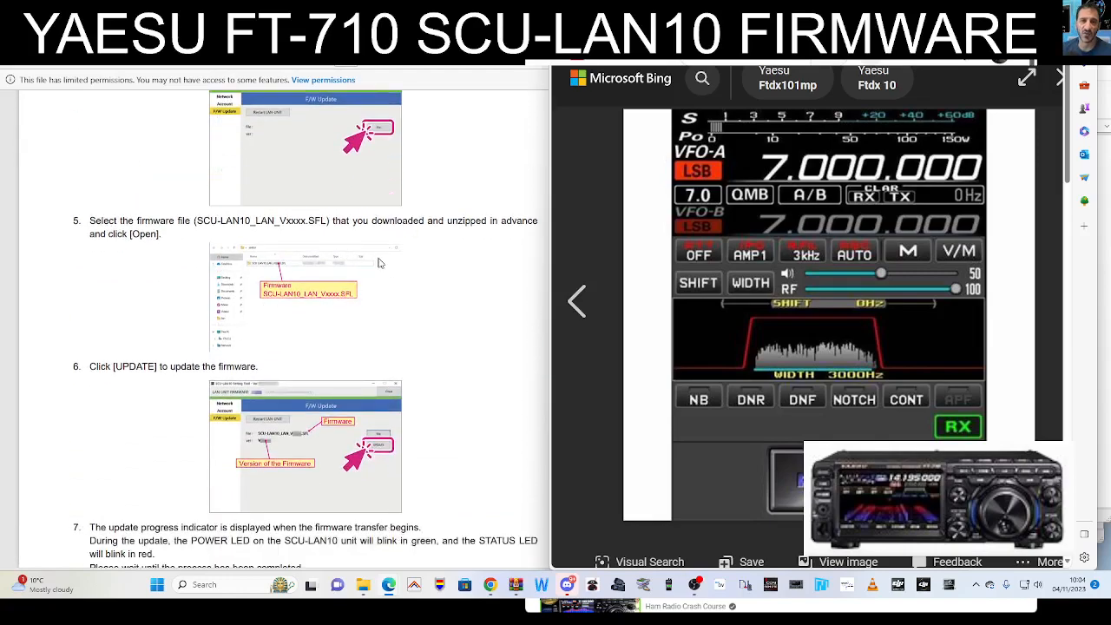
scroll(down, 3)
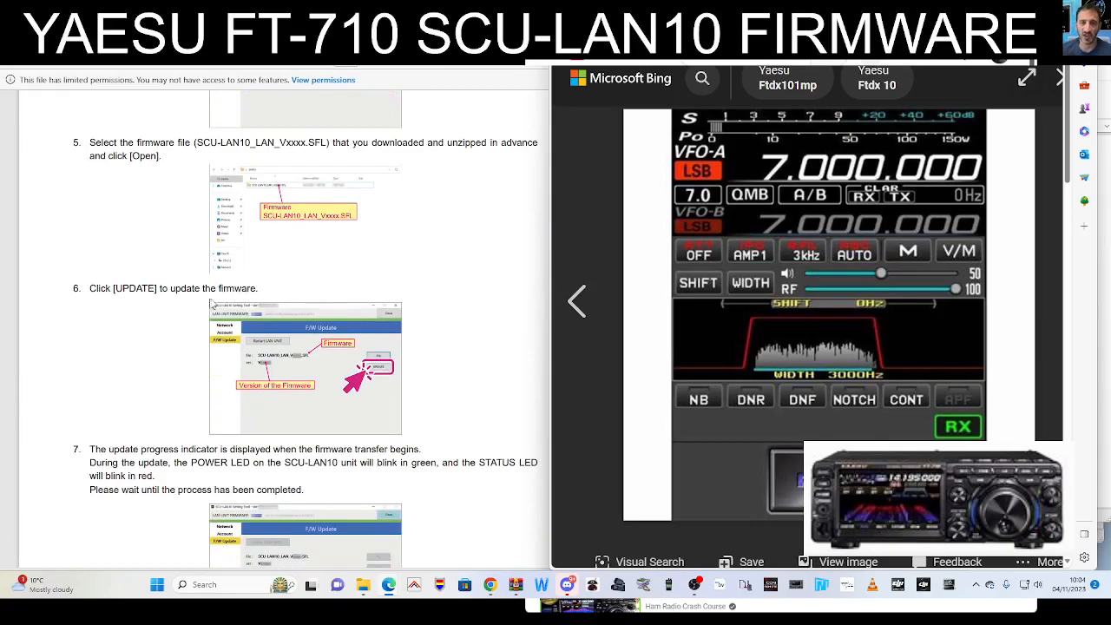
scroll(down, 3)
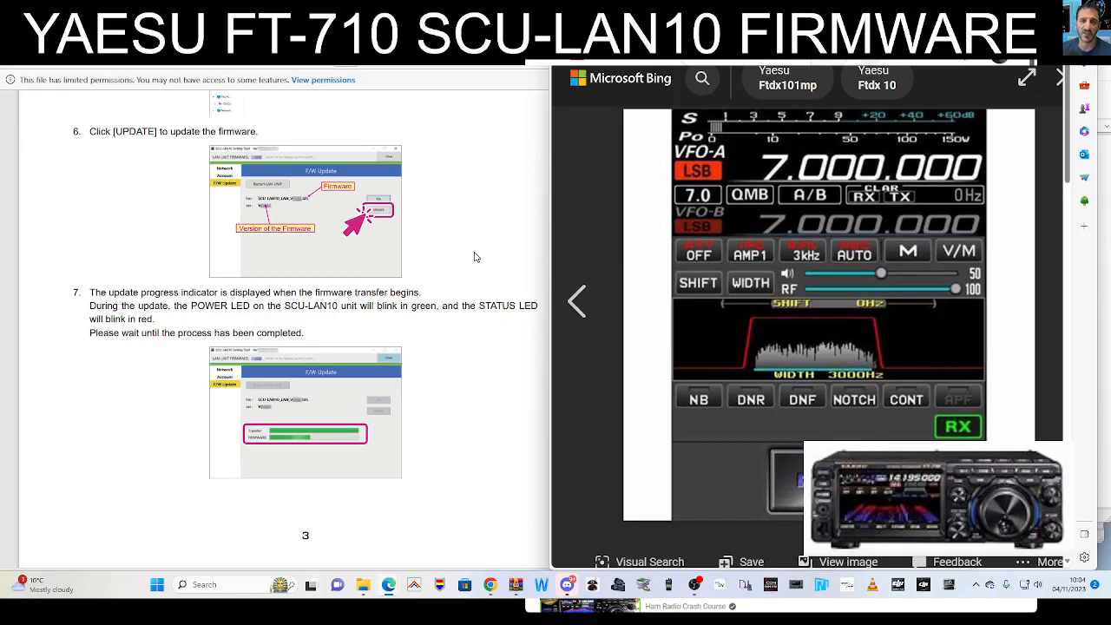
scroll(down, 3)
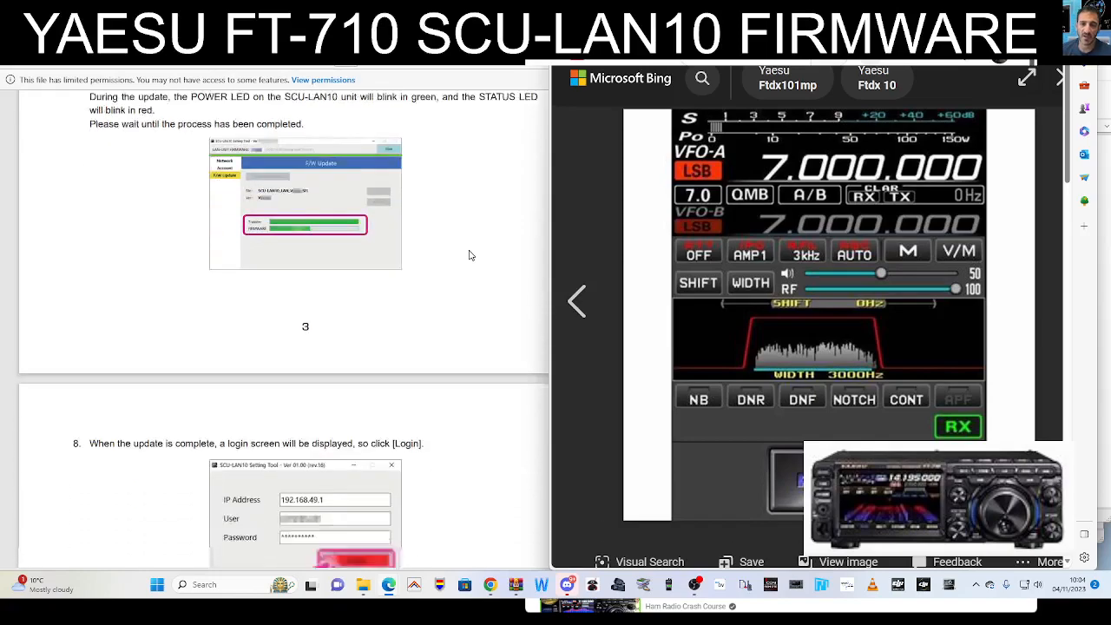
scroll(down, 3)
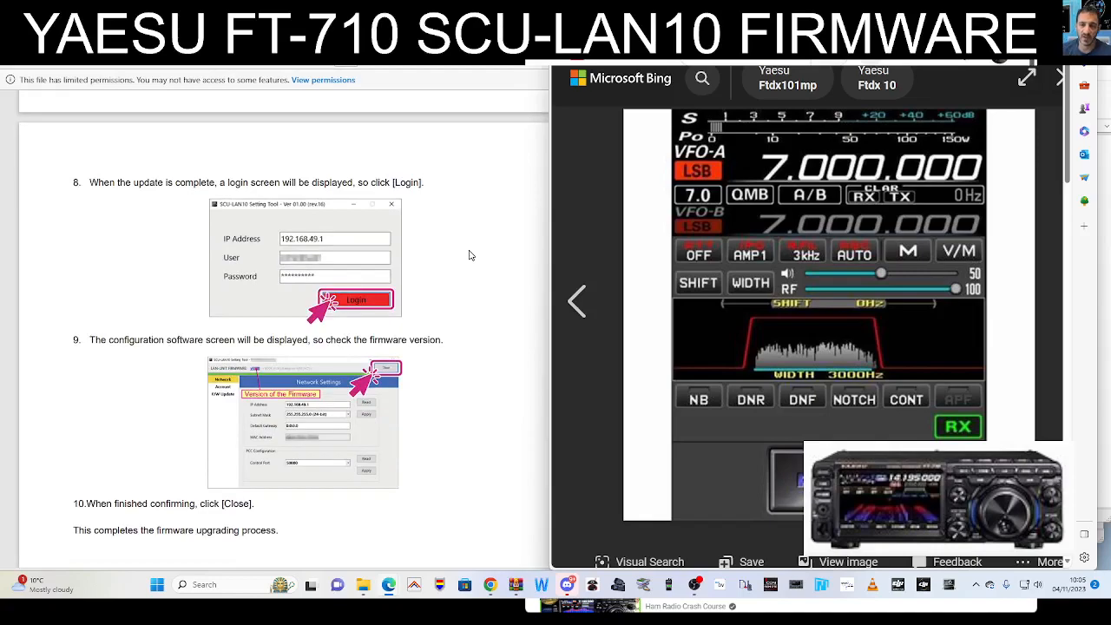
Read firmware steps 8–10 and the back cover, reaching the FT-710 wiring page
scroll(down, 3)
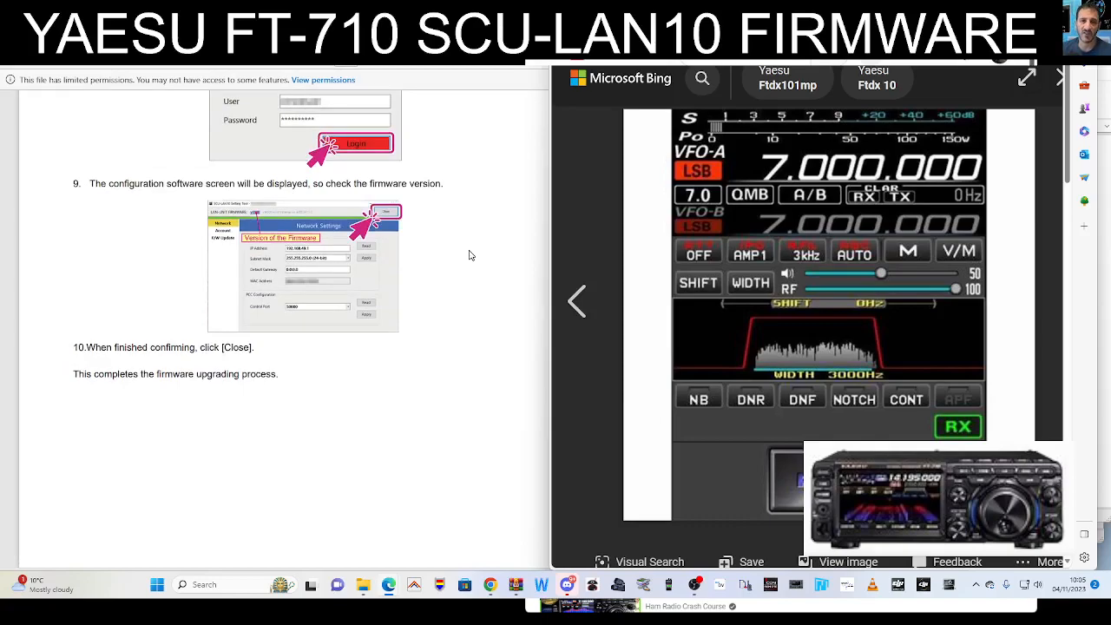
scroll(down, 3)
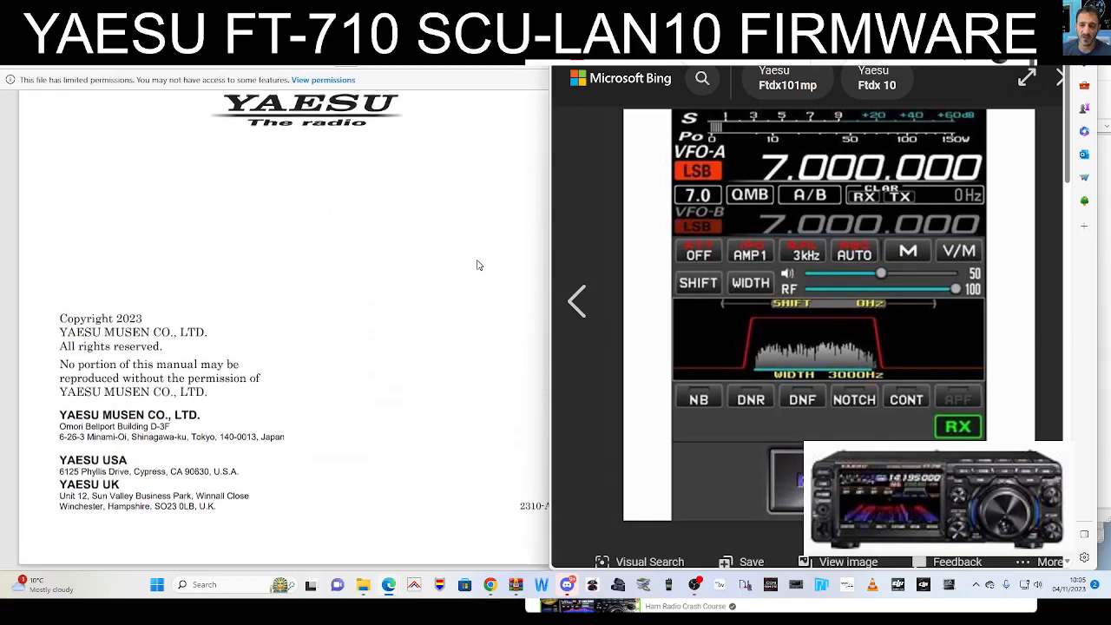
scroll(down, 3)
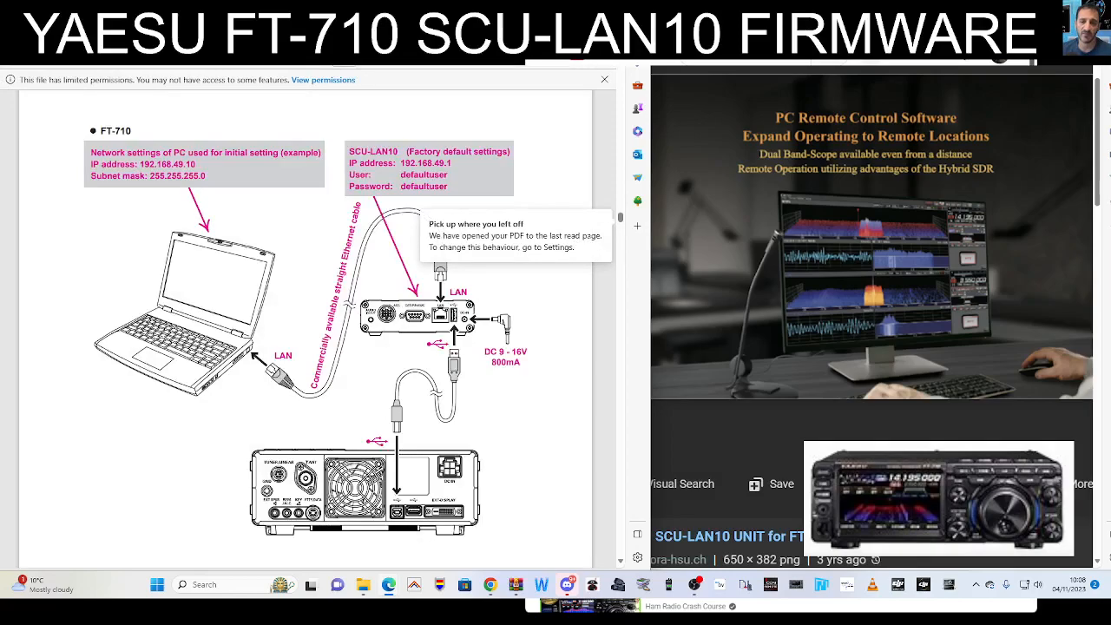
Scroll past the FT-710 connection diagram to 'Temporarily change the PC network settings'
scroll(down, 3)
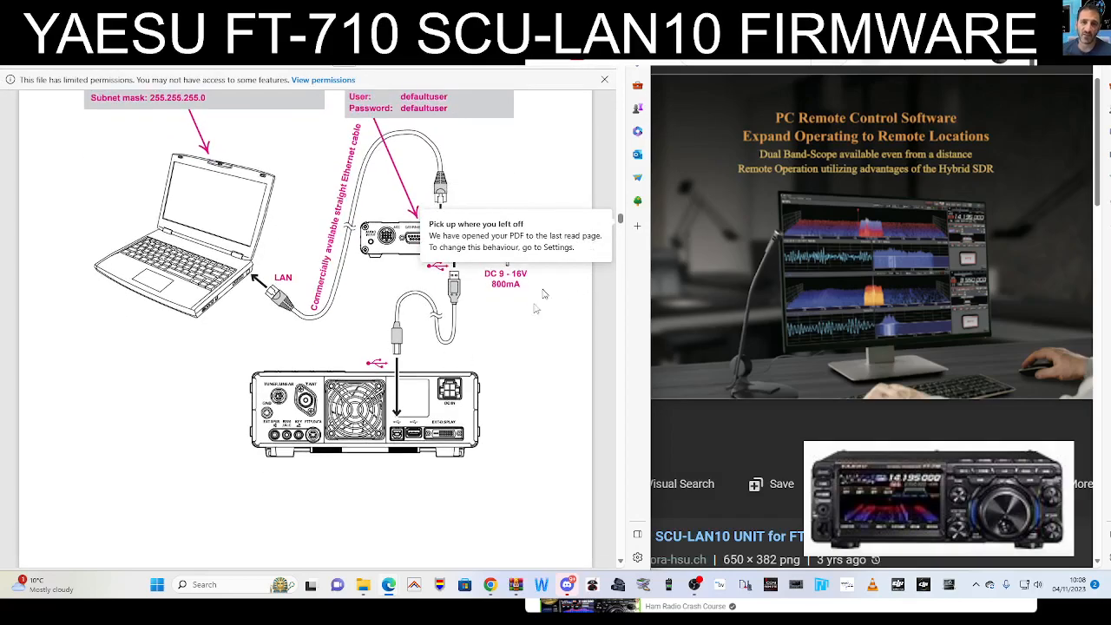
mouse_move(476, 325)
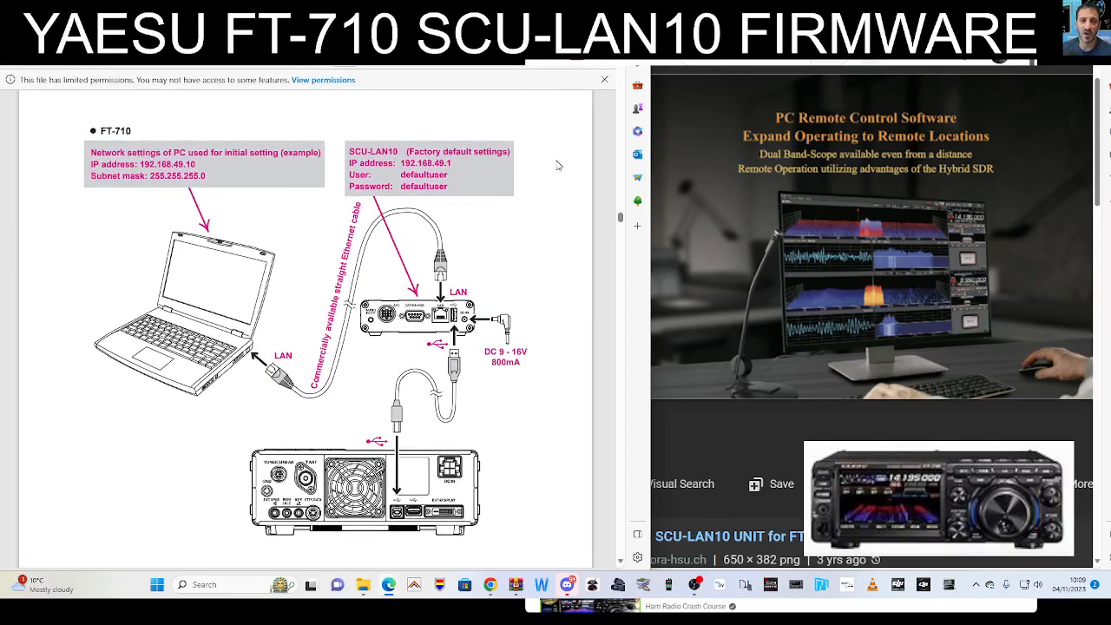
scroll(down, 3)
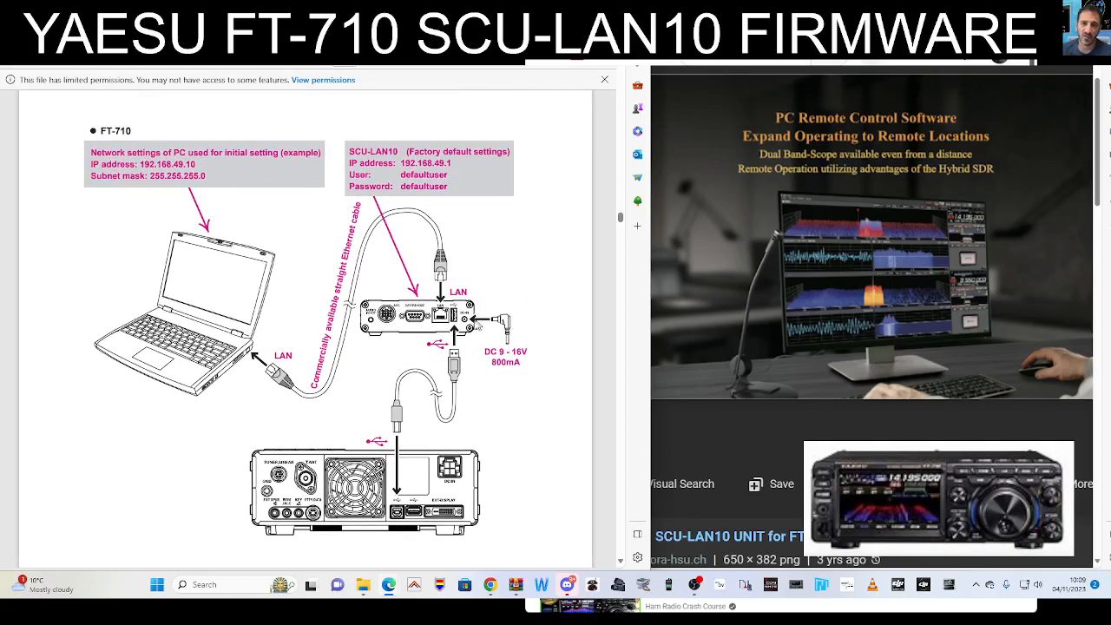
mouse_move(282, 347)
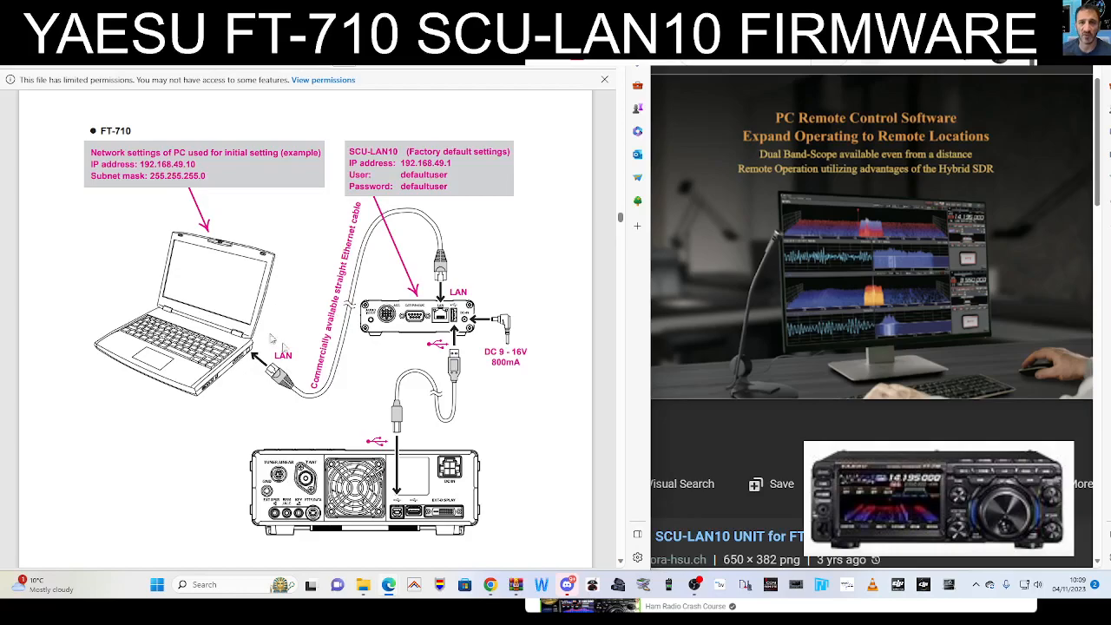
mouse_move(282, 348)
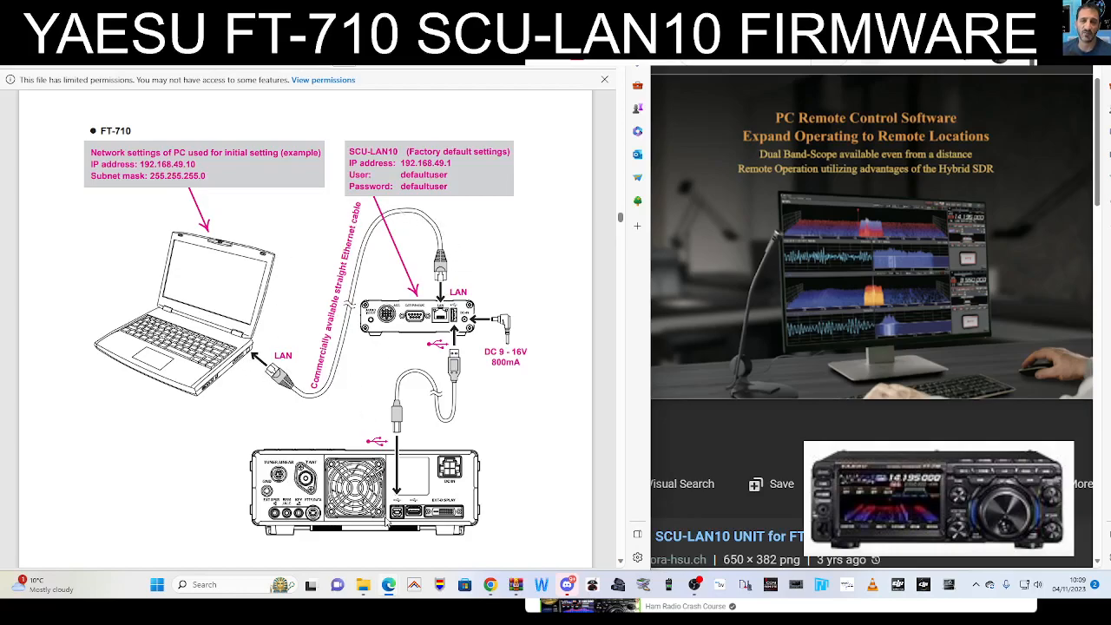
mouse_move(500, 273)
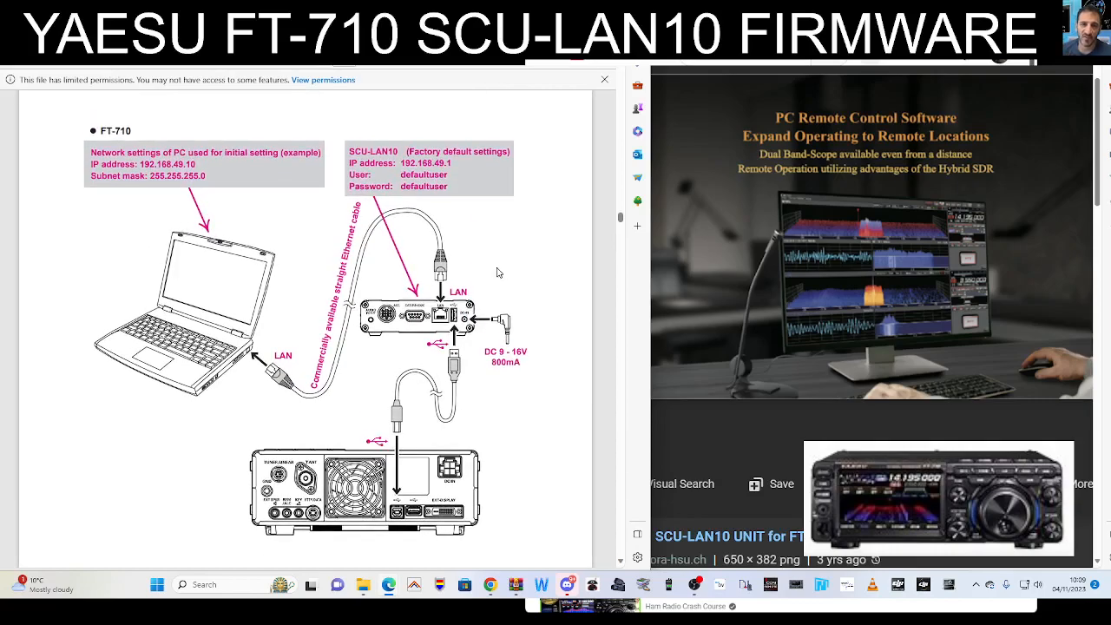
mouse_move(220, 258)
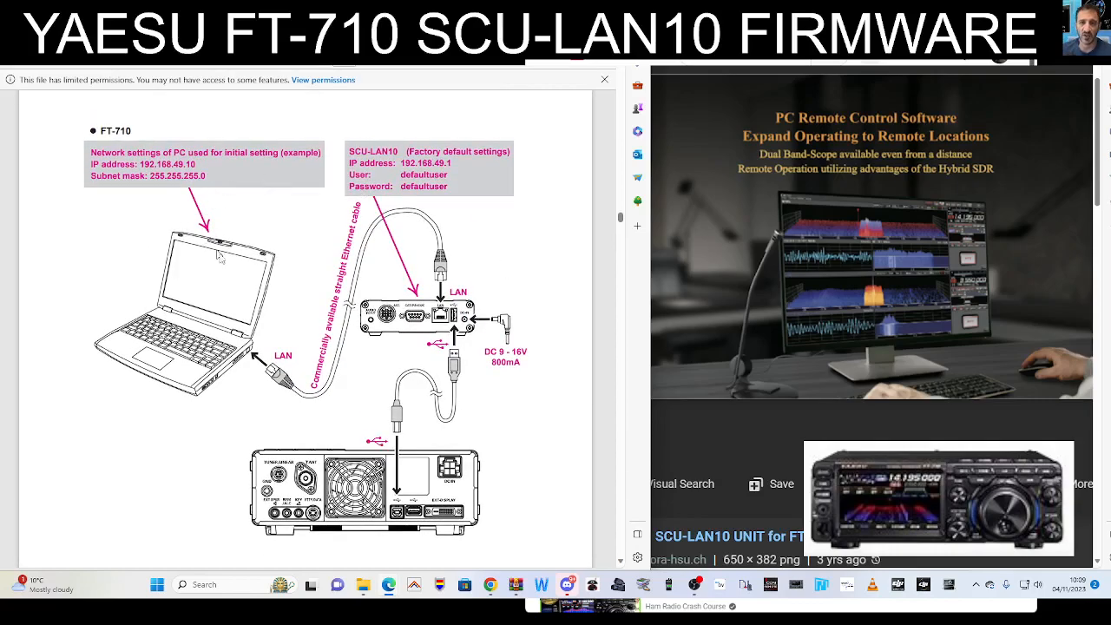
mouse_move(254, 297)
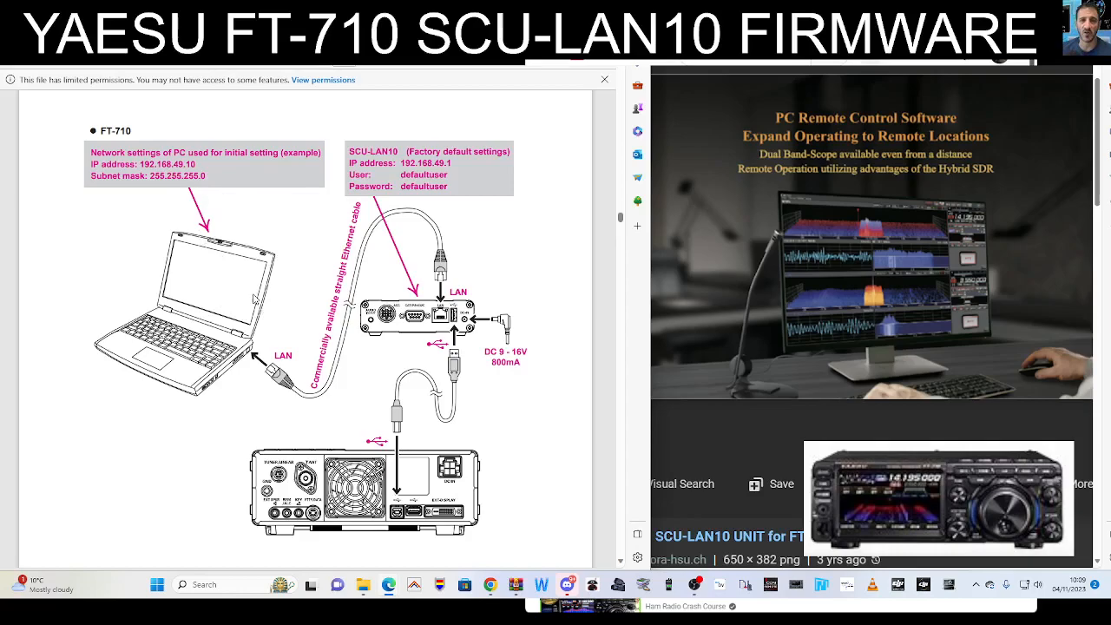
mouse_move(451, 278)
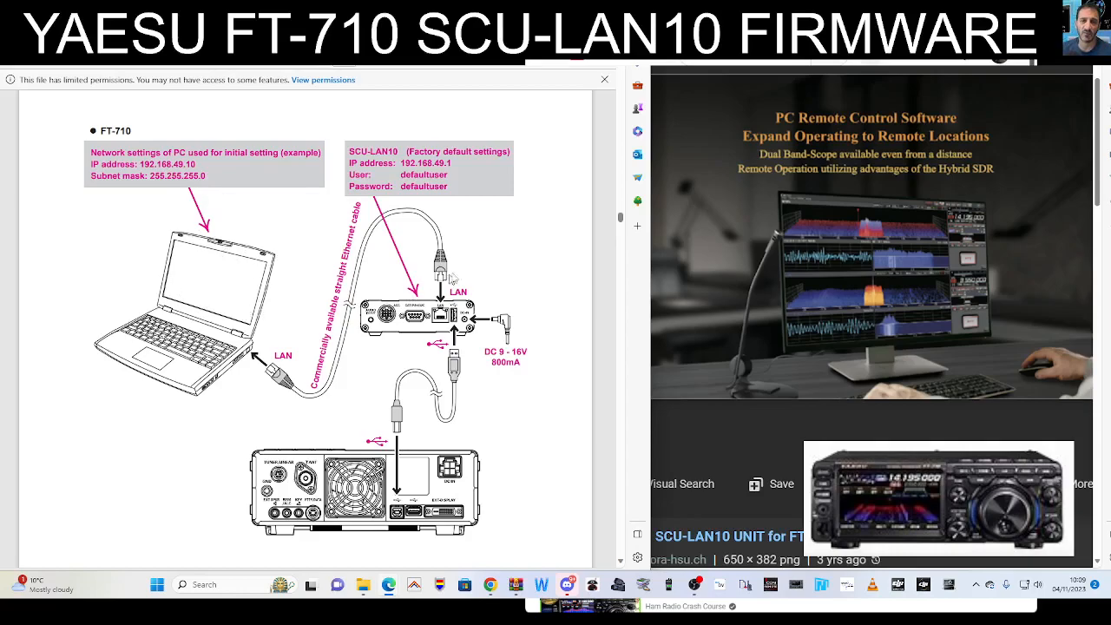
mouse_move(521, 266)
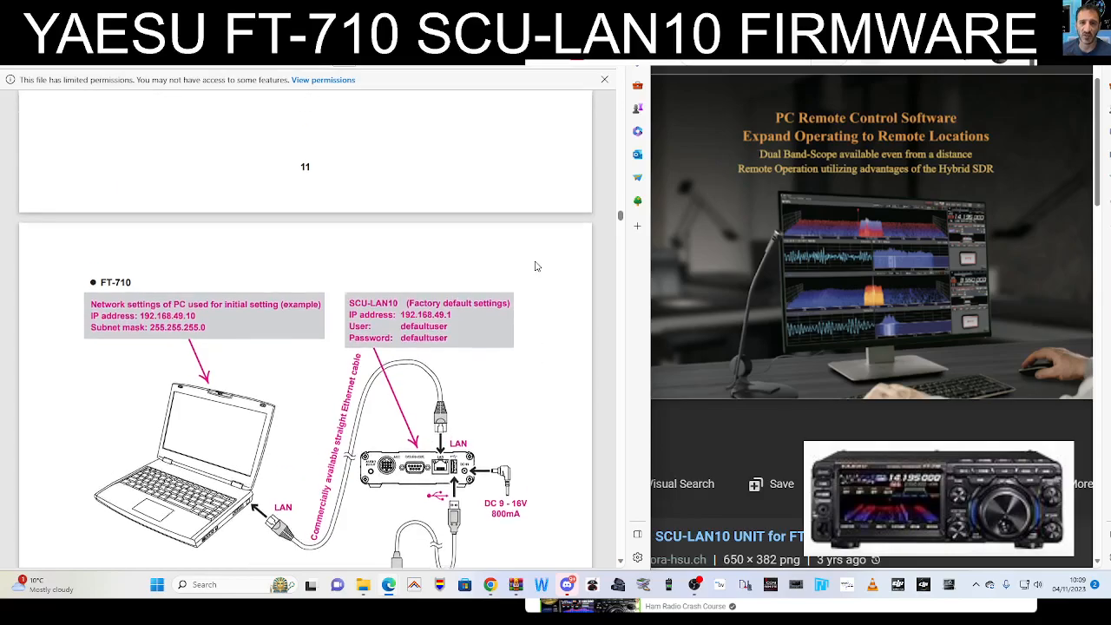
scroll(down, 3)
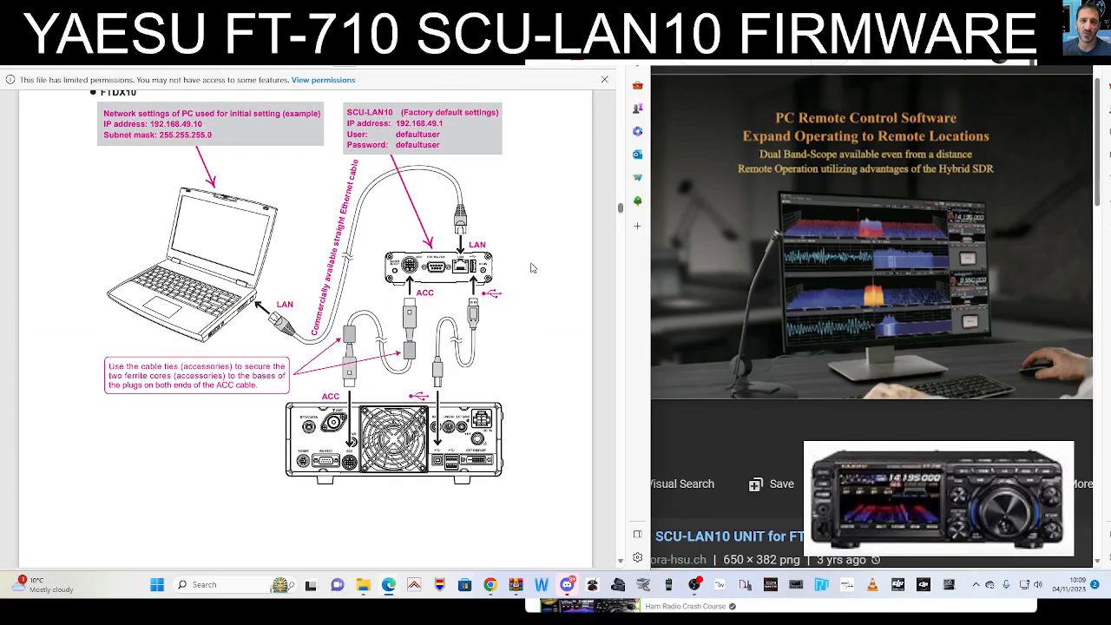
mouse_move(384, 393)
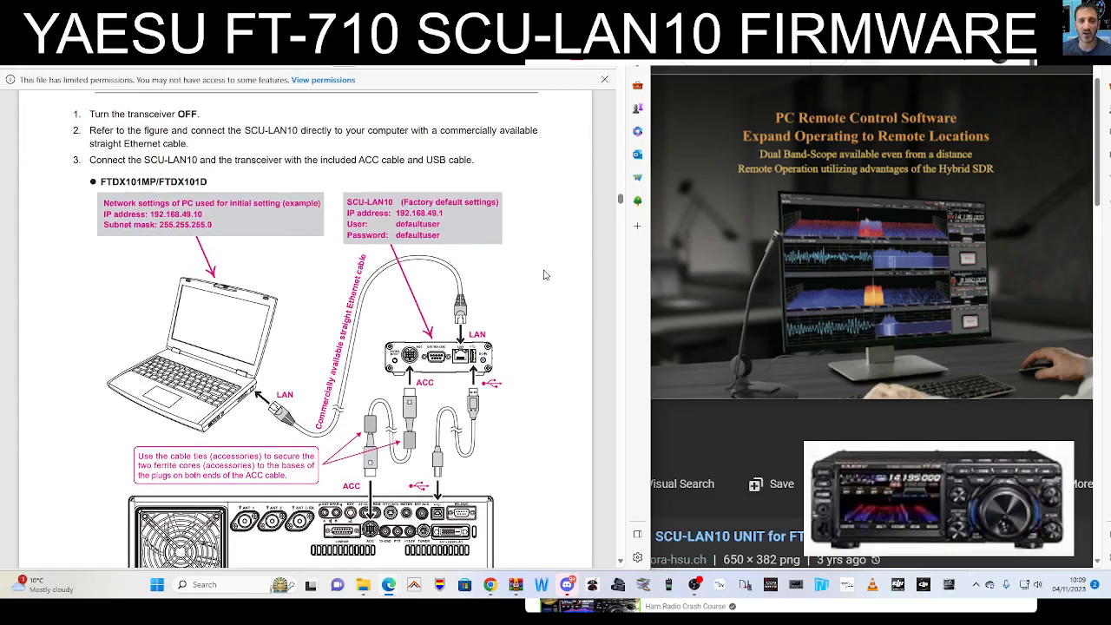
scroll(down, 3)
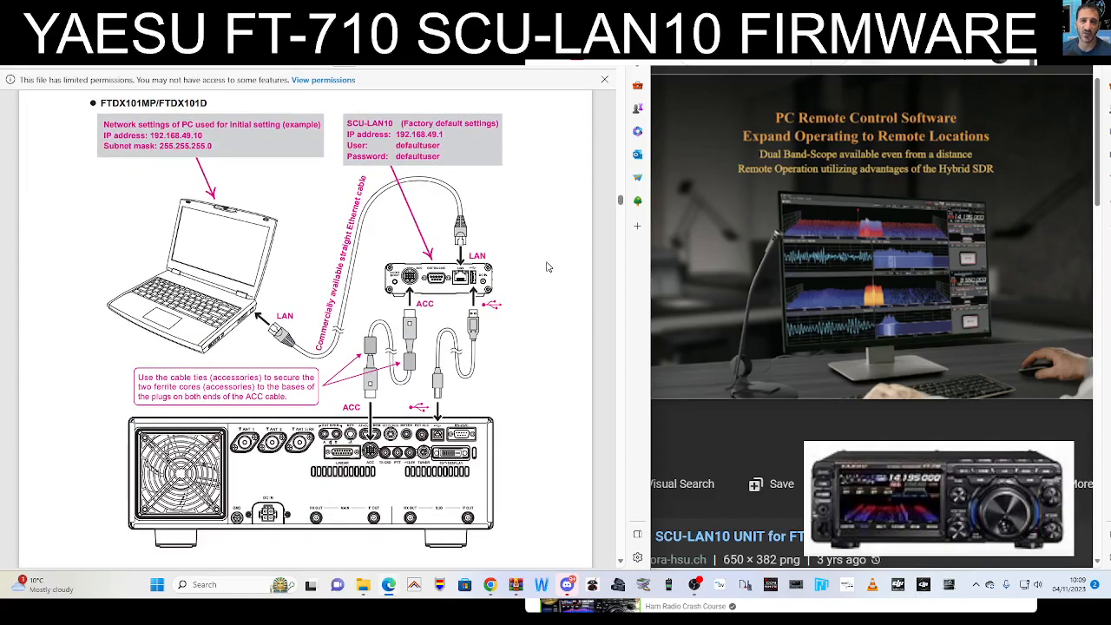
scroll(down, 3)
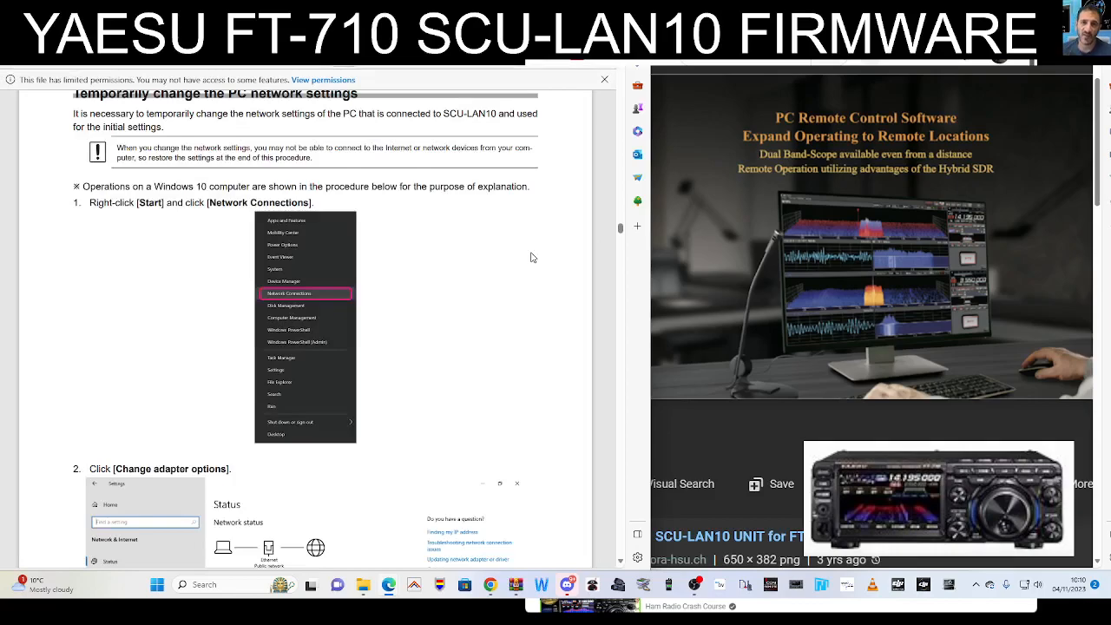
Read the PC network steps, including IP 192.168.49.10 with subnet 255.255.255.0
scroll(down, 3)
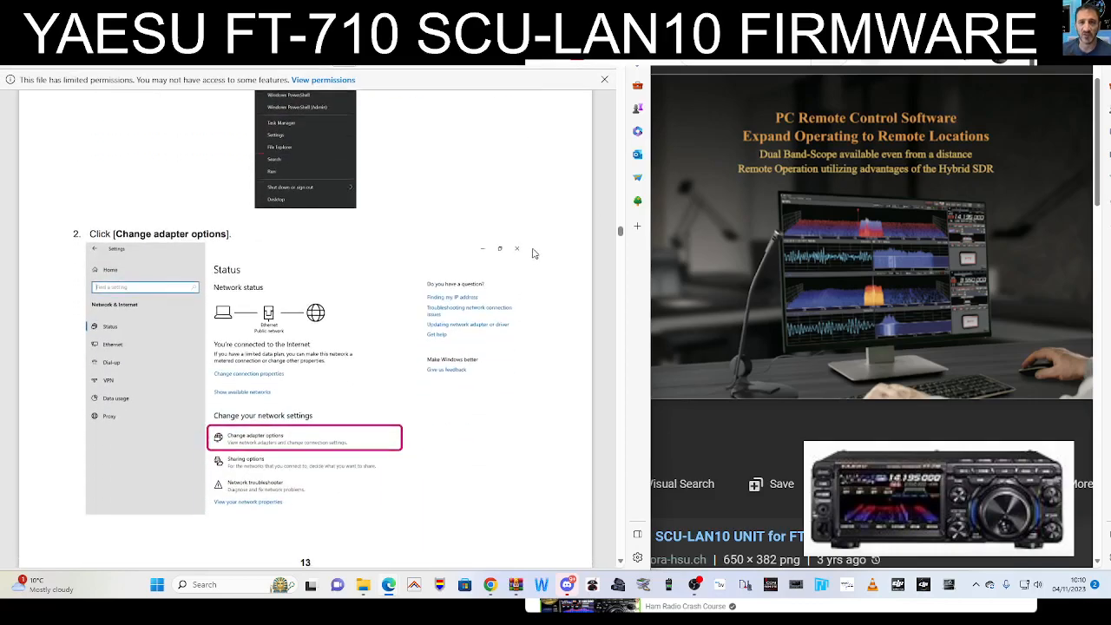
scroll(down, 3)
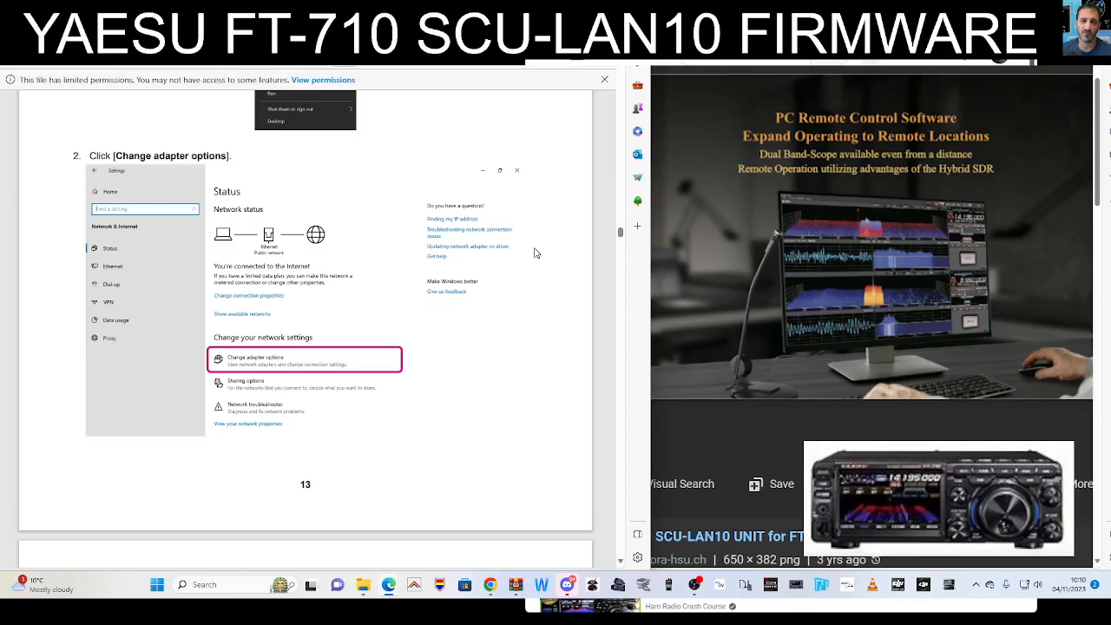
scroll(down, 3)
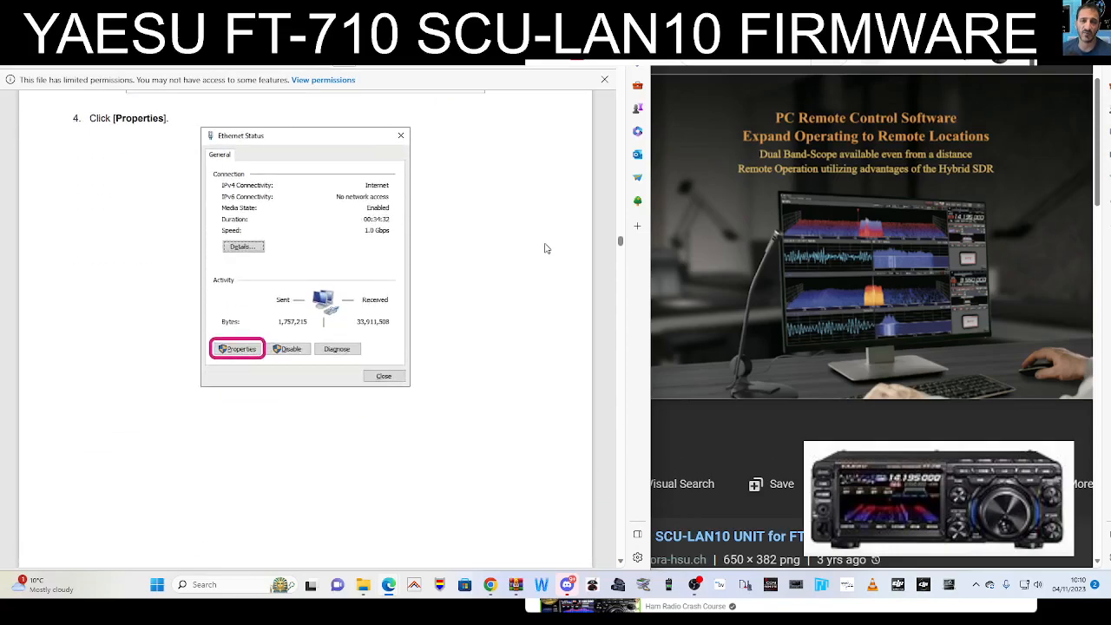
click(237, 348)
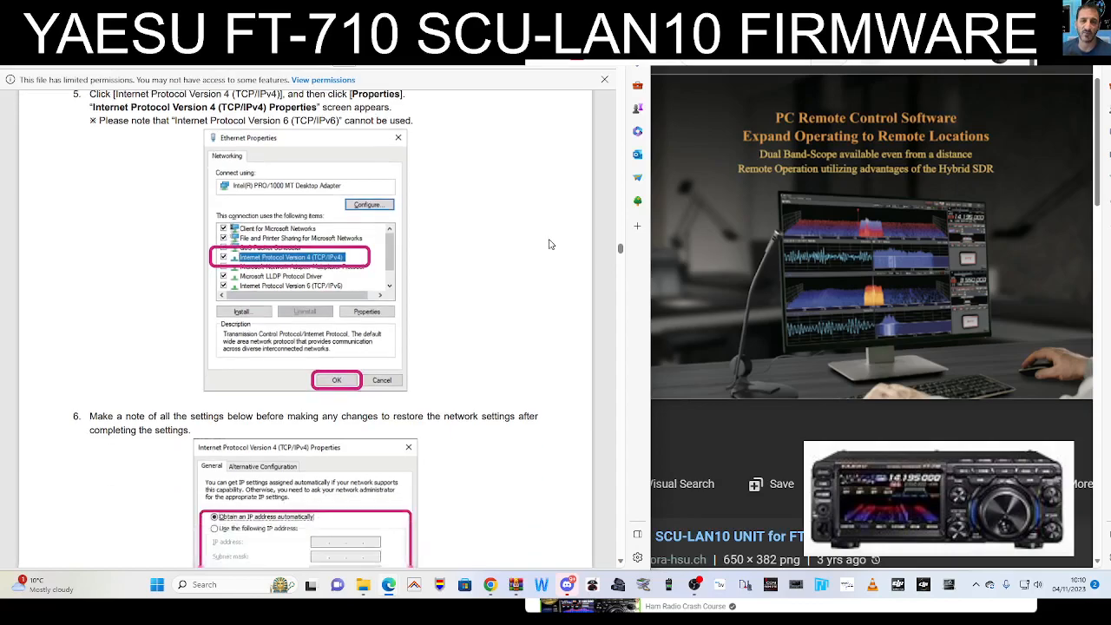
scroll(down, 3)
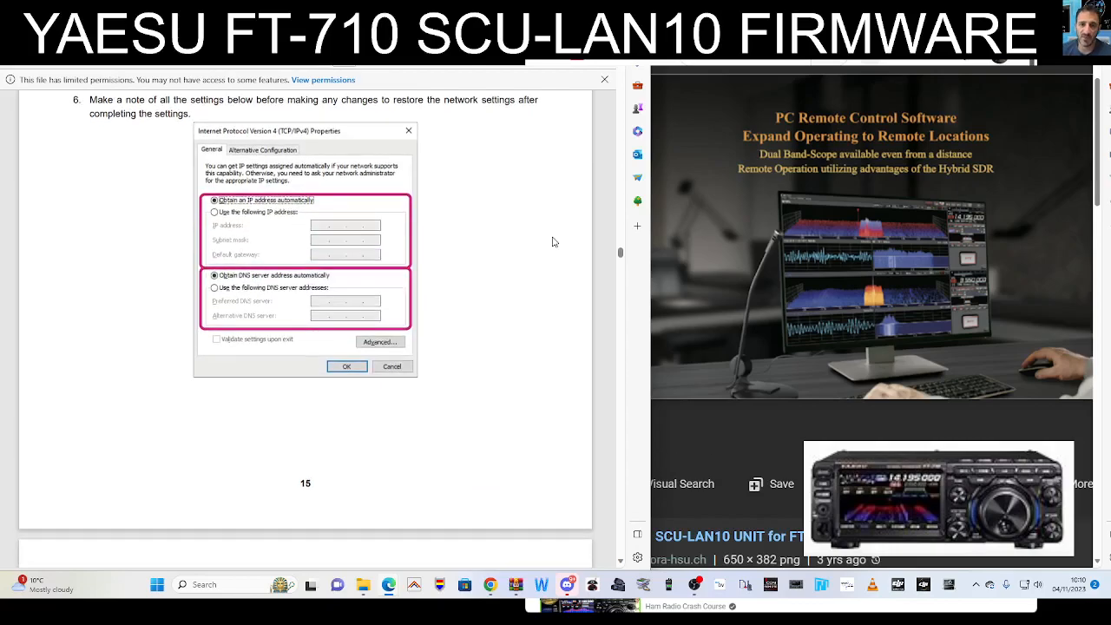
scroll(down, 3)
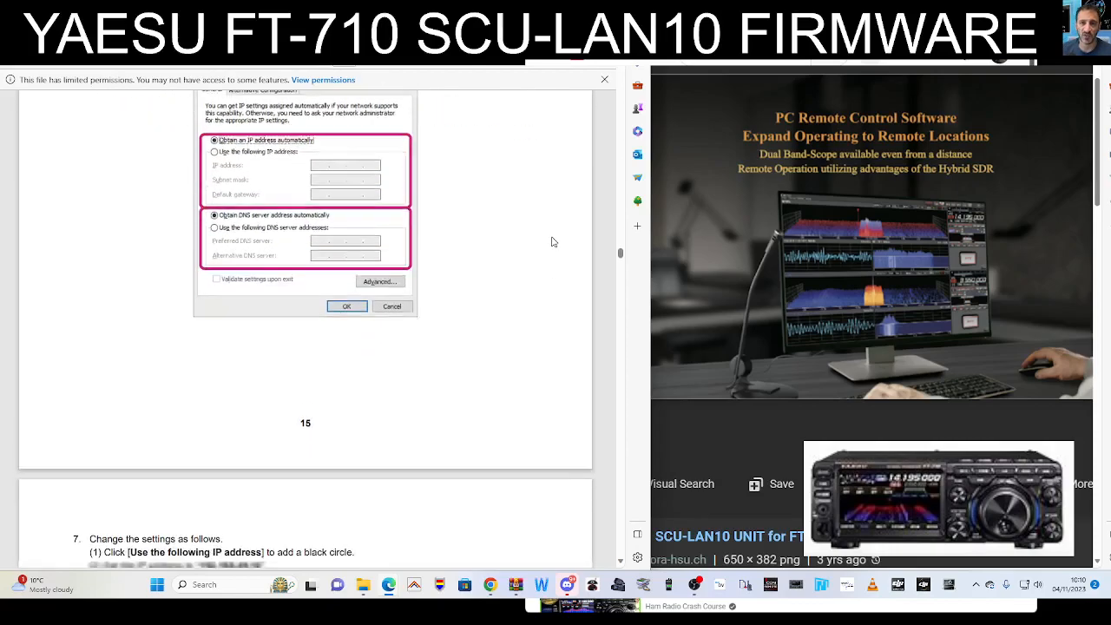
scroll(down, 3)
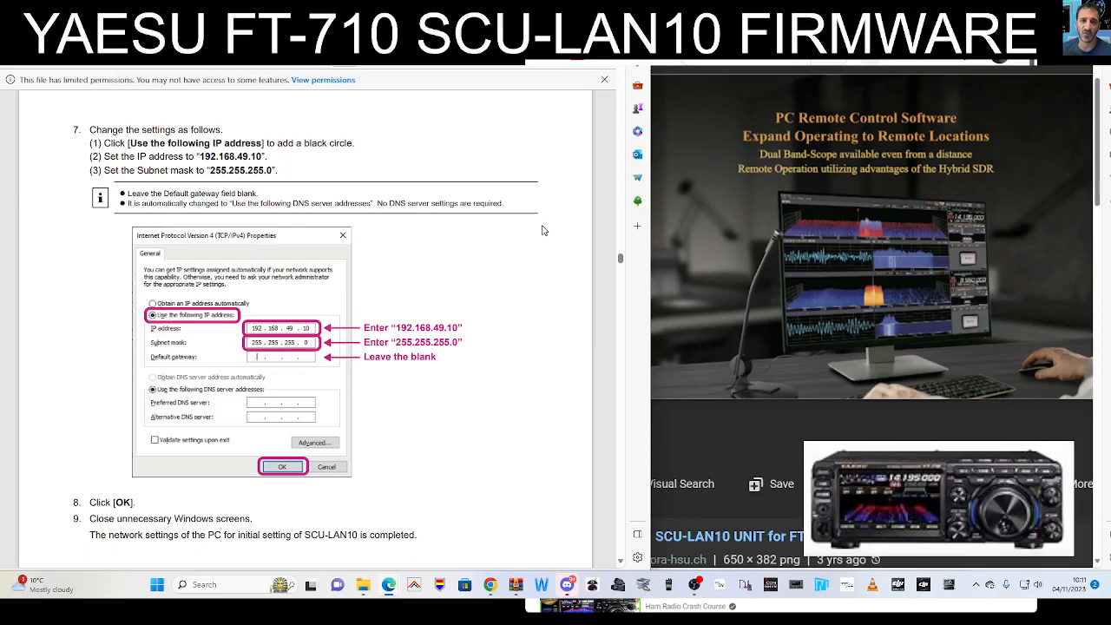
scroll(down, 3)
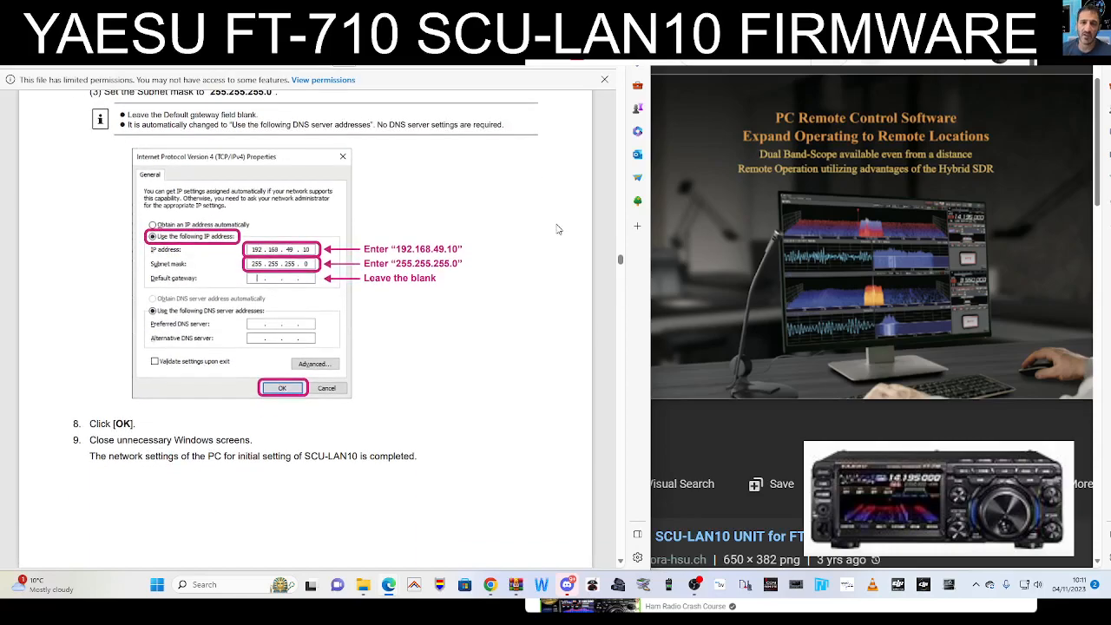
mouse_move(536, 229)
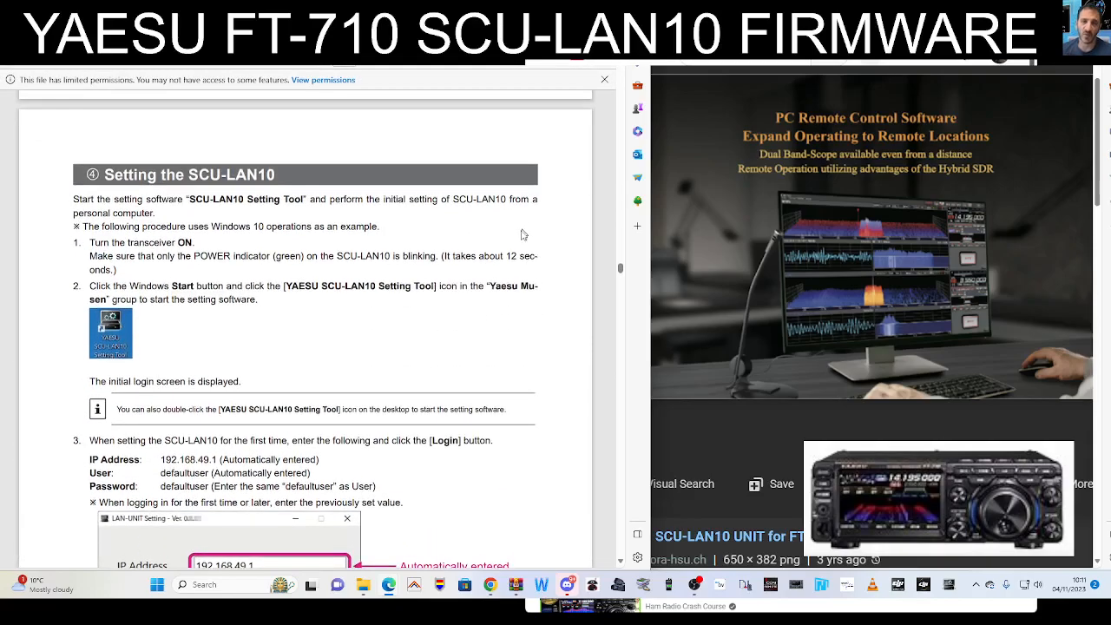
Scroll past the Login screen notes to the Network Settings screen and Internet remote-control diagram
scroll(down, 3)
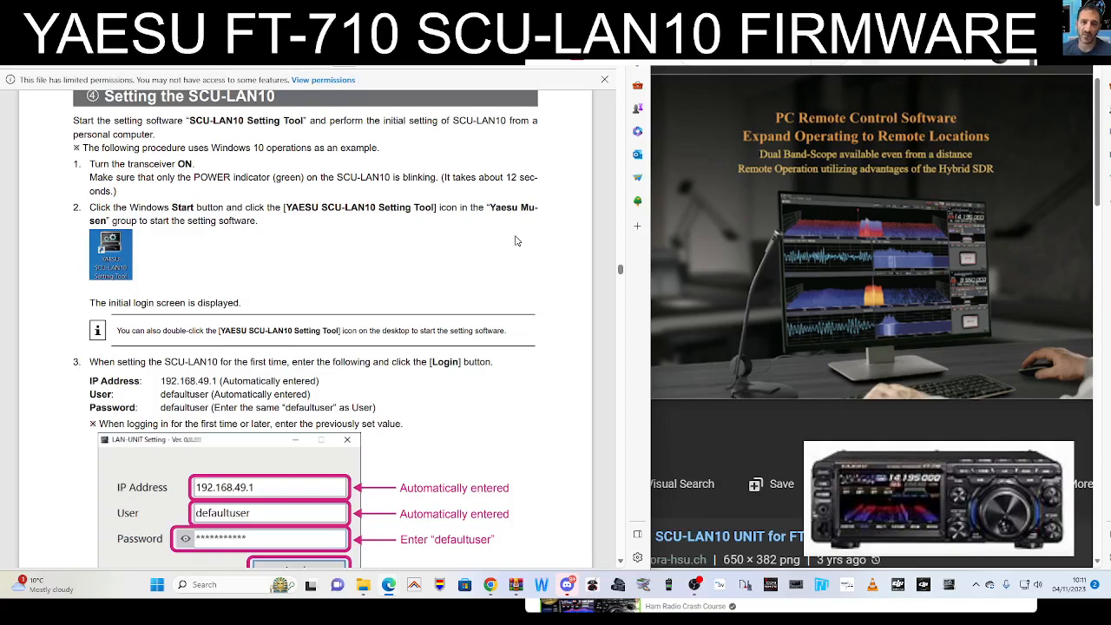
scroll(down, 3)
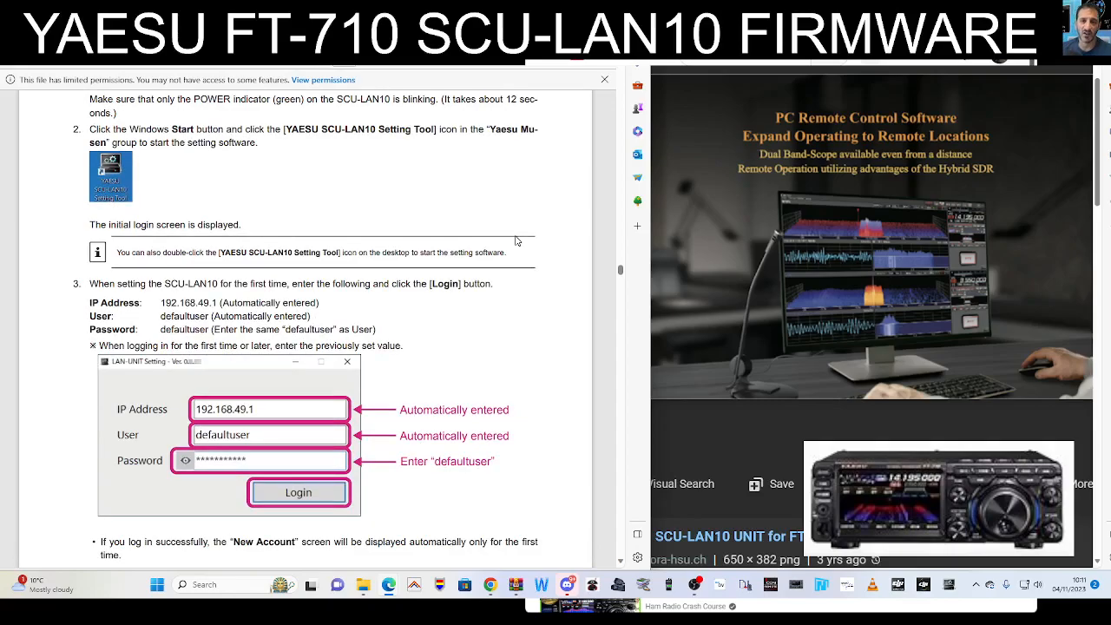
scroll(down, 3)
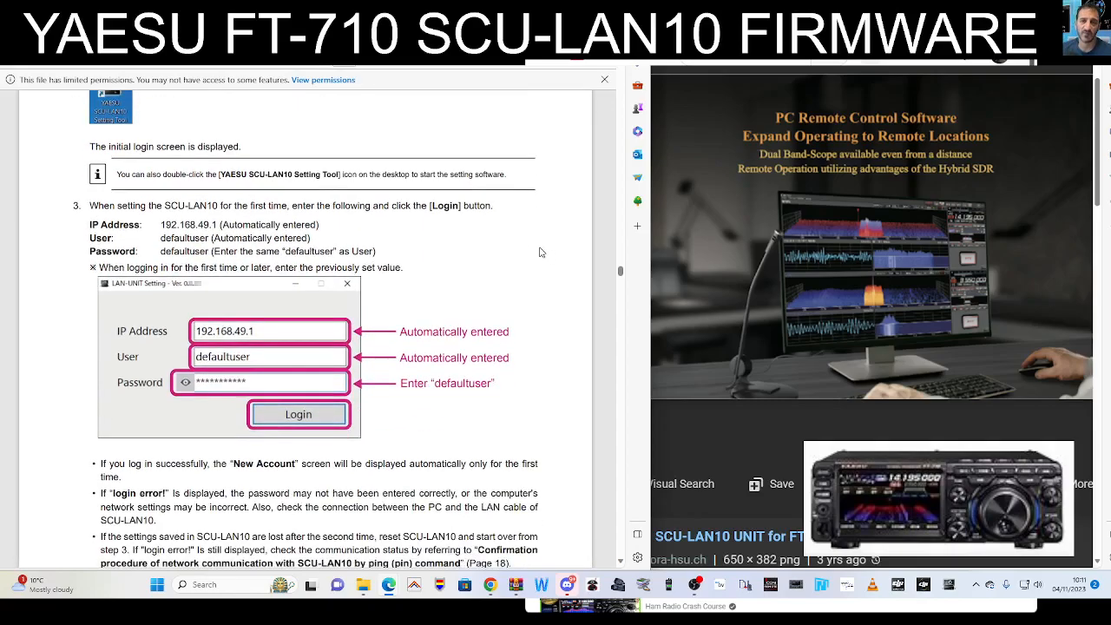
scroll(down, 3)
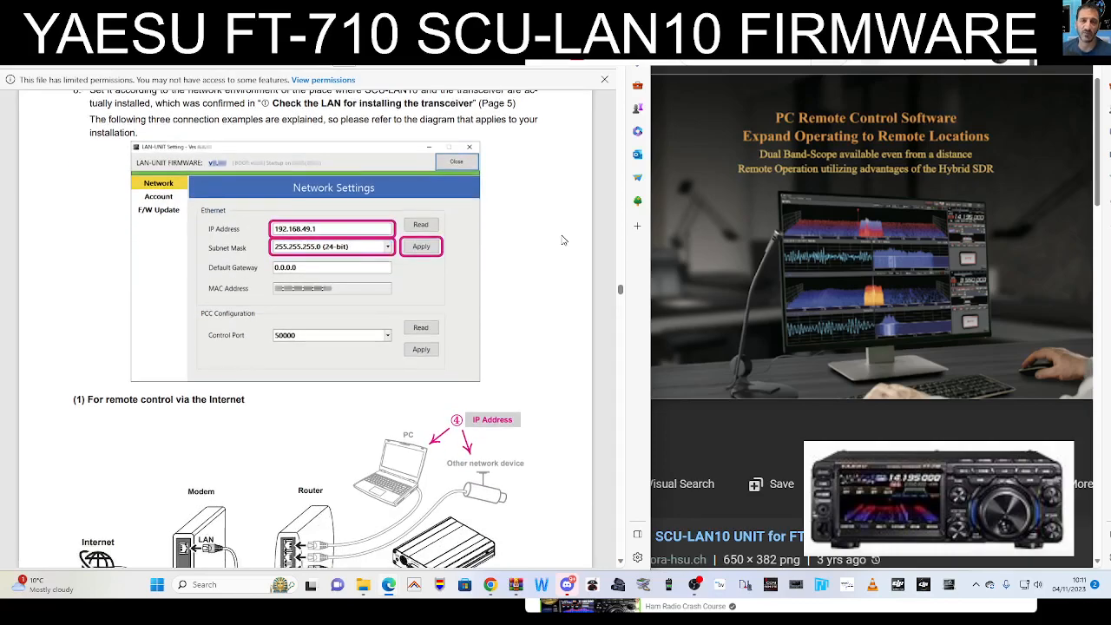
Scroll through the router network settings and F/W Update screen pages
scroll(down, 3)
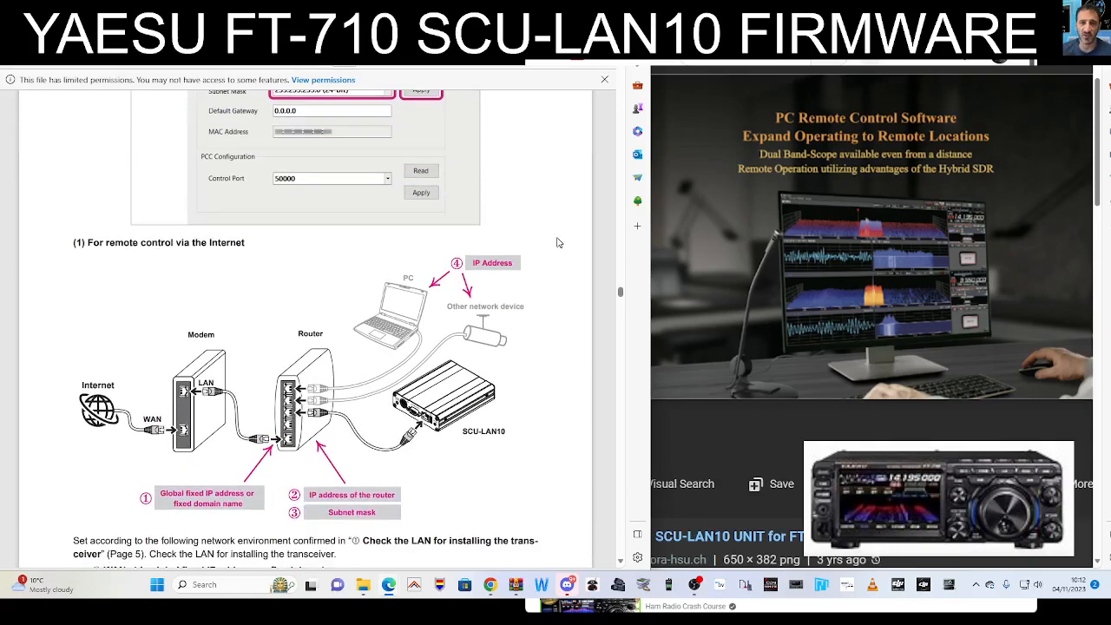
scroll(down, 3)
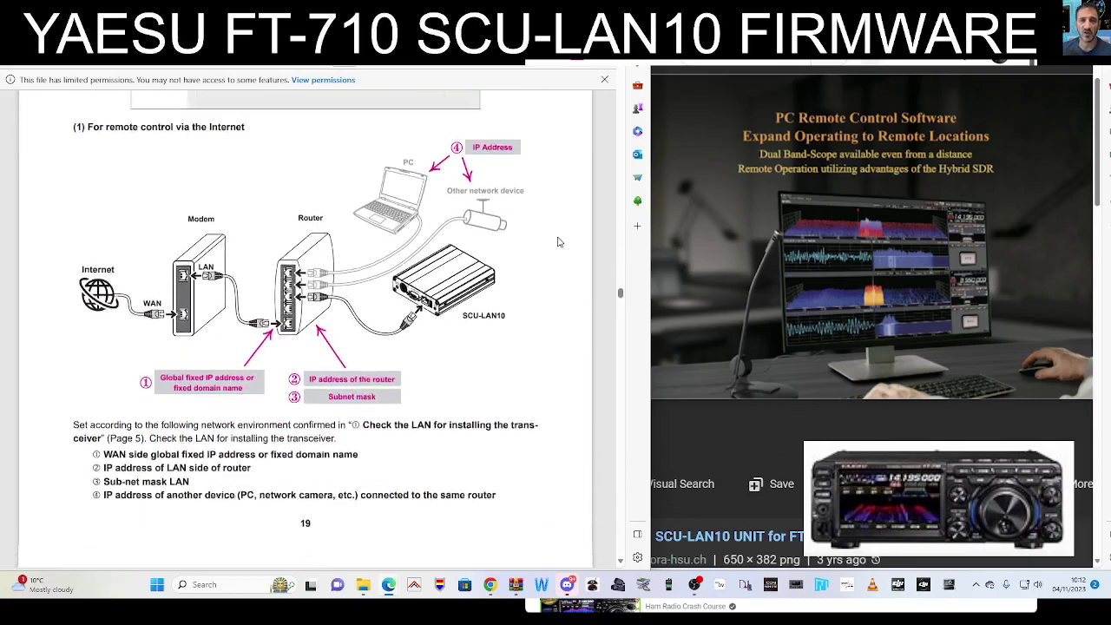
scroll(down, 3)
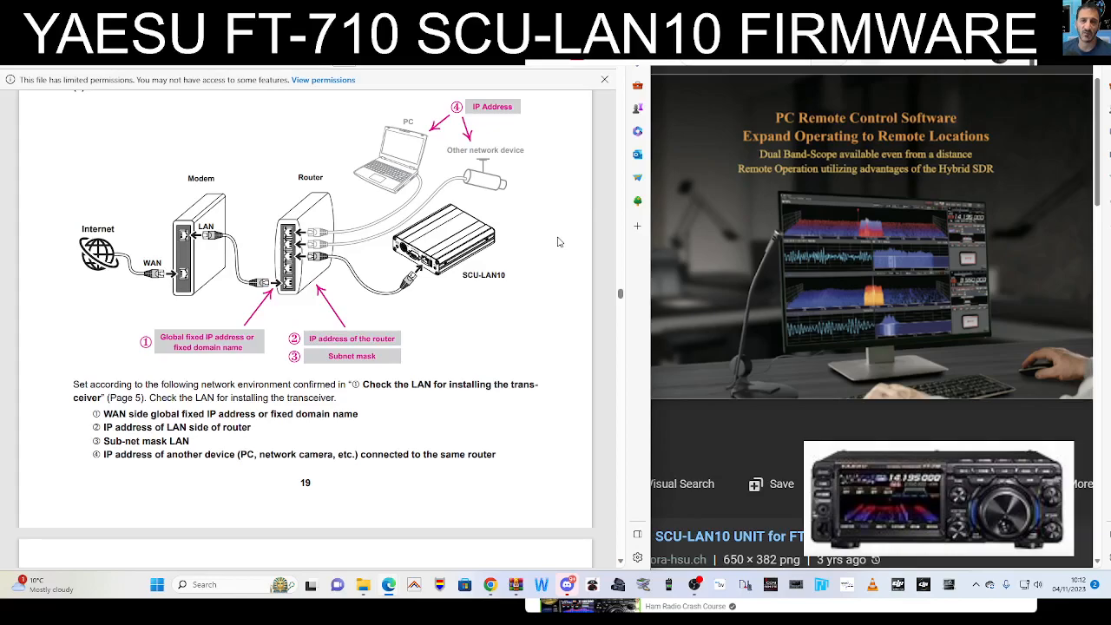
scroll(down, 3)
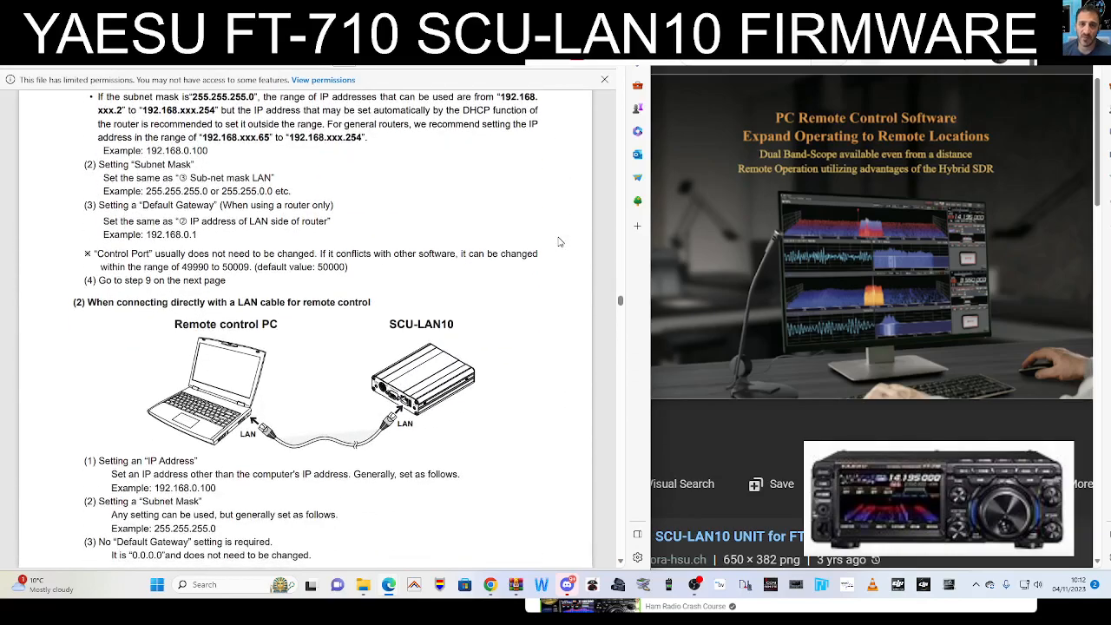
scroll(up, 3)
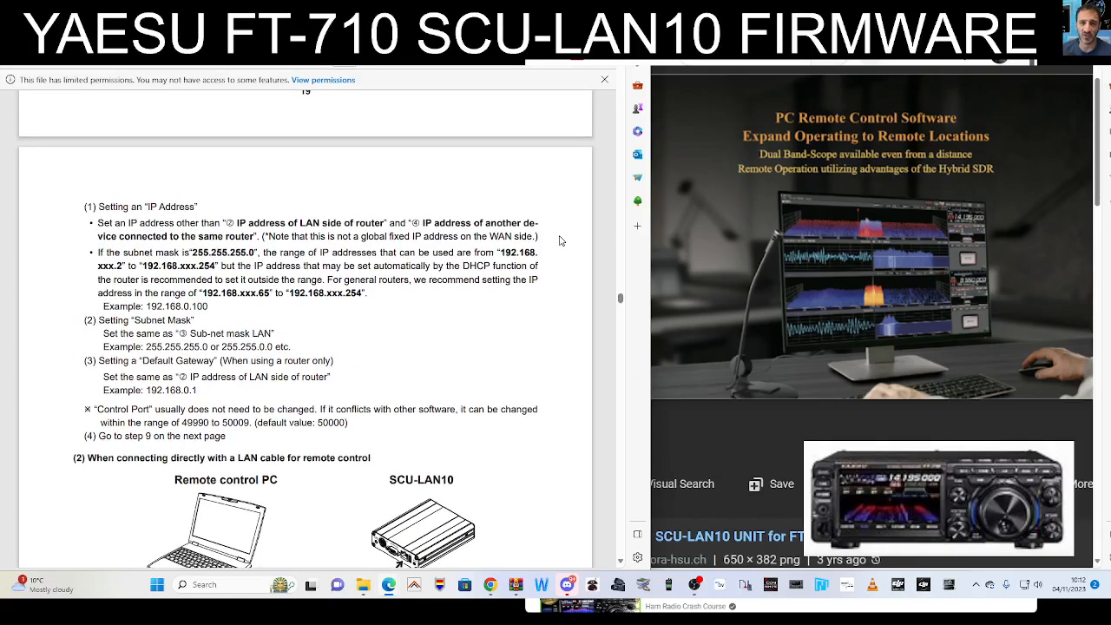
scroll(down, 3)
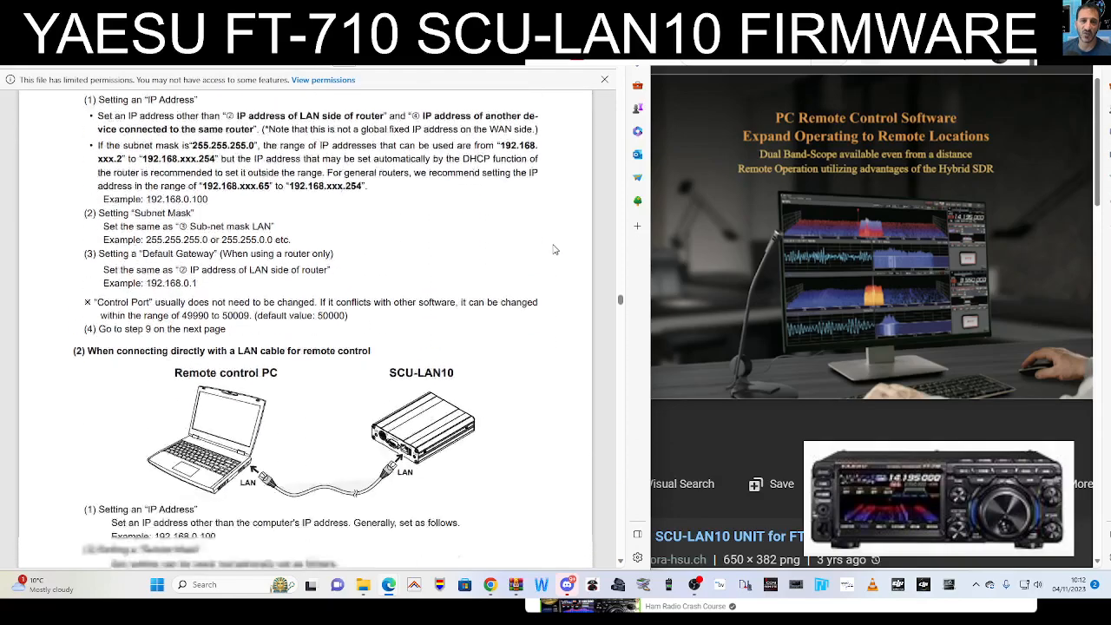
scroll(down, 3)
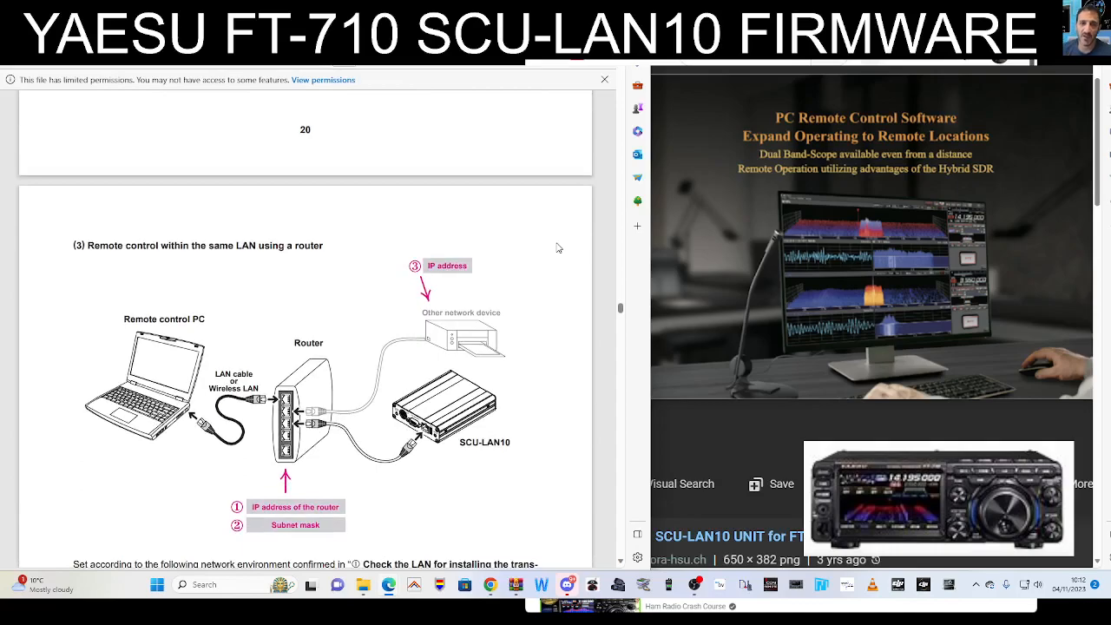
Continue past the IPv4 restore steps to section 6, Initial setting of Transceiver
scroll(down, 3)
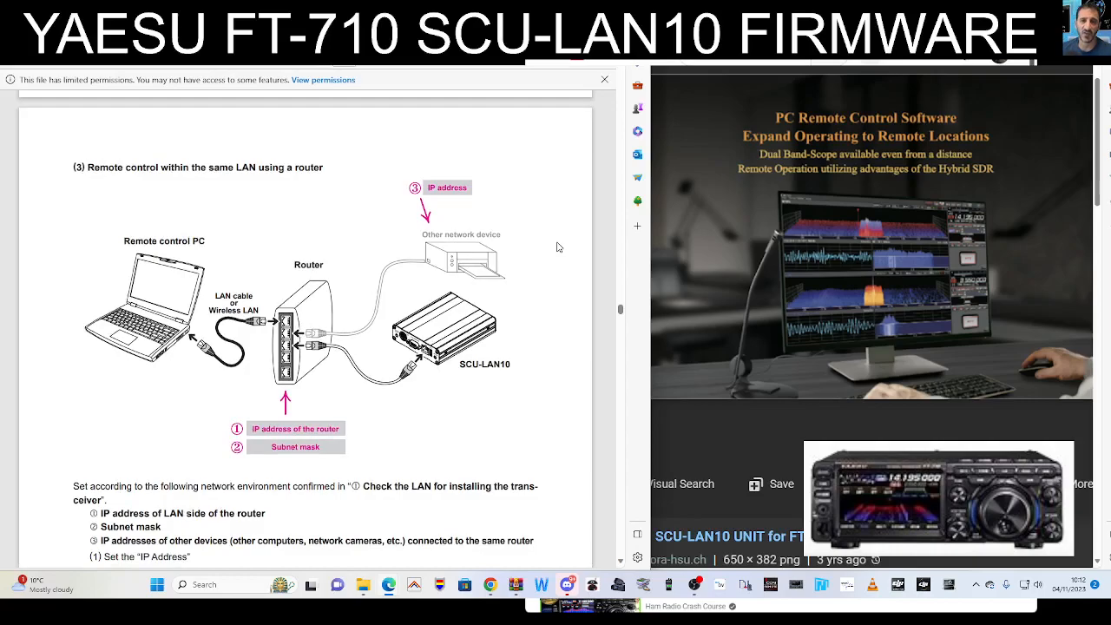
scroll(down, 3)
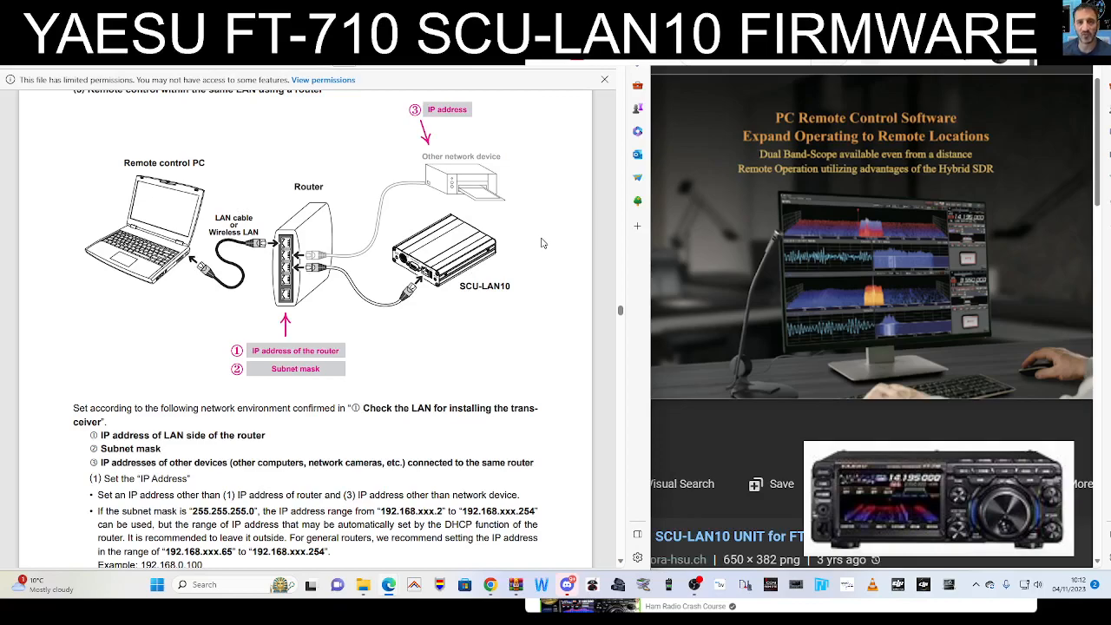
mouse_move(315, 278)
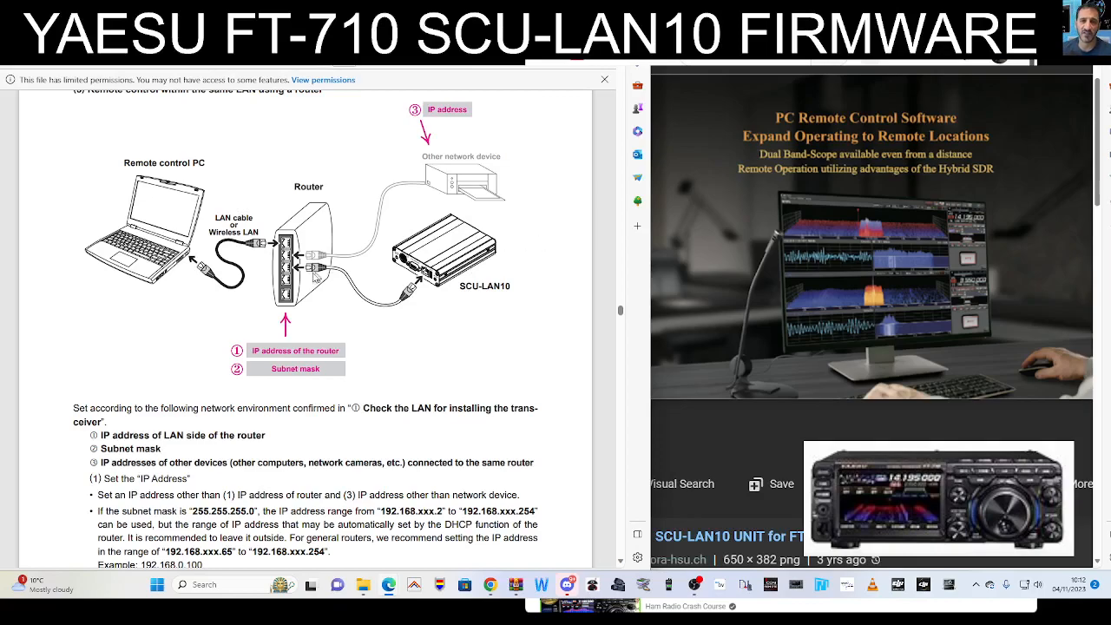
scroll(down, 3)
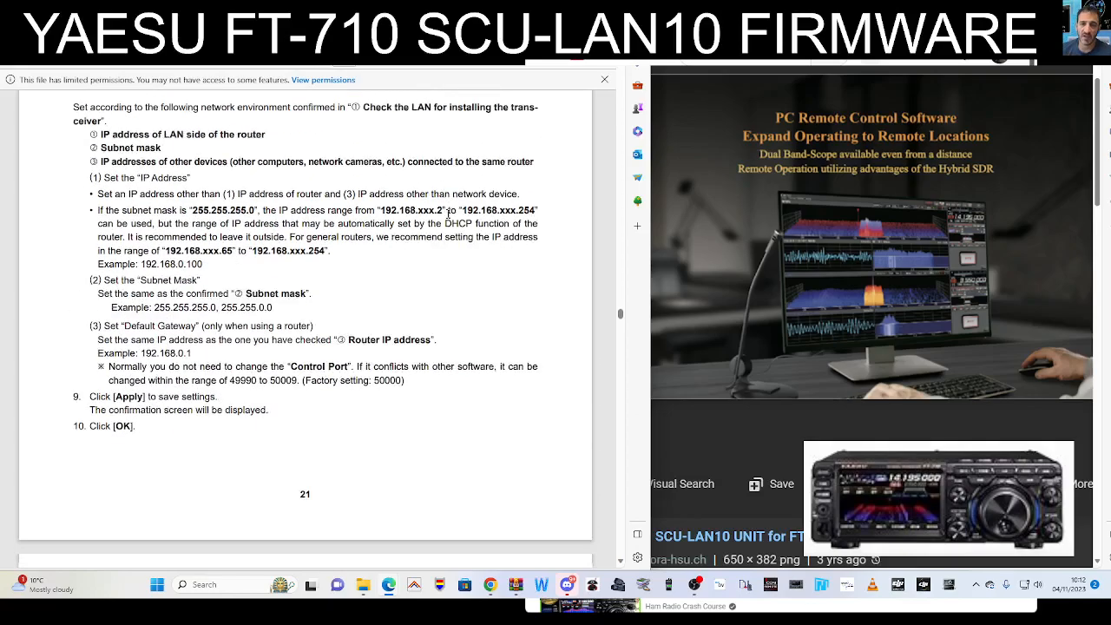
scroll(down, 3)
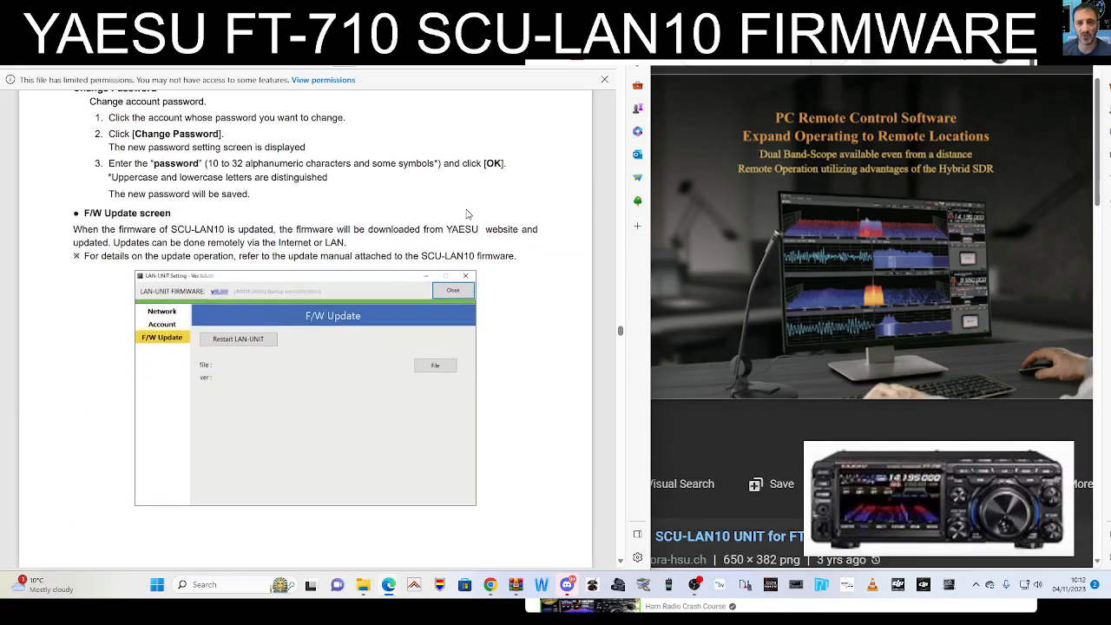
scroll(up, 3)
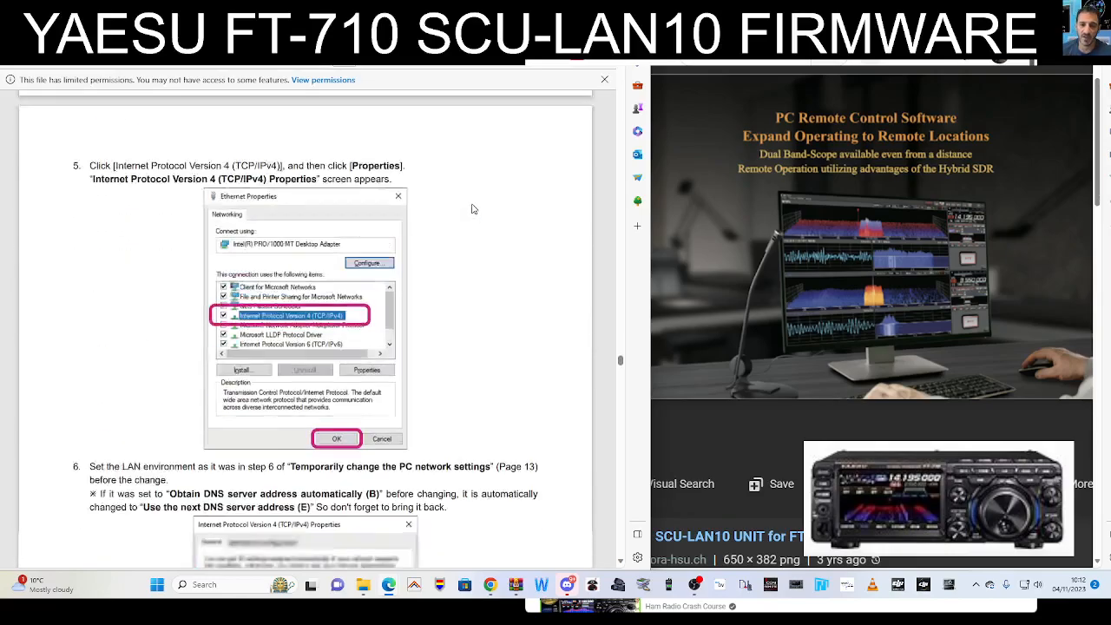
scroll(down, 3)
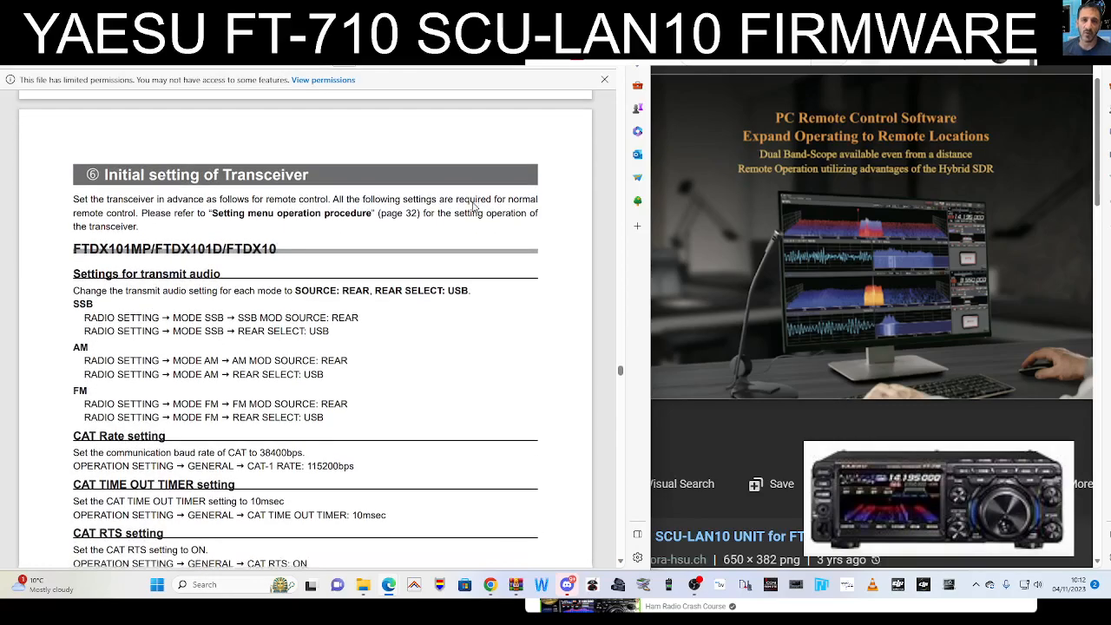
Scroll past the FTDX initial settings and menu procedures to section 7, Open UDP port of router
scroll(down, 3)
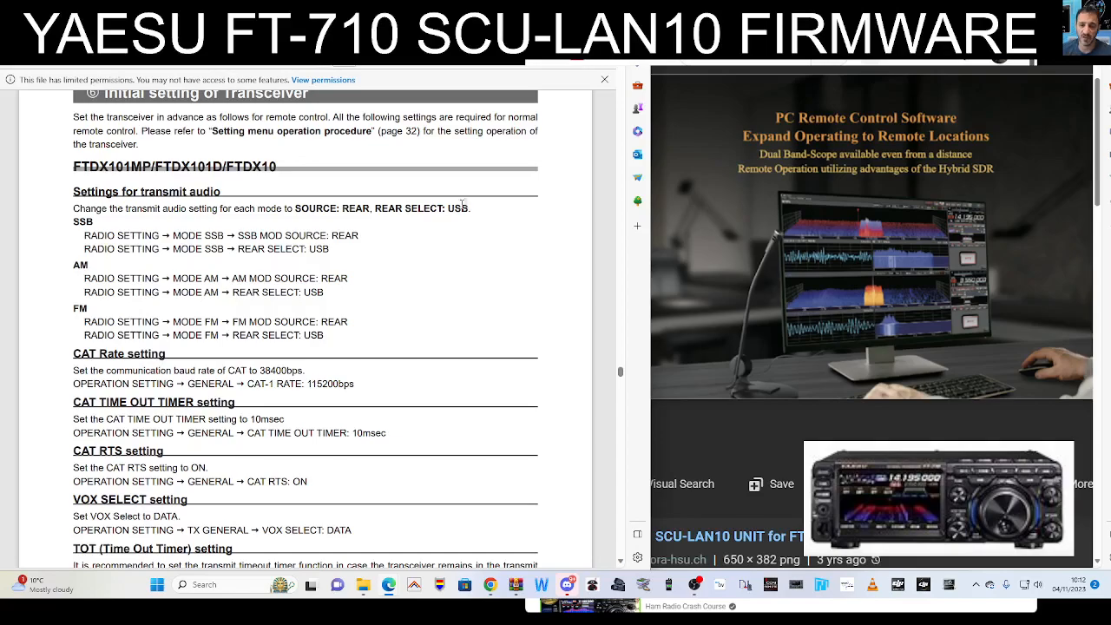
mouse_move(421, 246)
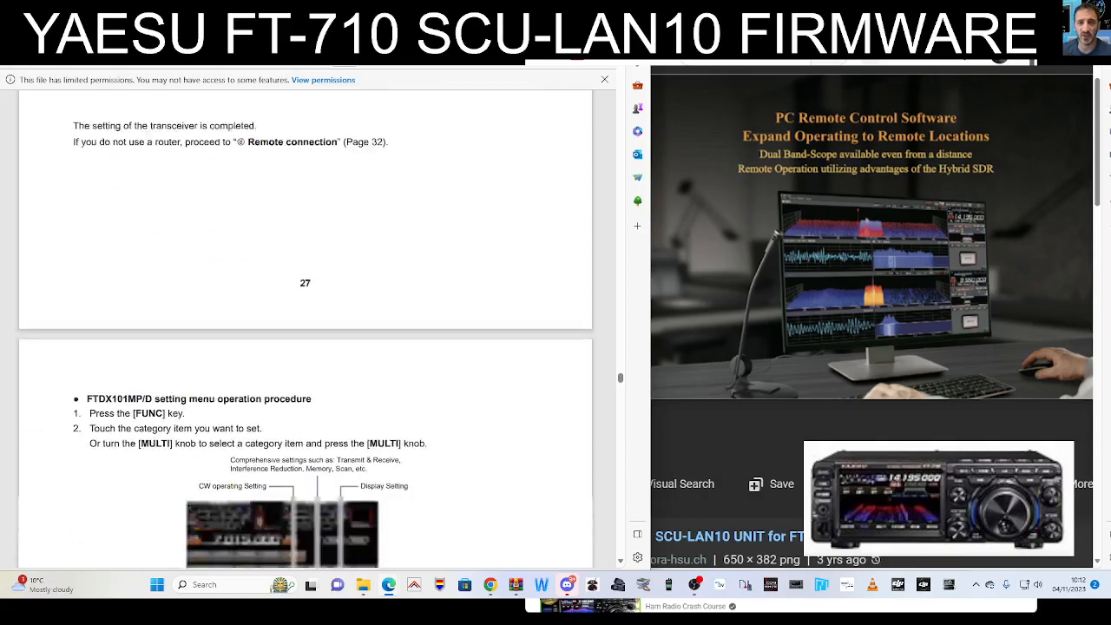
scroll(down, 3)
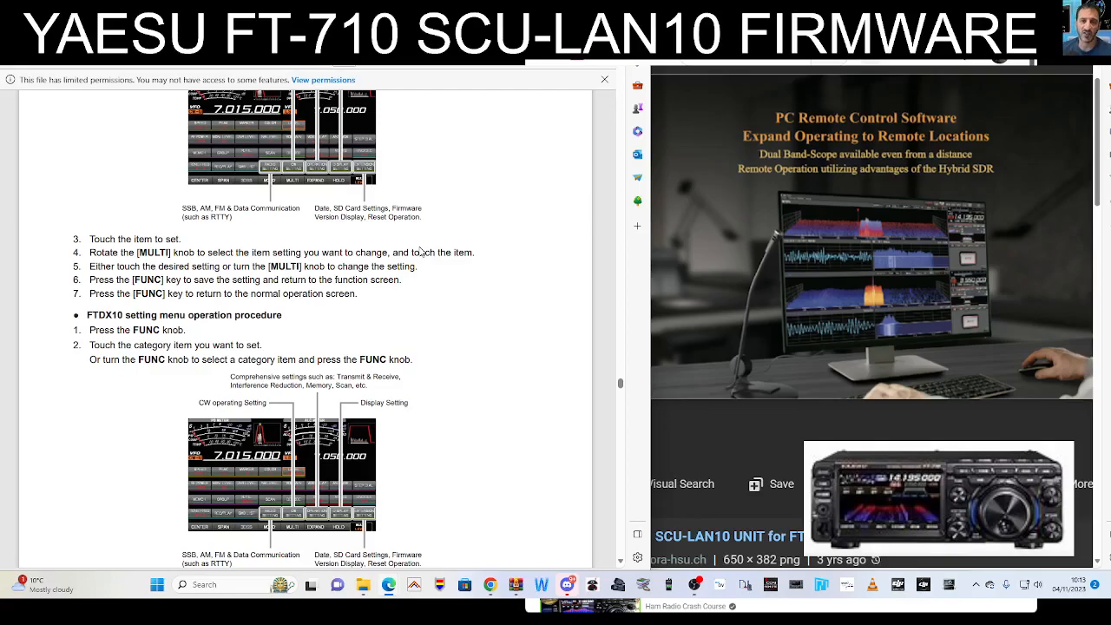
mouse_move(488, 252)
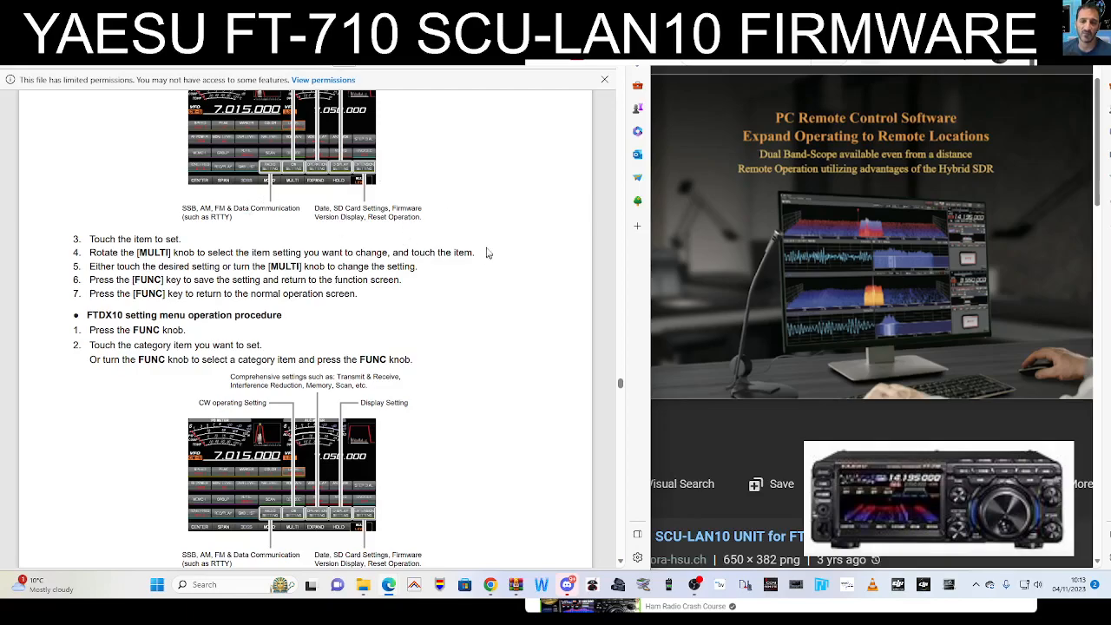
scroll(down, 3)
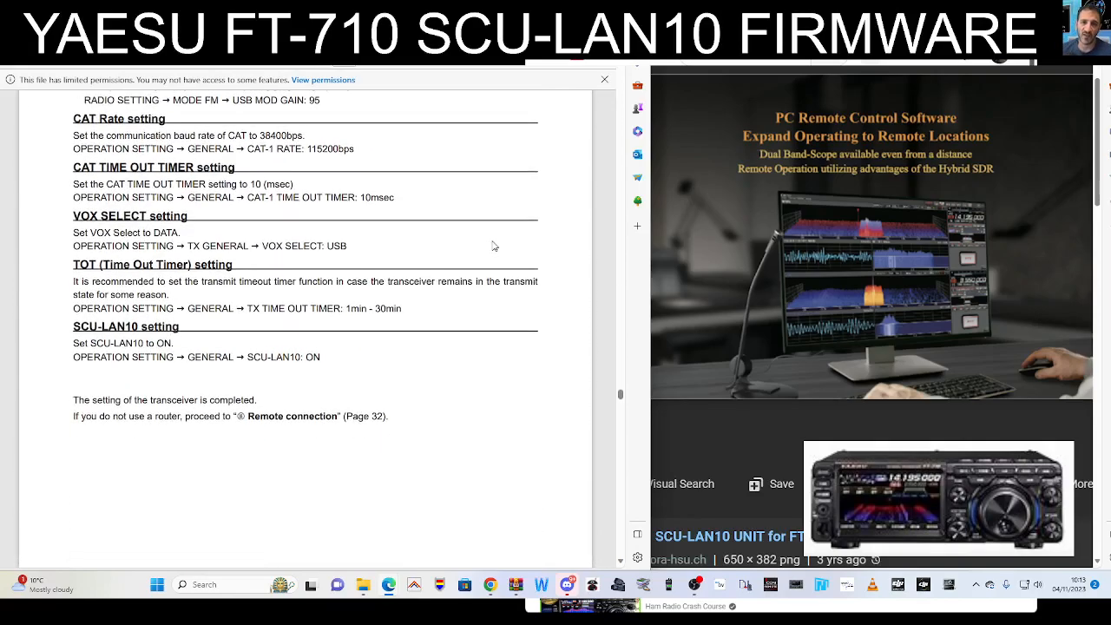
scroll(up, 3)
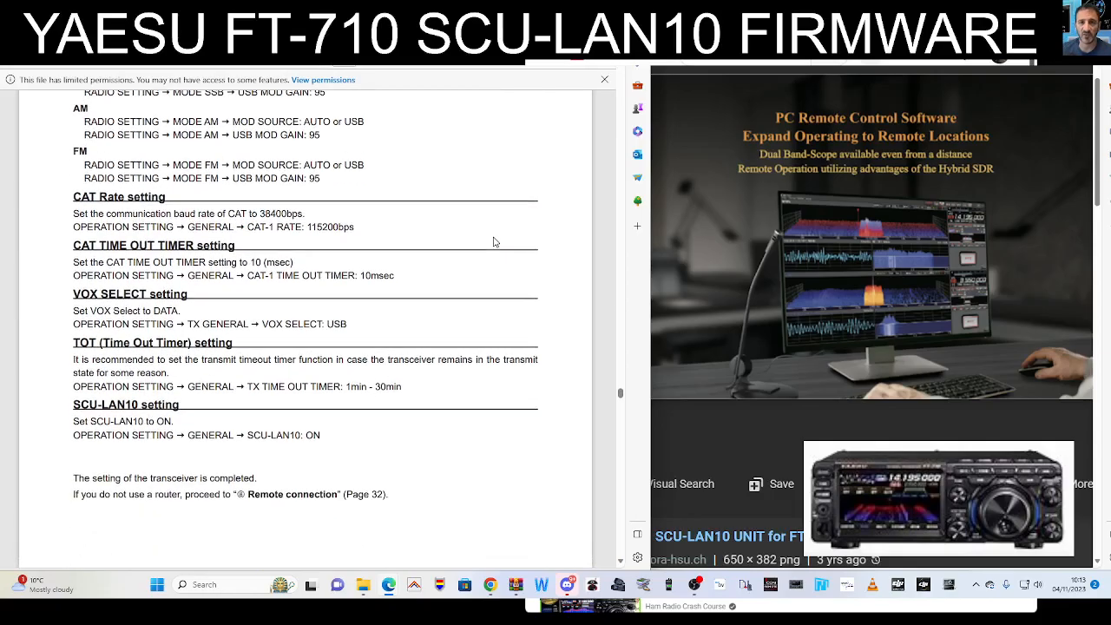
scroll(down, 3)
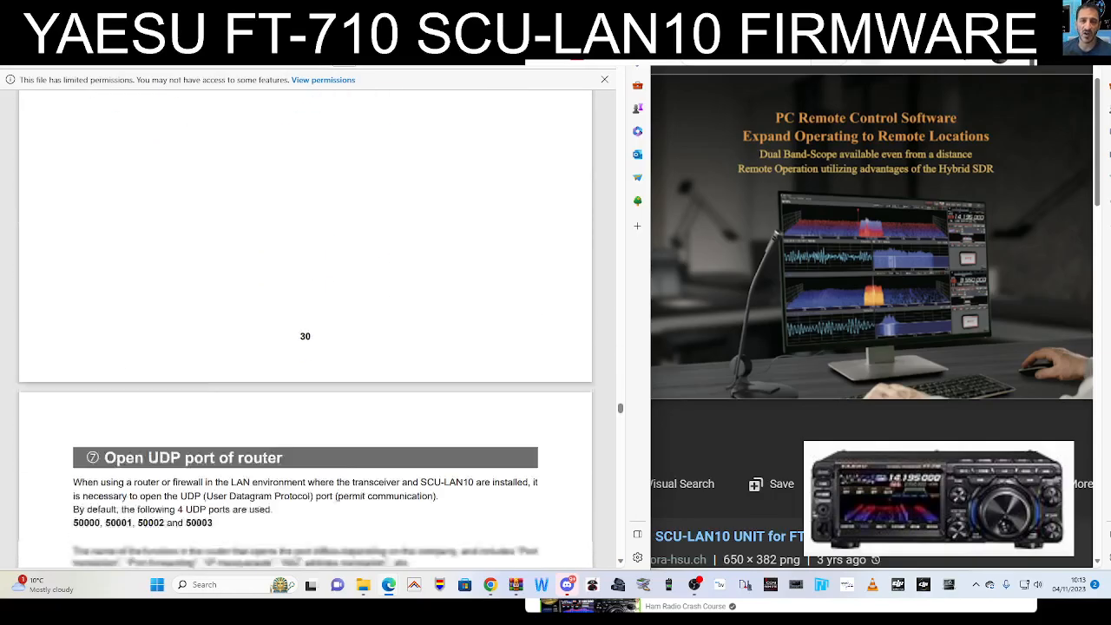
Scroll past the remote connection diagrams to the remote control software's Connection Setup step
scroll(down, 3)
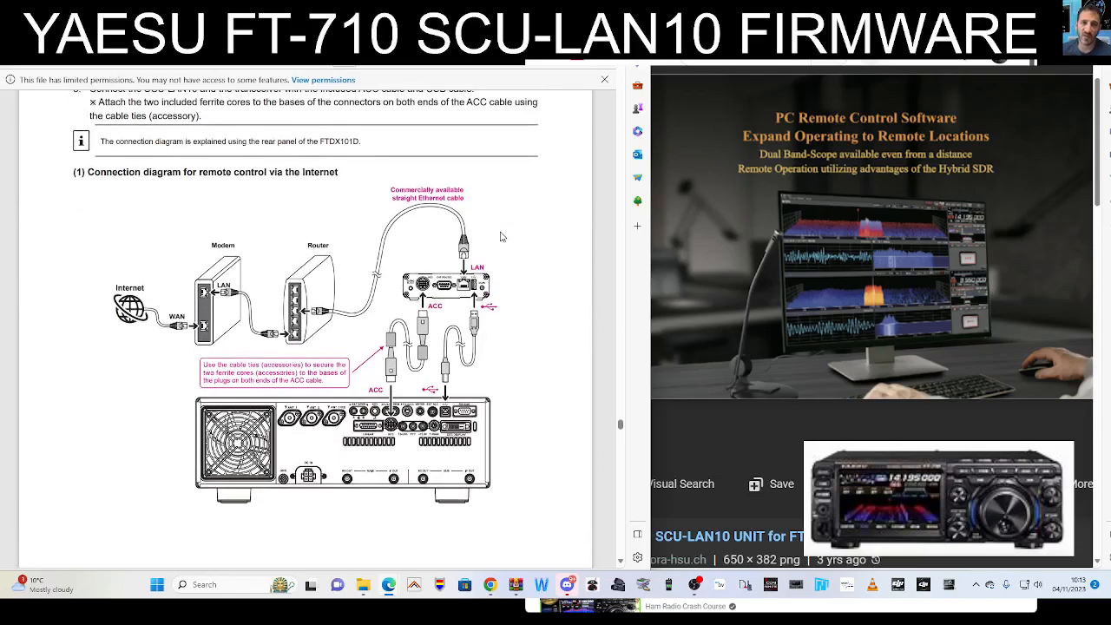
scroll(down, 3)
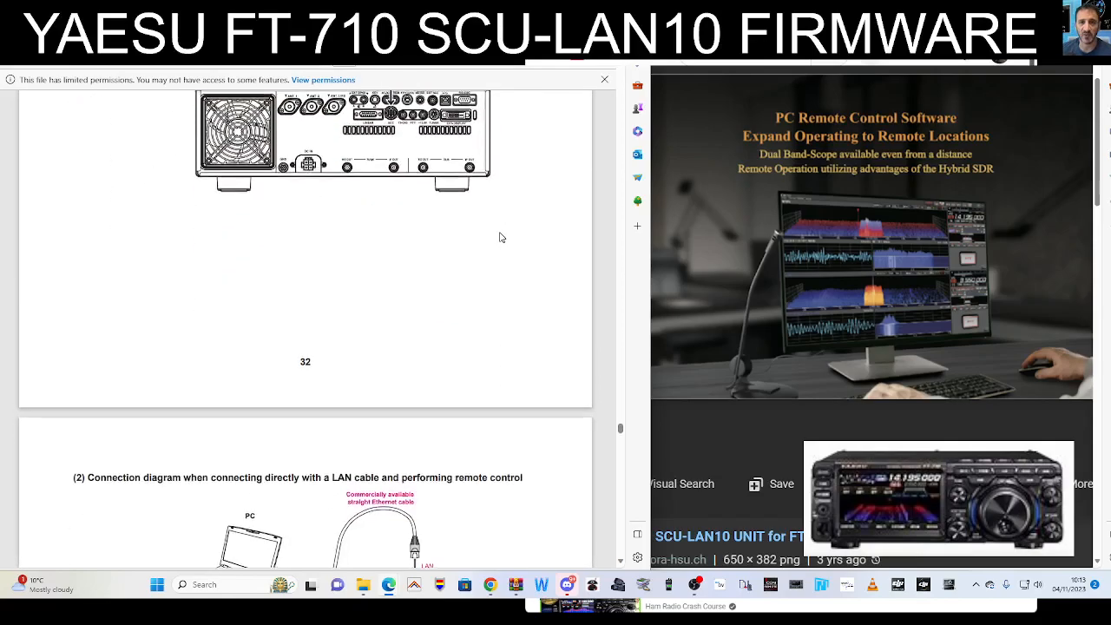
scroll(down, 3)
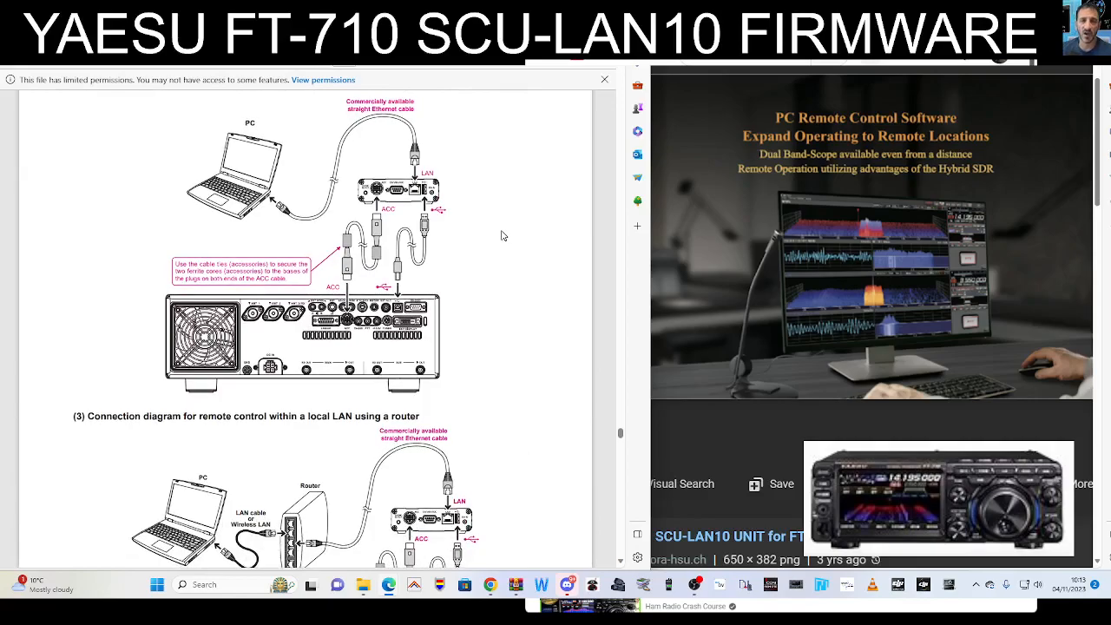
scroll(down, 3)
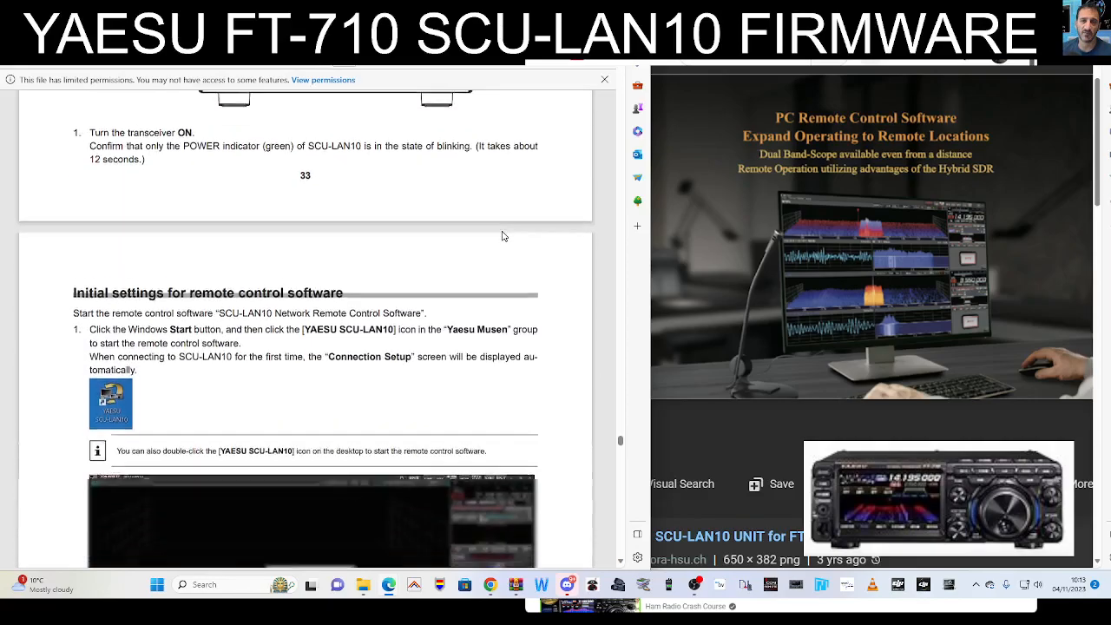
scroll(down, 3)
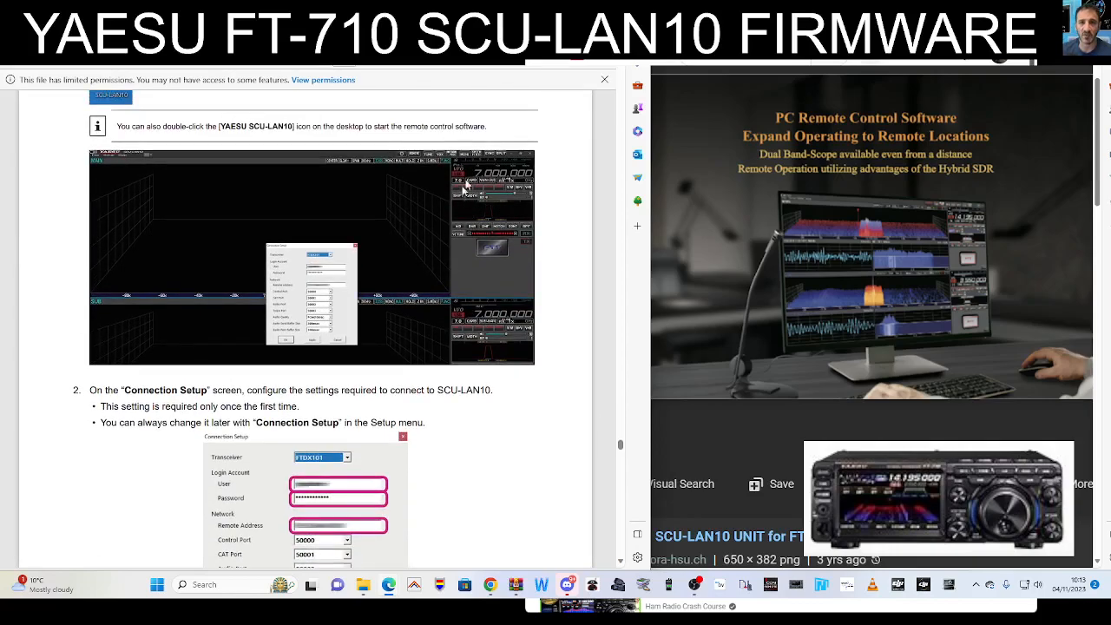
scroll(down, 3)
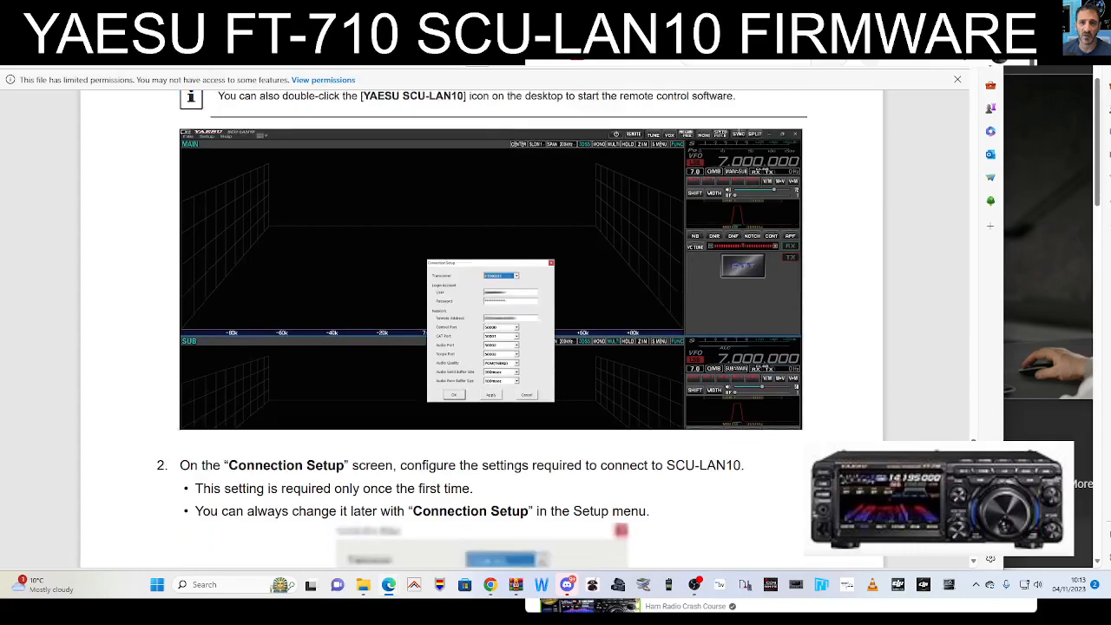
Skim the Audio Setup and system sound pages down to Start and Exit remote control
scroll(up, 3)
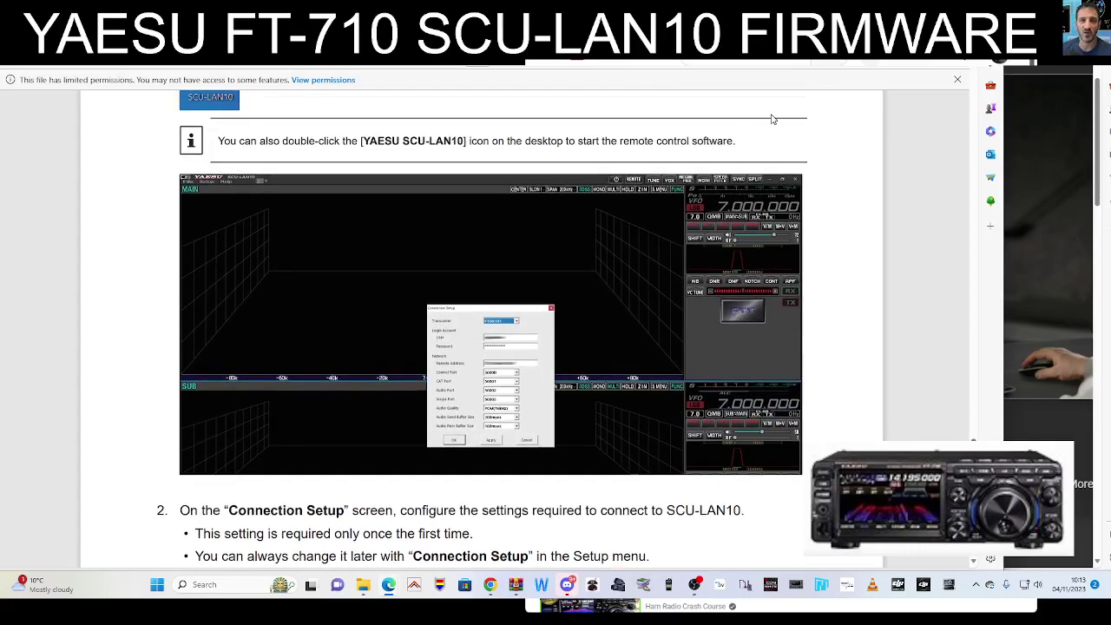
scroll(down, 3)
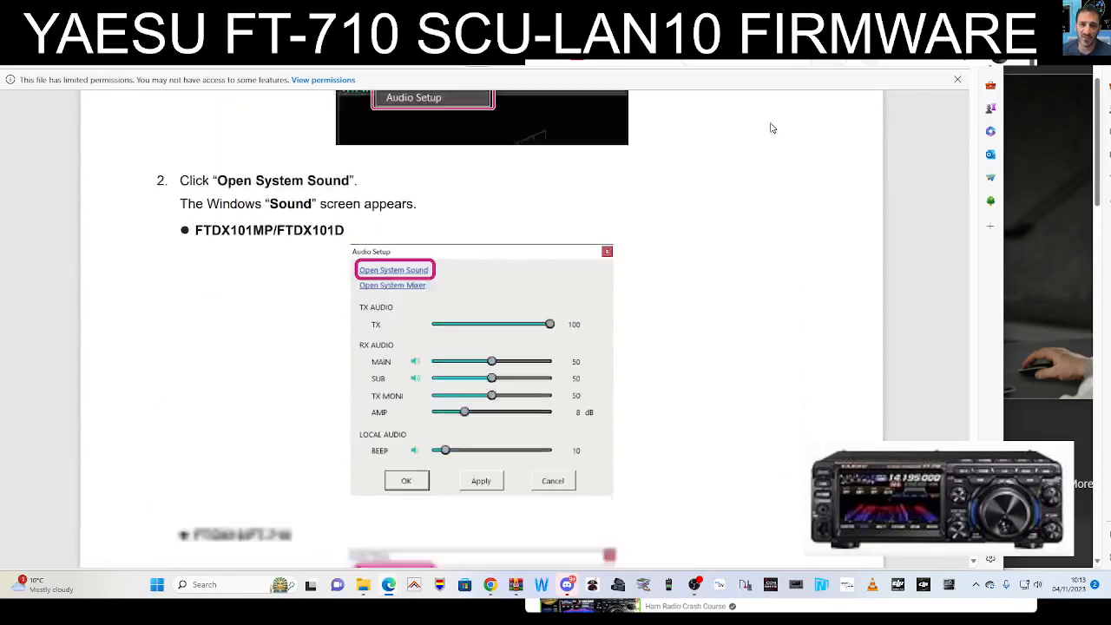
click(393, 269)
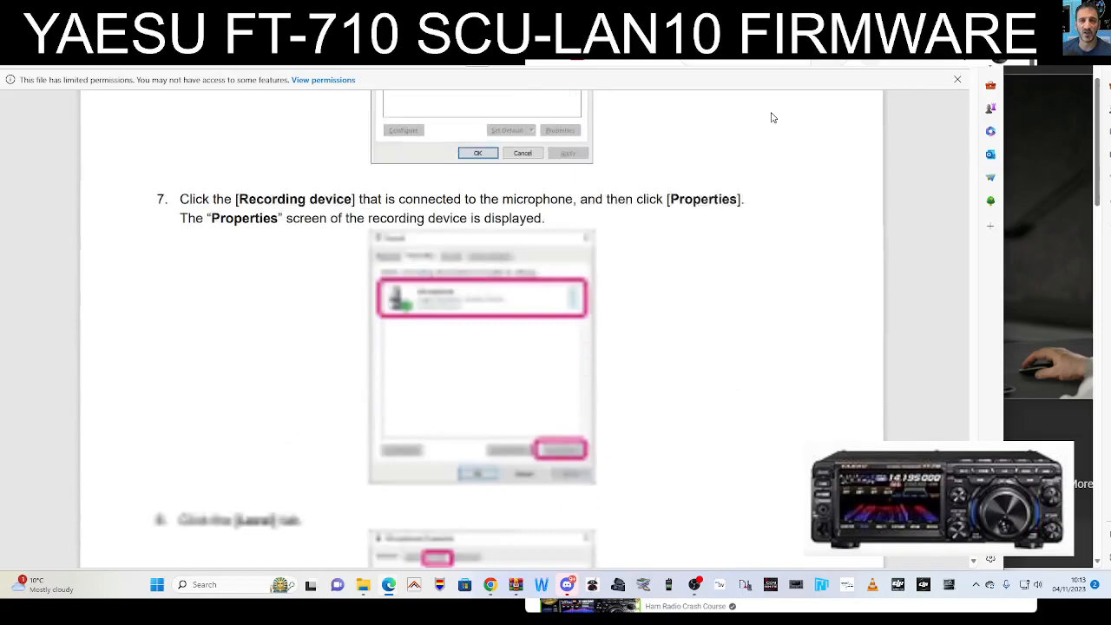
scroll(down, 3)
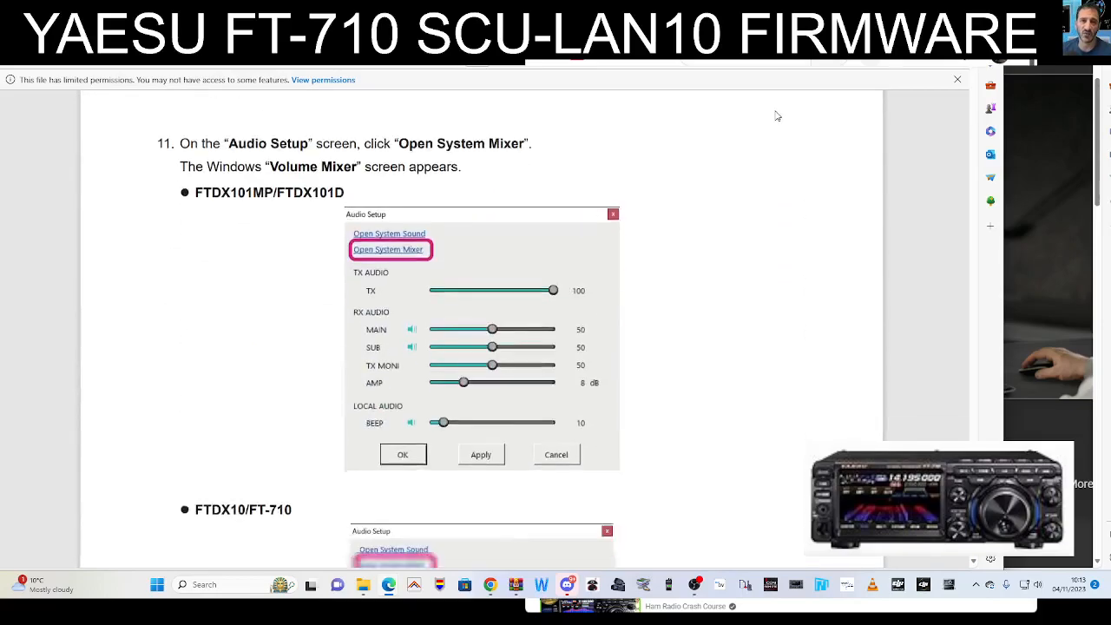
scroll(down, 3)
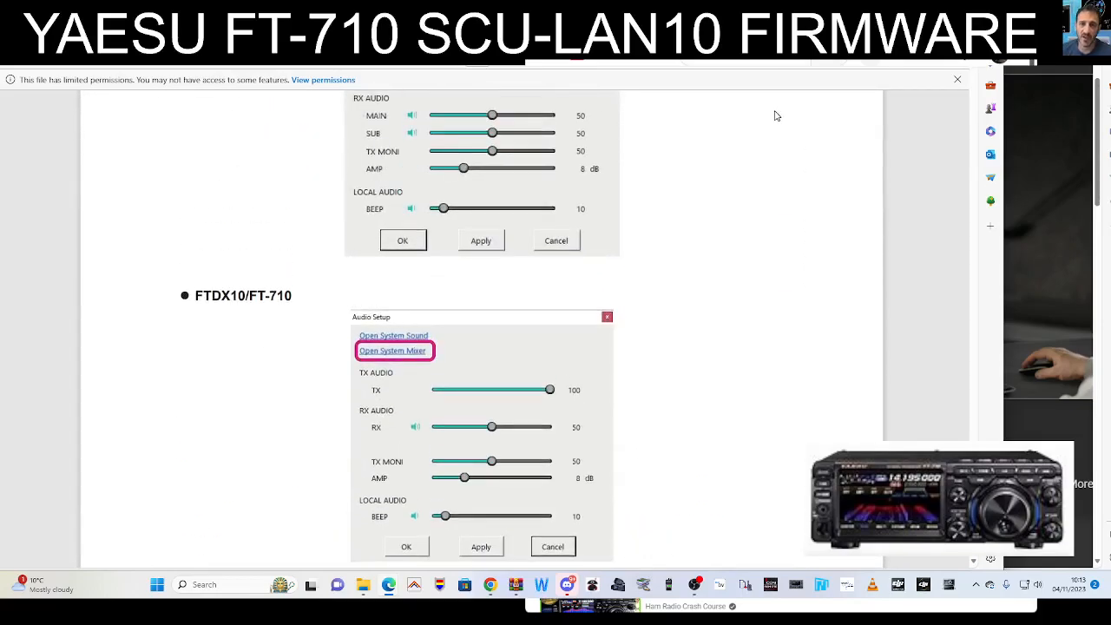
scroll(up, 3)
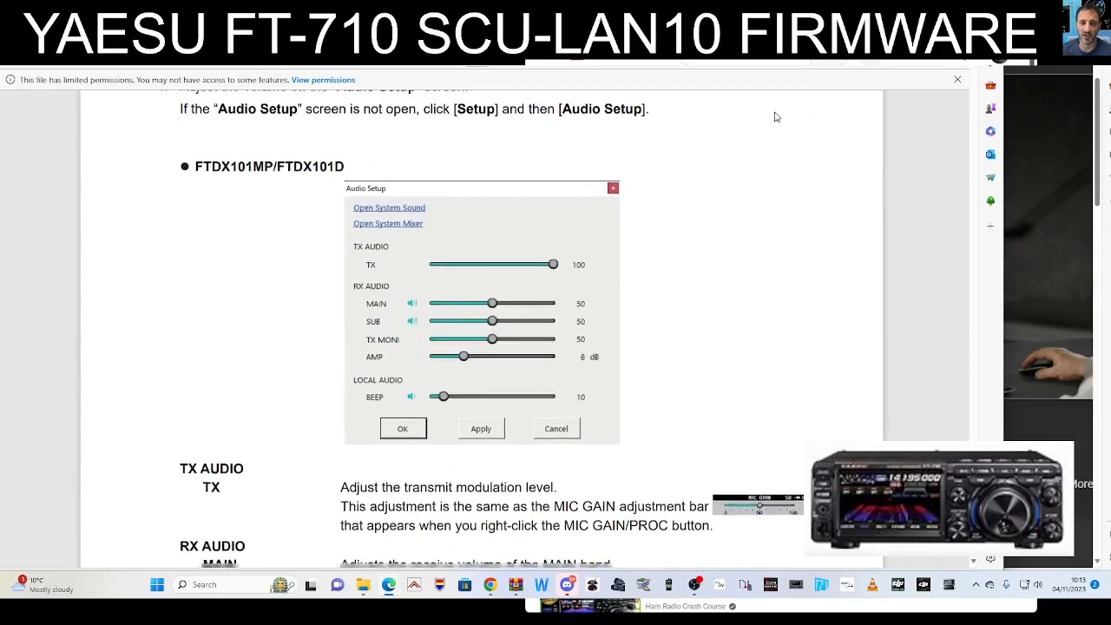
scroll(down, 3)
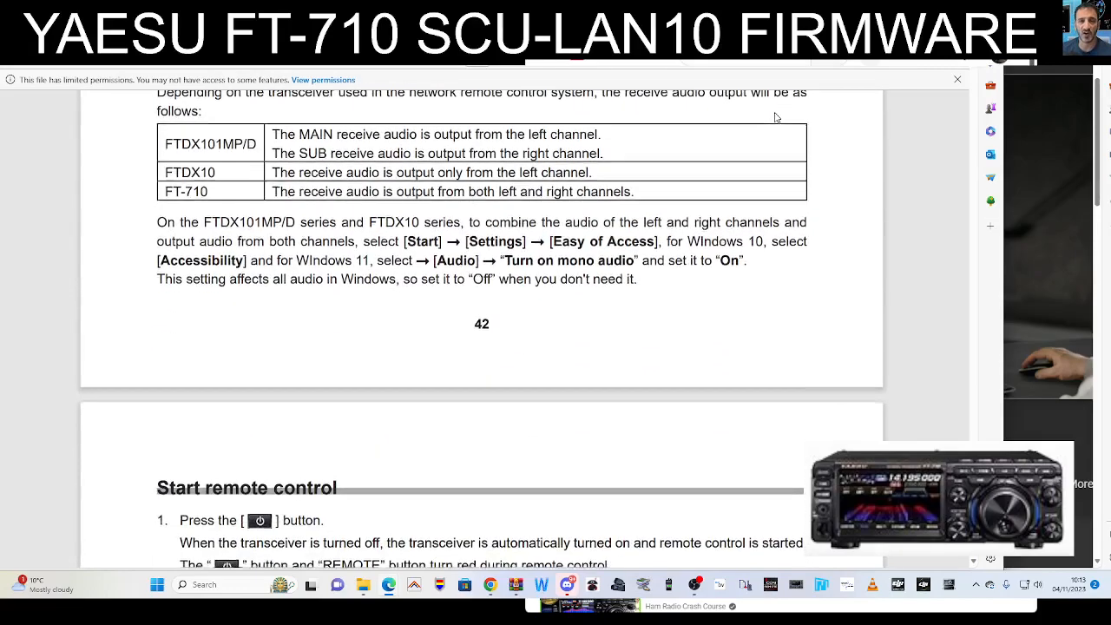
scroll(down, 3)
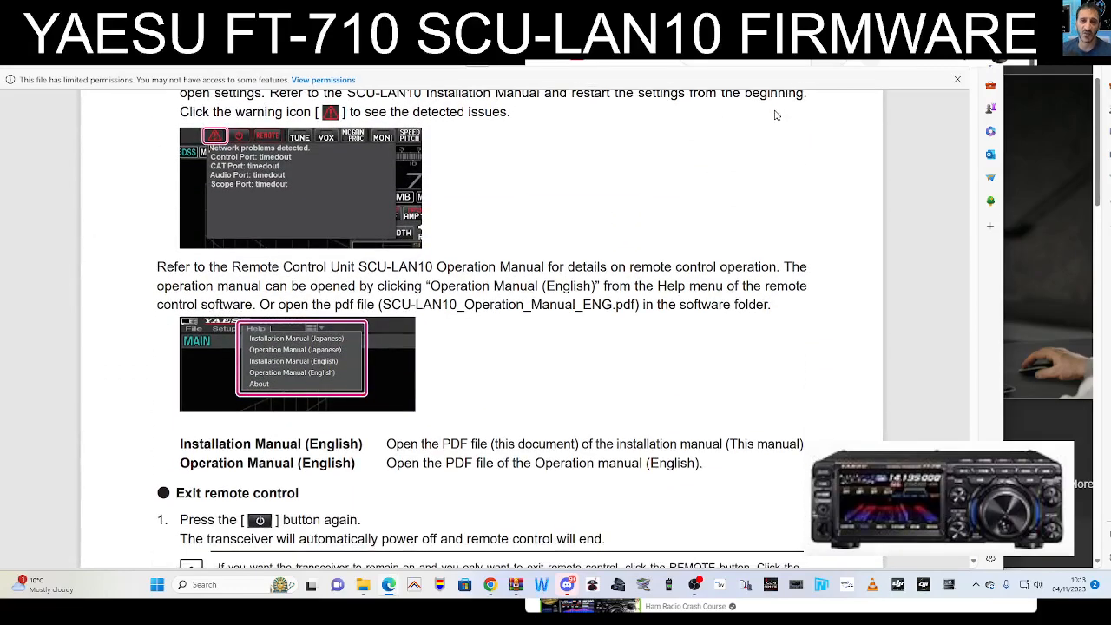